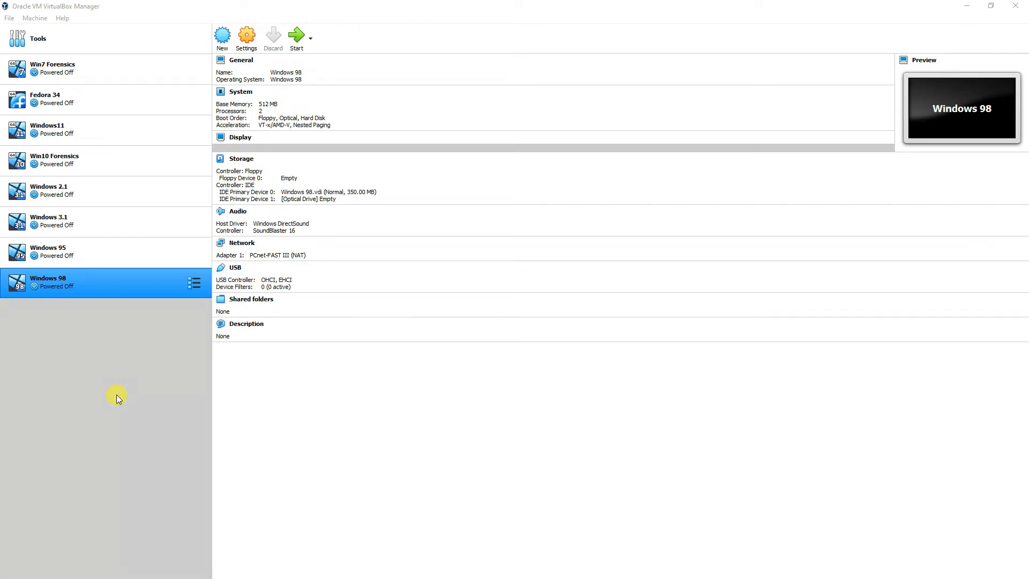
{"action": "mouse_move", "coordinate": [78, 423]}
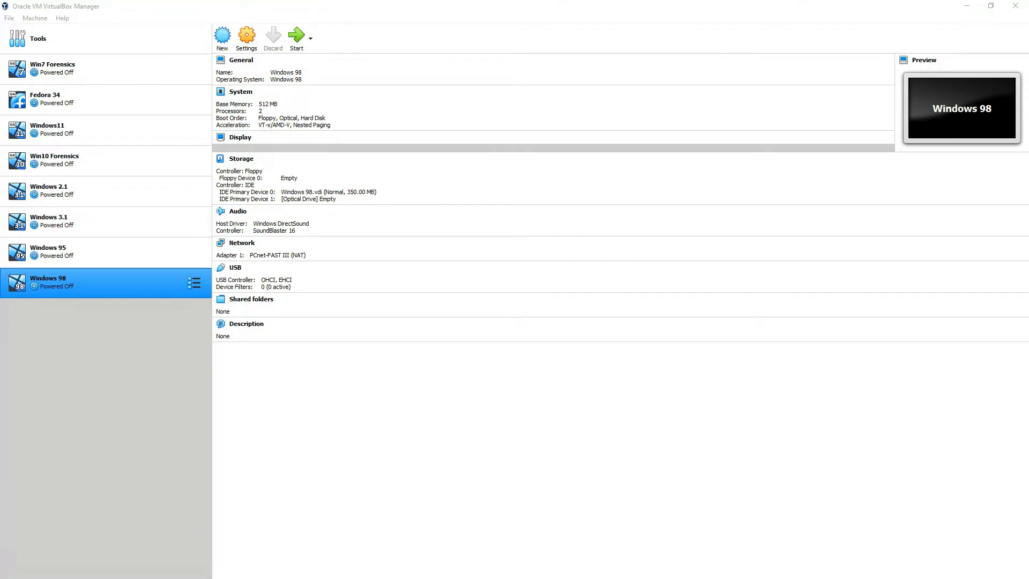
{"action": "mouse_move", "coordinate": [107, 402]}
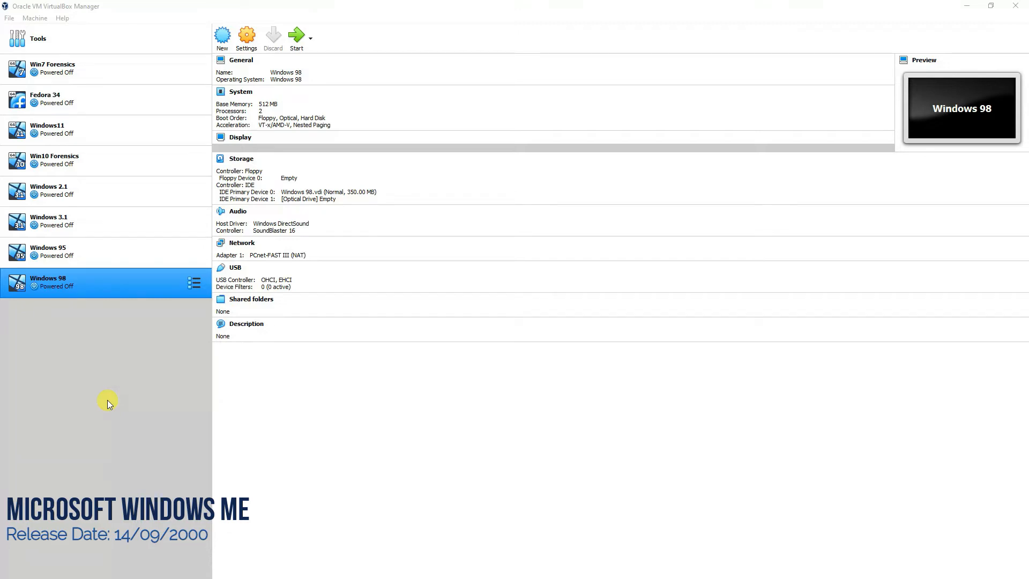
{"action": "mouse_move", "coordinate": [318, 454]}
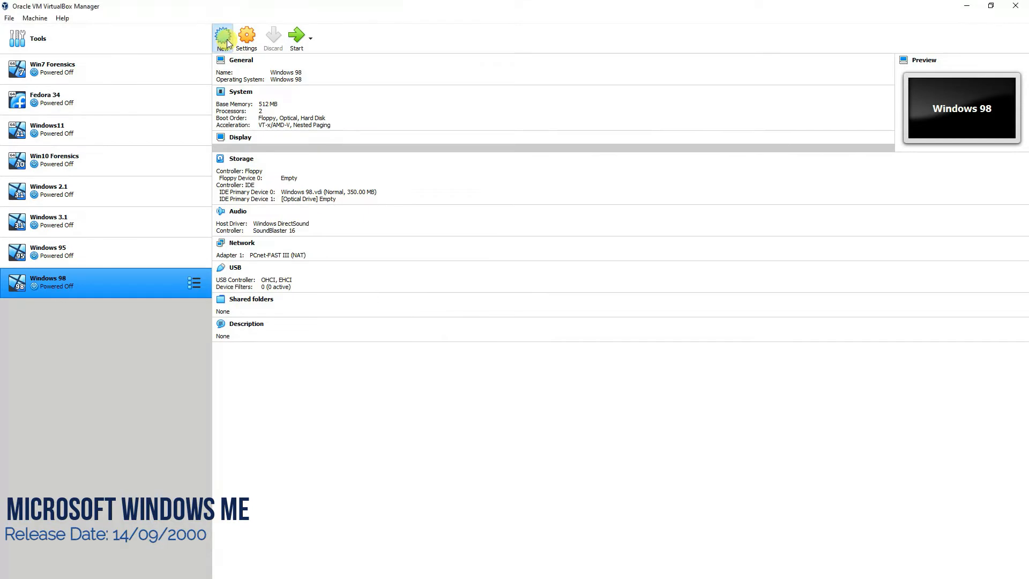
Begin a new virtual machine named 'Windows ME' and keep the recommended 128 MB memory.
{"action": "left_click", "coordinate": [222, 35]}
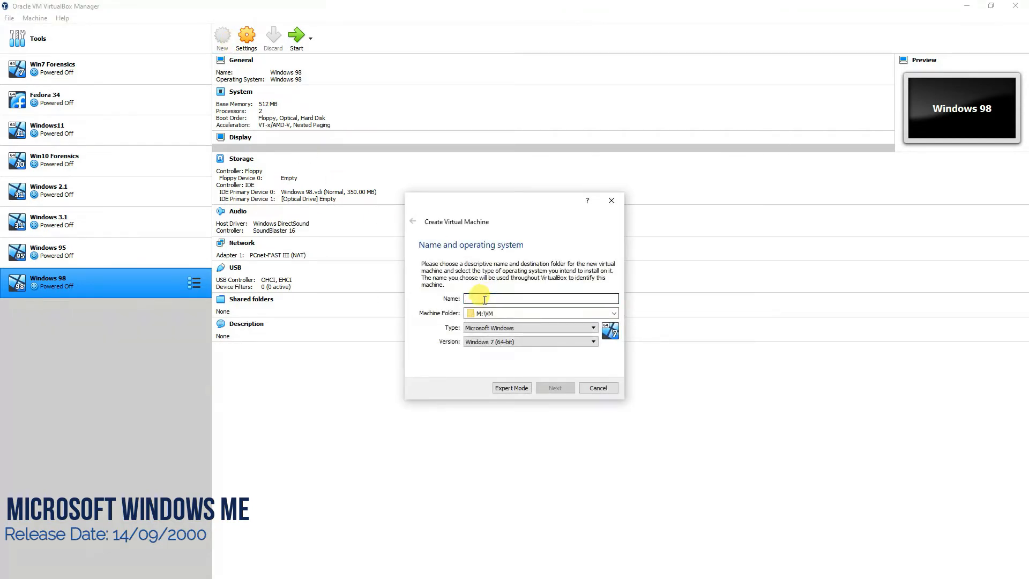
{"action": "type", "text": "Windows ME"}
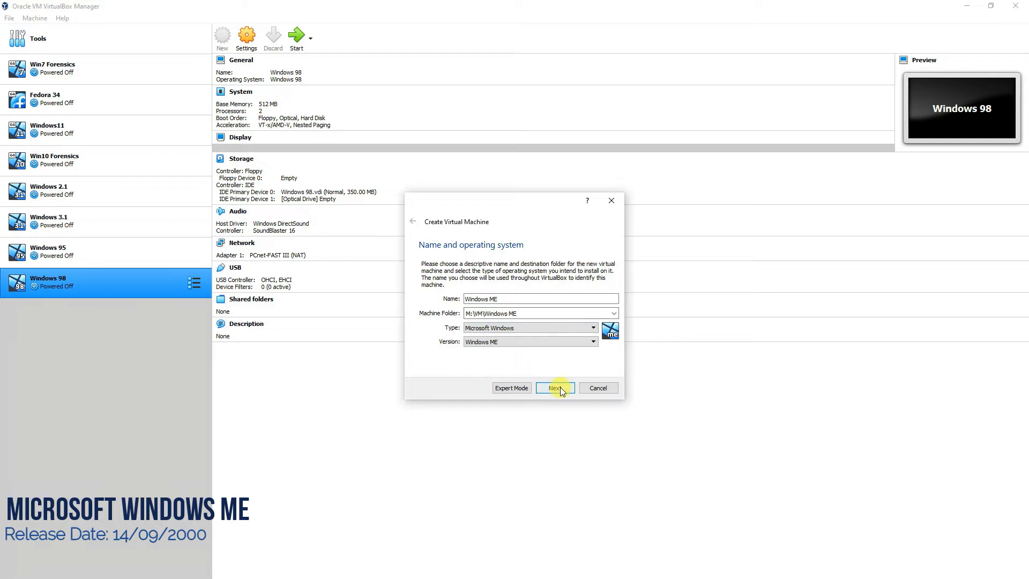
{"action": "left_click", "coordinate": [554, 388]}
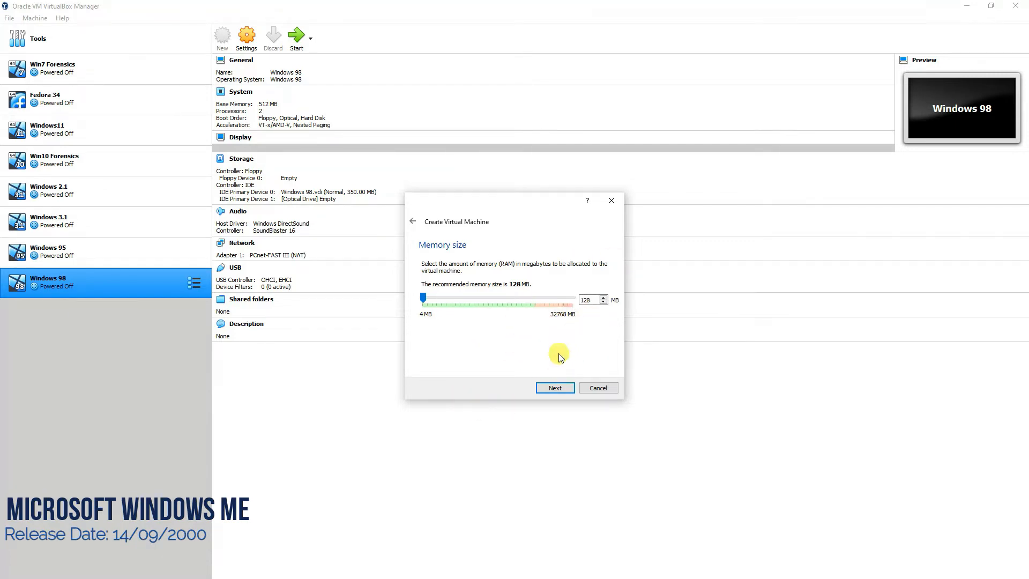
{"action": "left_click", "coordinate": [554, 388]}
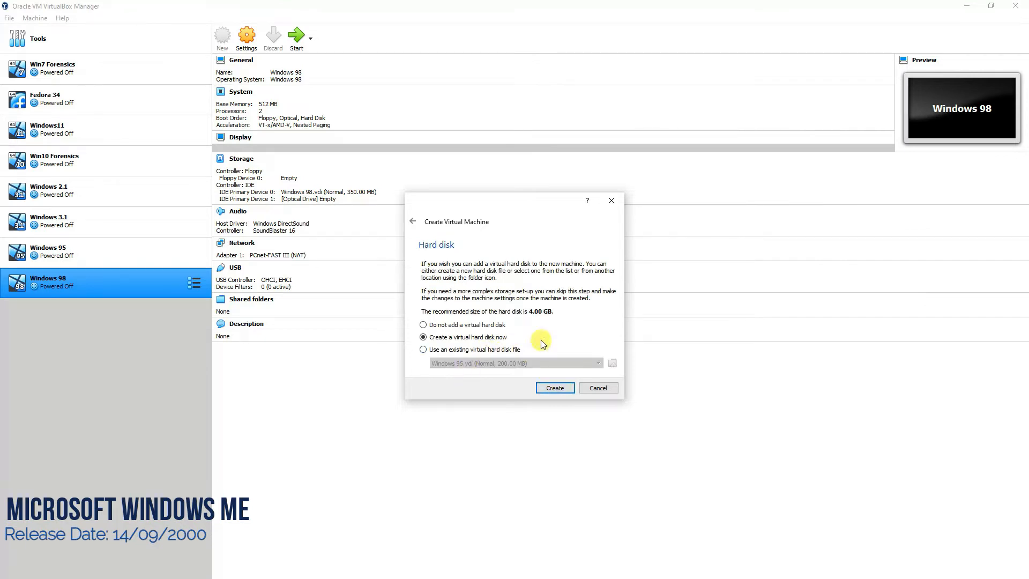
Add a new 1 GB dynamically allocated VDI disk and finish creating the machine.
{"action": "left_click", "coordinate": [554, 387]}
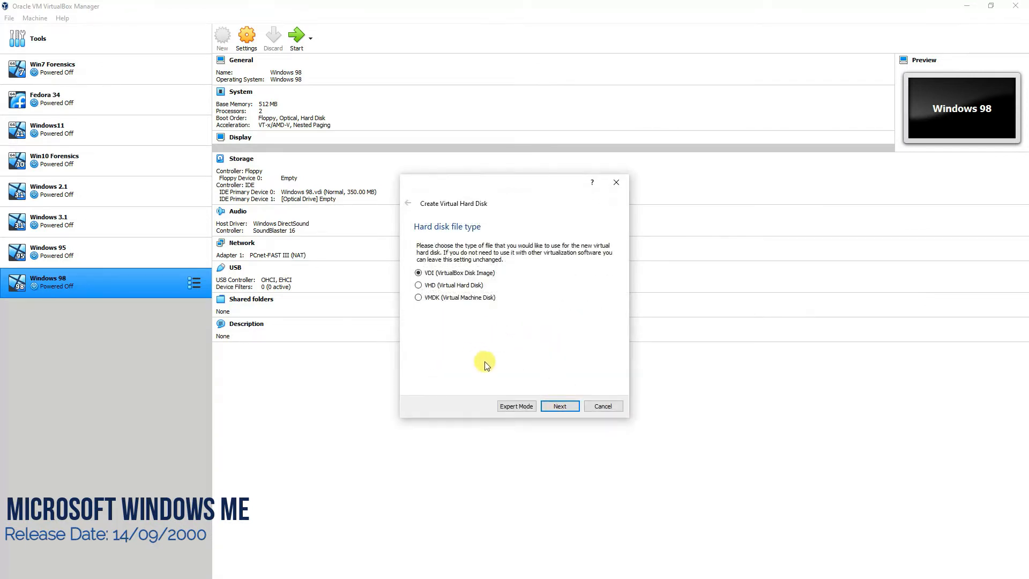
{"action": "left_click", "coordinate": [559, 406]}
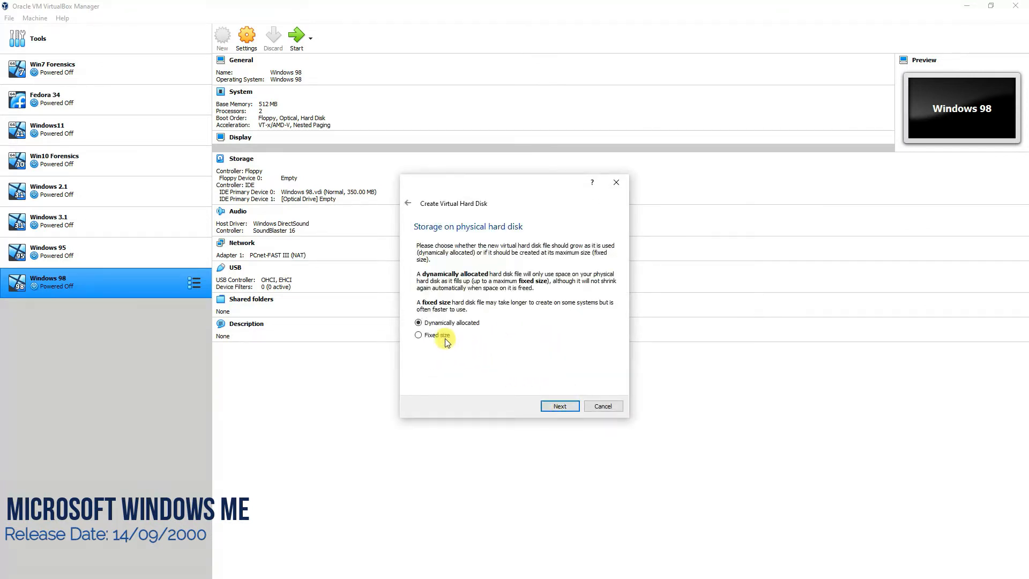
{"action": "left_click", "coordinate": [559, 405]}
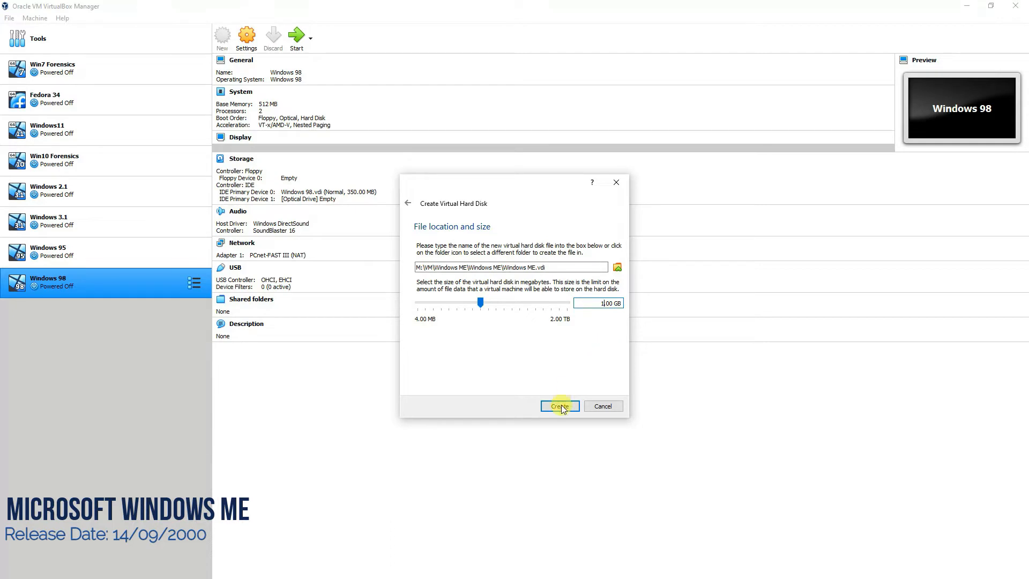
{"action": "left_click", "coordinate": [558, 405]}
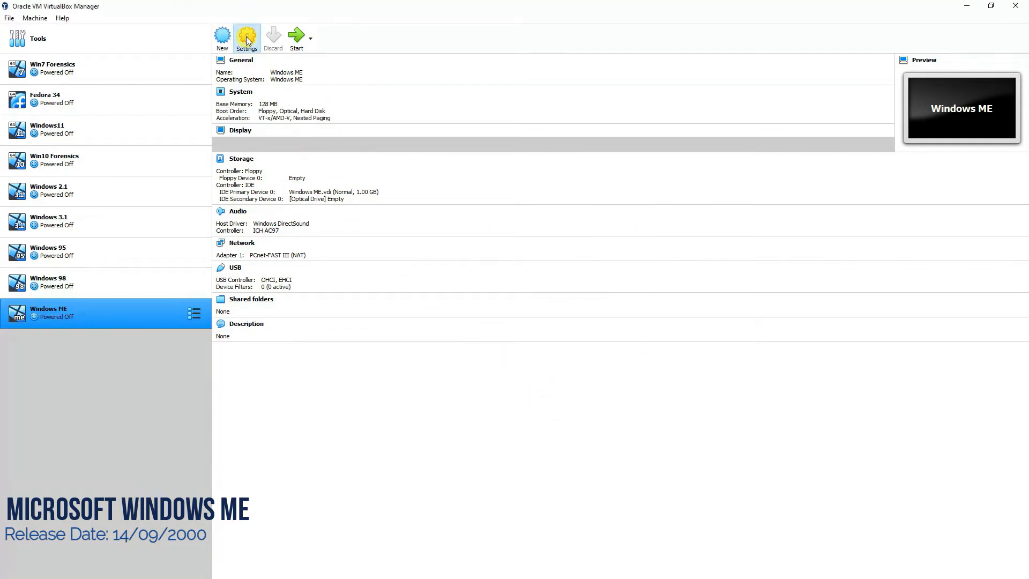
Replace the empty optical drive with an IDE optical drive holding the Windows Me OEM Full ISO.
{"action": "left_click", "coordinate": [246, 37]}
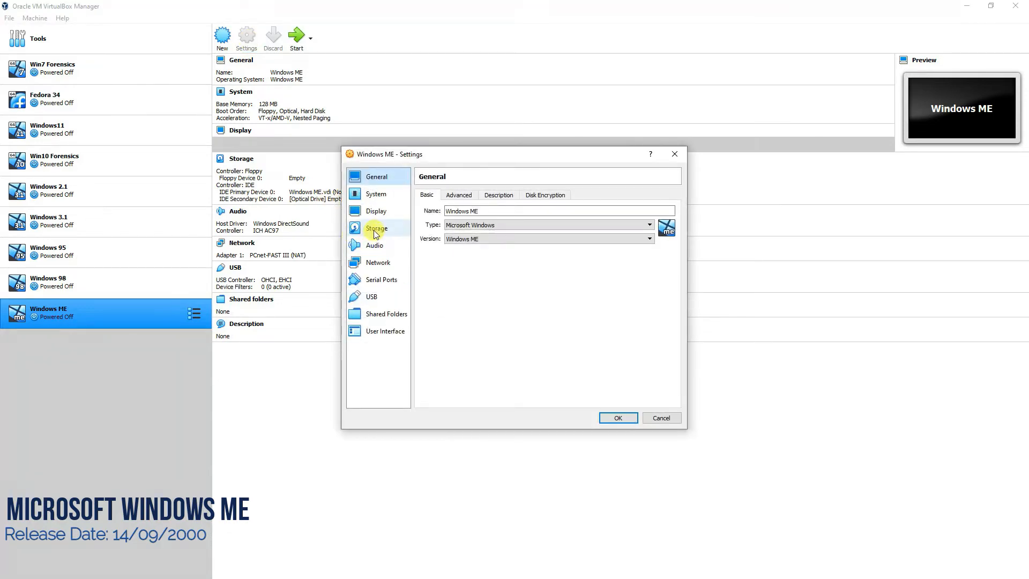
{"action": "left_click", "coordinate": [377, 228]}
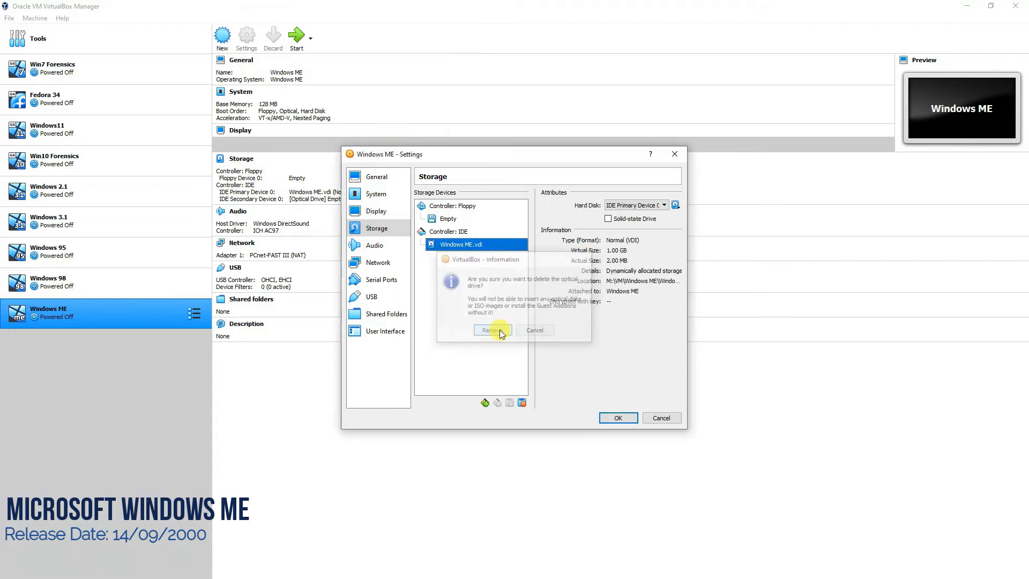
{"action": "left_click", "coordinate": [491, 329]}
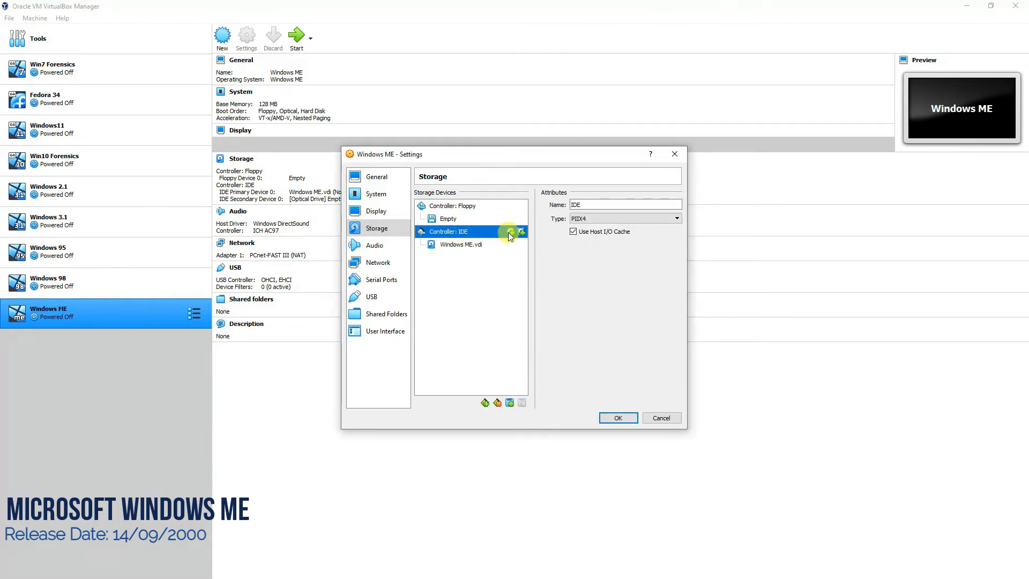
{"action": "left_click", "coordinate": [520, 231]}
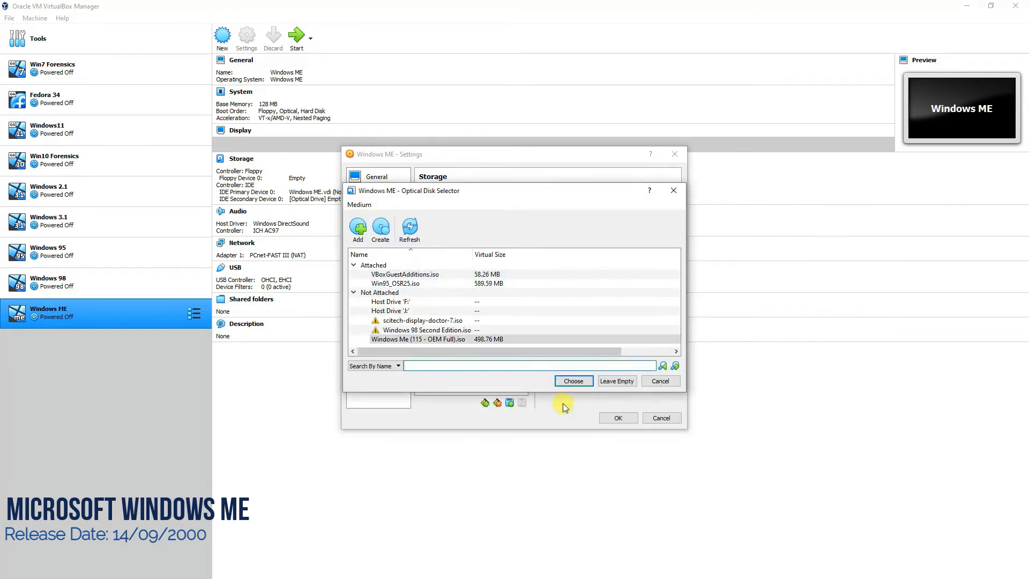
{"action": "left_click", "coordinate": [571, 380]}
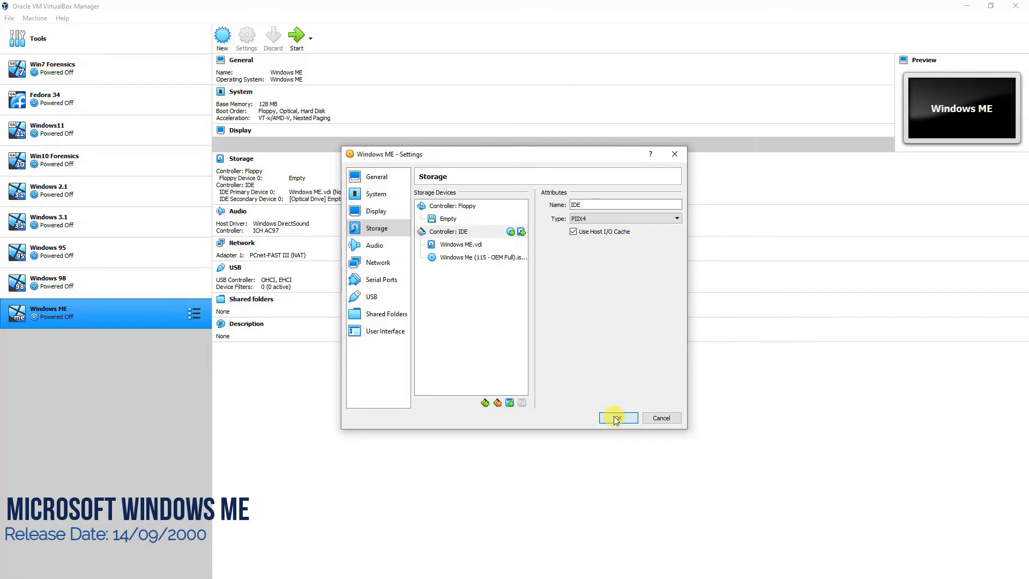
{"action": "left_click", "coordinate": [614, 418]}
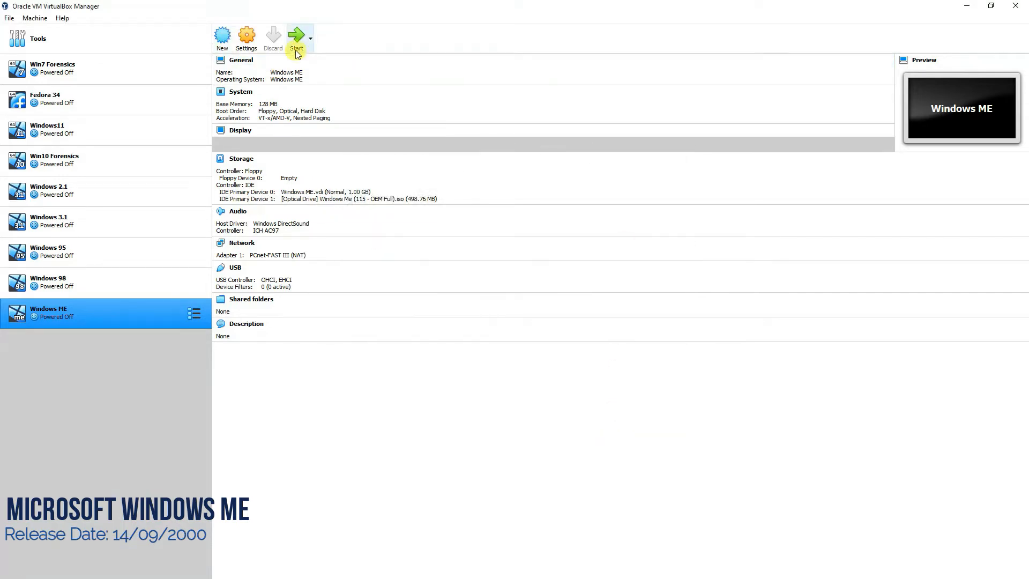
Power on the machine, boot from the CD-ROM and let Windows Me setup restart into its license agreement.
{"action": "left_click", "coordinate": [296, 36]}
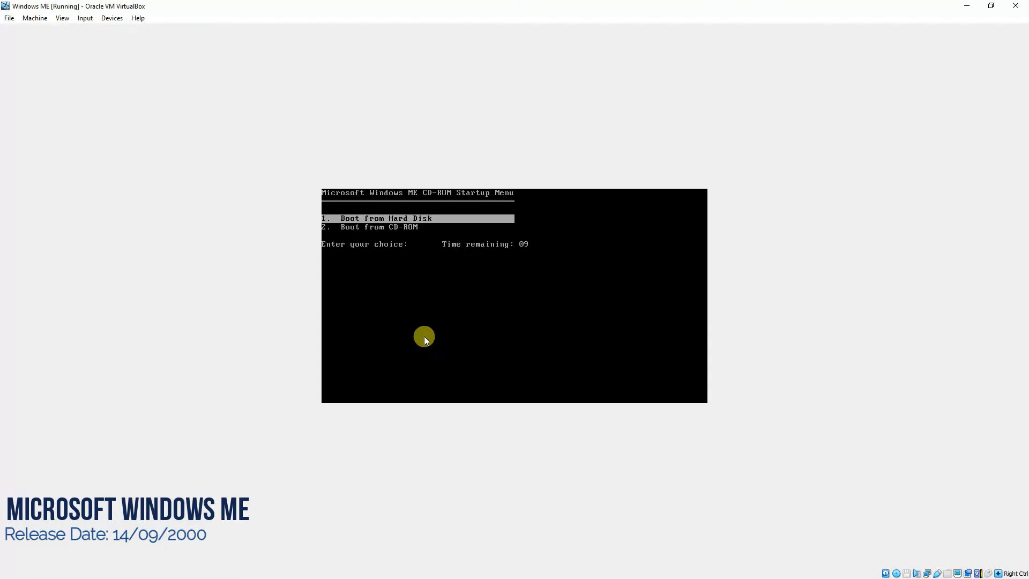
{"action": "key", "text": "down"}
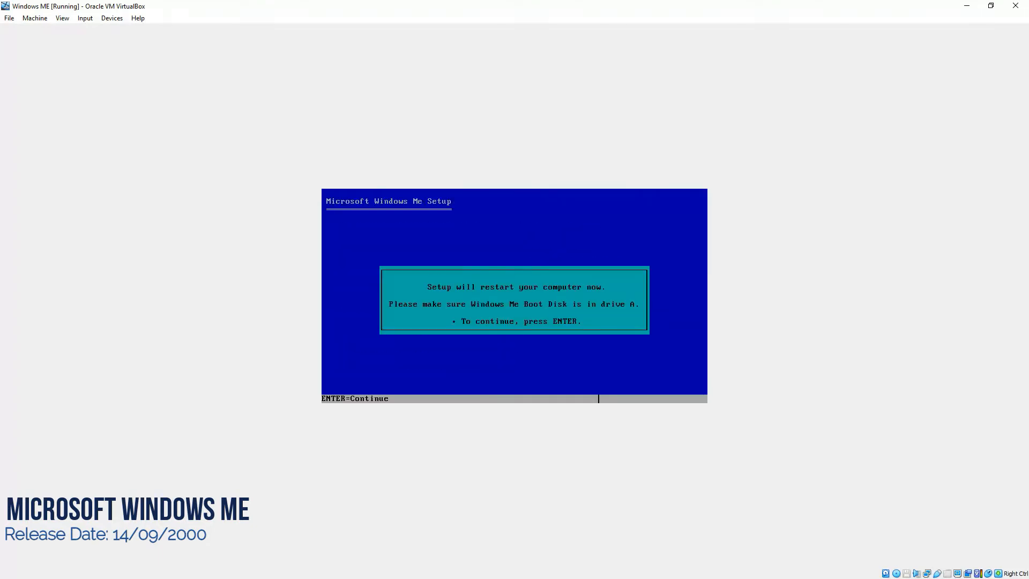
{"action": "key", "text": "enter"}
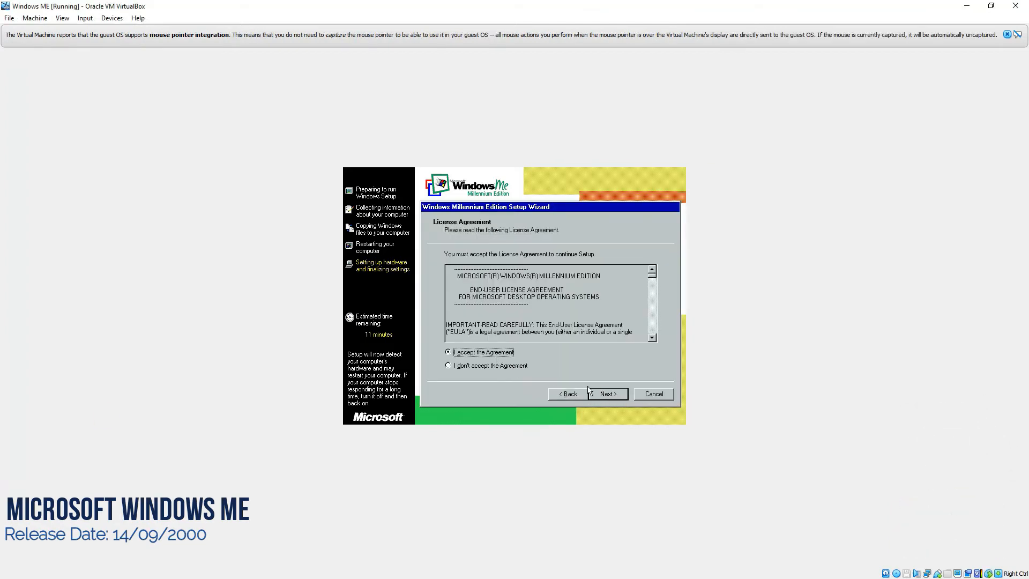
Accept 'I accept the Agreement' and let Windows Me setup run on to the desktop.
{"action": "left_click", "coordinate": [605, 394]}
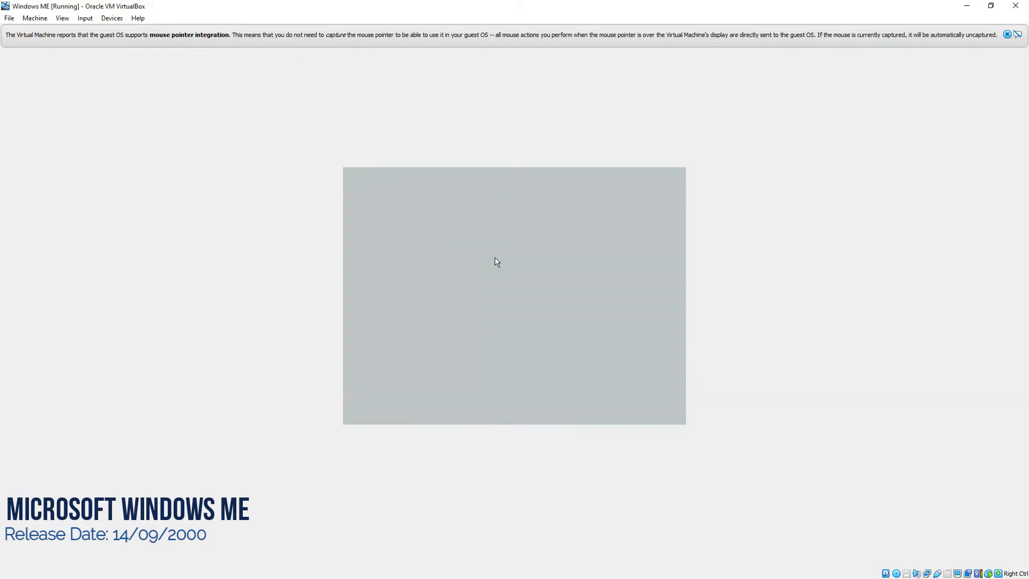
{"action": "left_click", "coordinate": [1008, 35]}
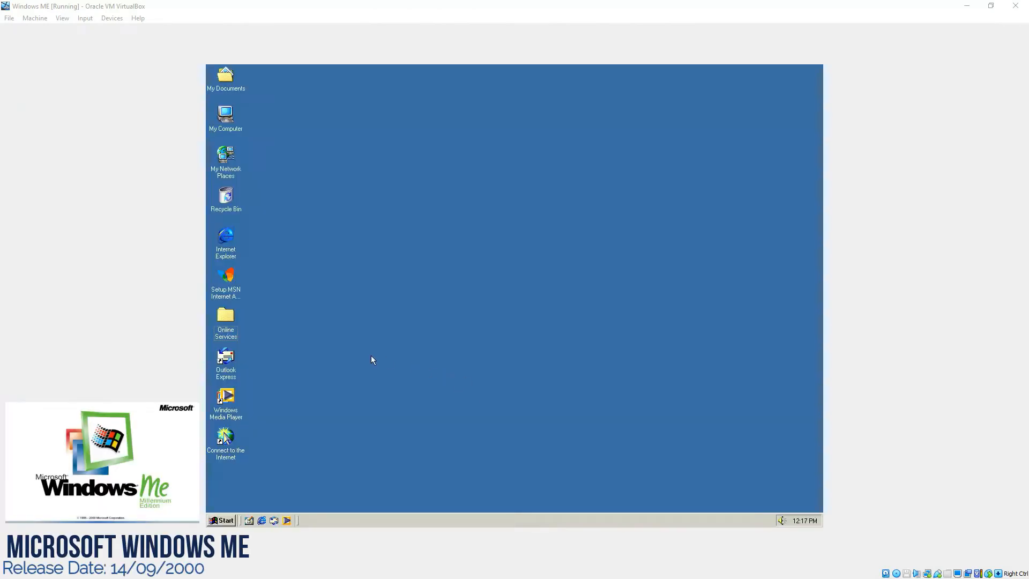
Bring up the Windows Me Start menu, dismiss it to the desktop, then reopen it.
{"action": "left_click", "coordinate": [222, 520]}
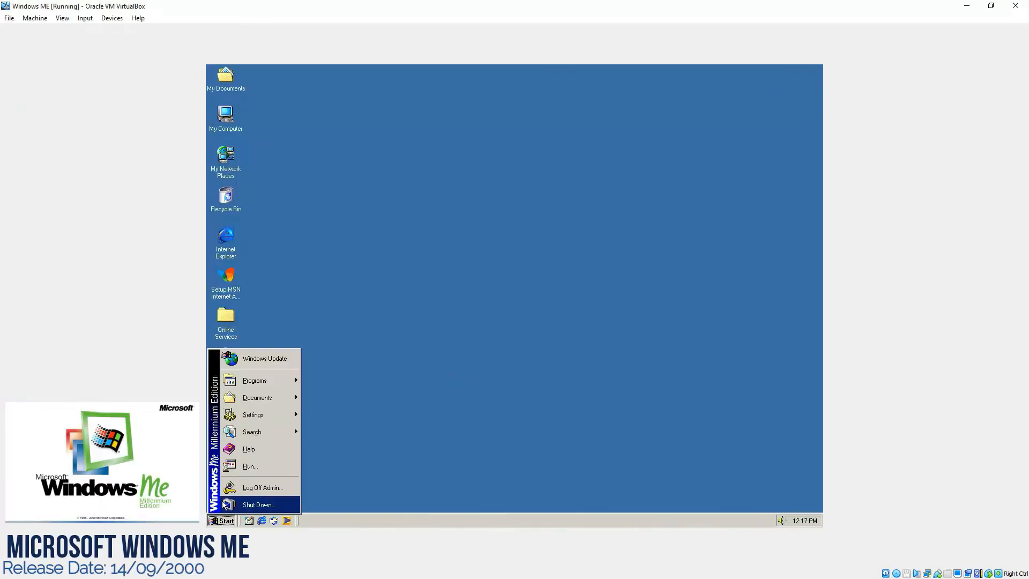
{"action": "mouse_move", "coordinate": [253, 414]}
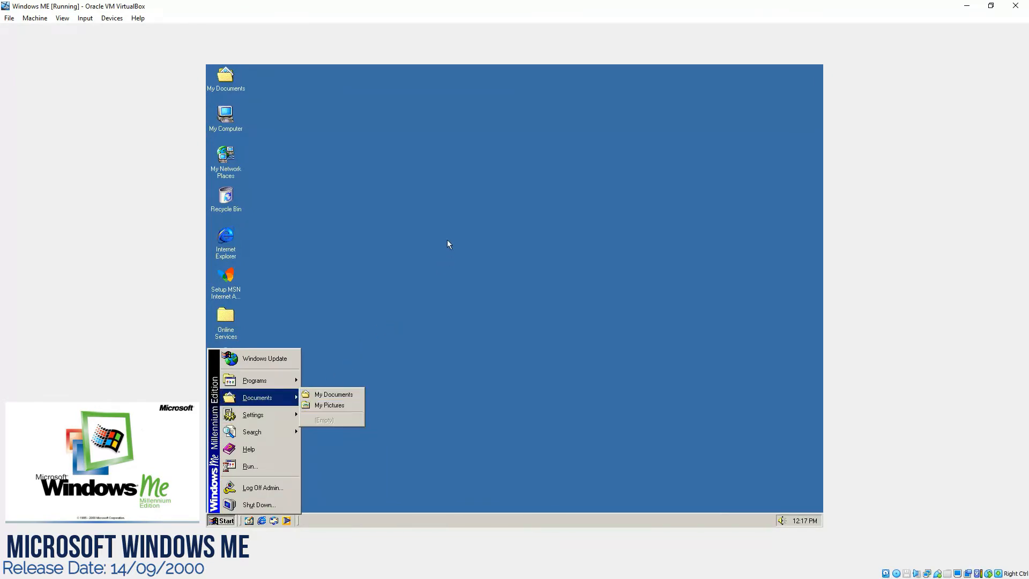
{"action": "left_click", "coordinate": [449, 245]}
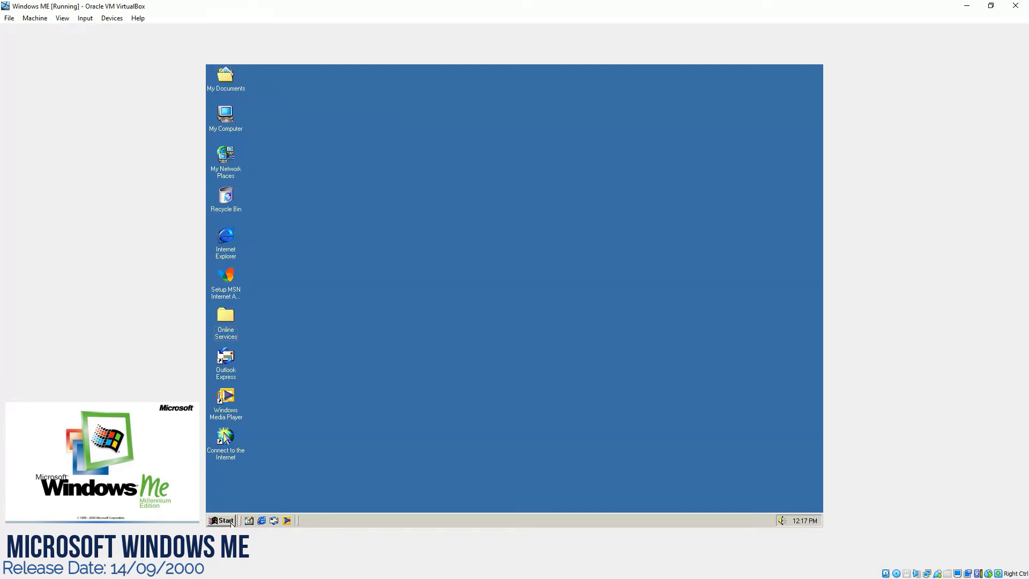
{"action": "left_click", "coordinate": [222, 520]}
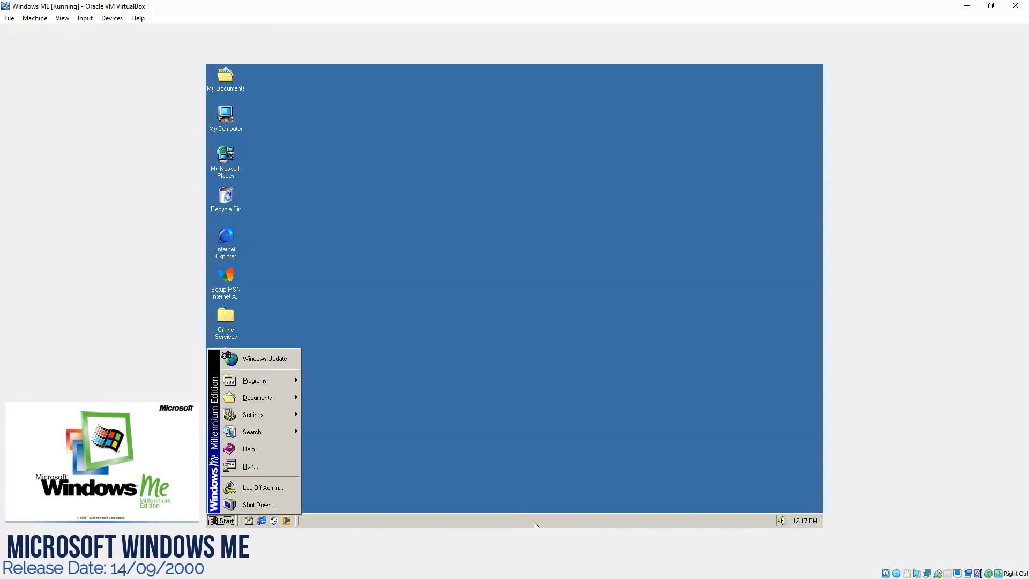
{"action": "mouse_move", "coordinate": [597, 524]}
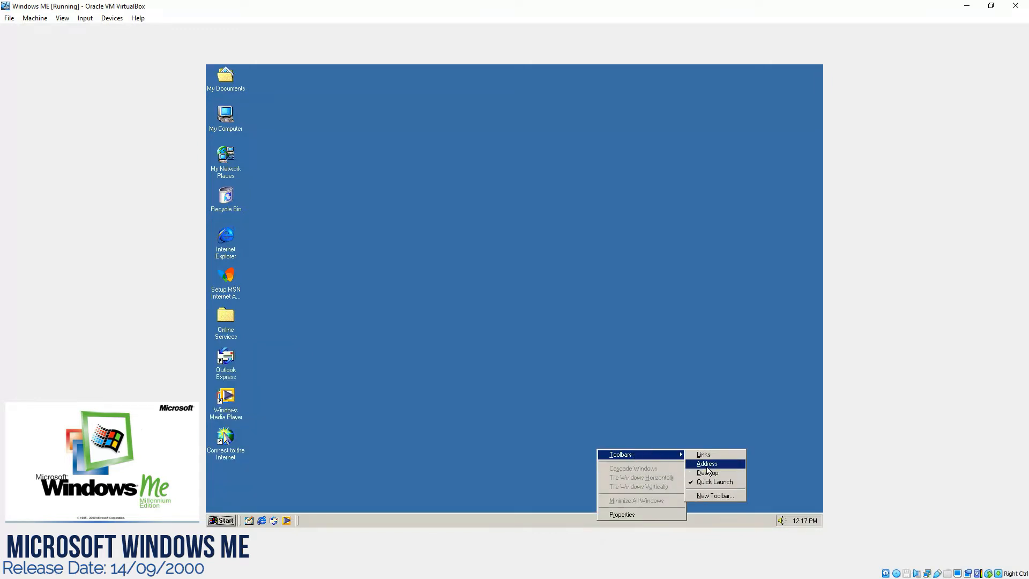
{"action": "mouse_move", "coordinate": [714, 481]}
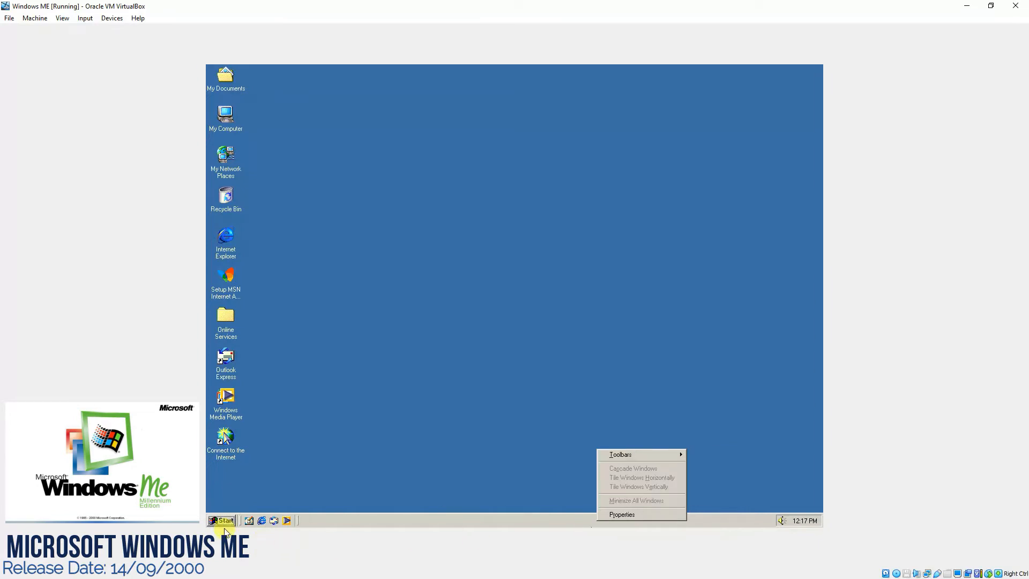
Launch the On-Screen Keyboard from Accessibility, dismiss its notice, close it and return to the Start menu.
{"action": "left_click", "coordinate": [223, 520]}
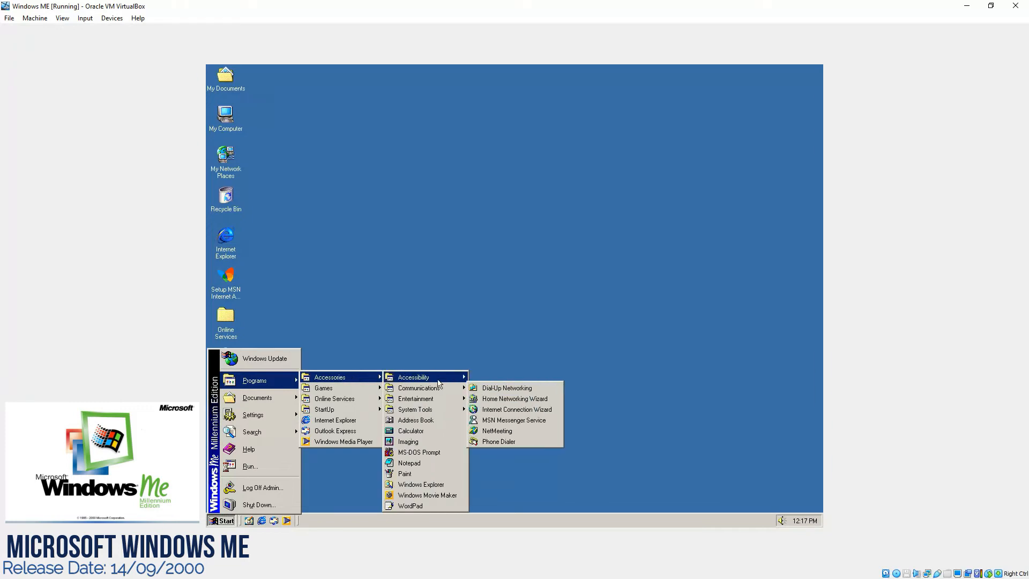
{"action": "mouse_move", "coordinate": [414, 376]}
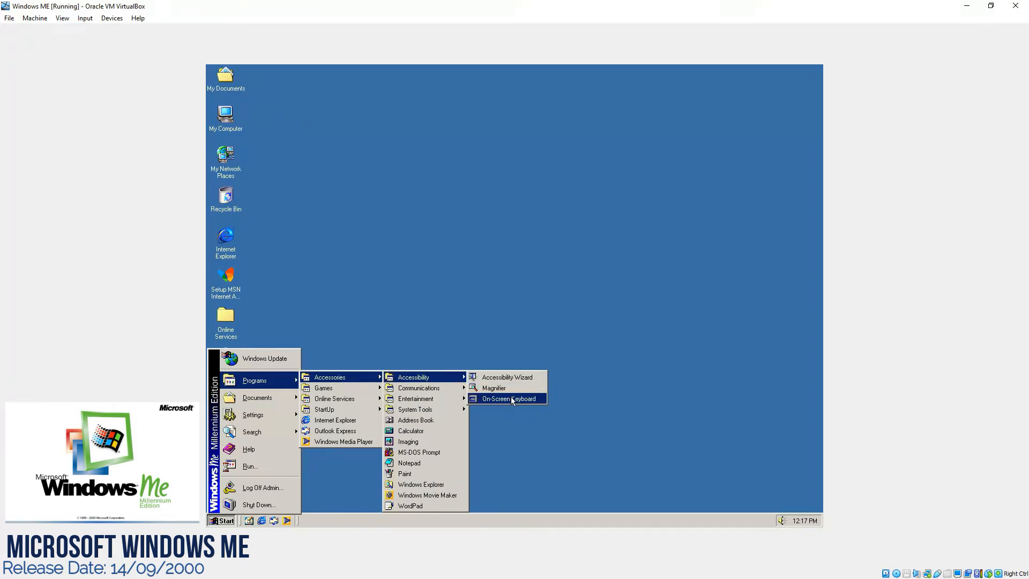
{"action": "left_click", "coordinate": [507, 398]}
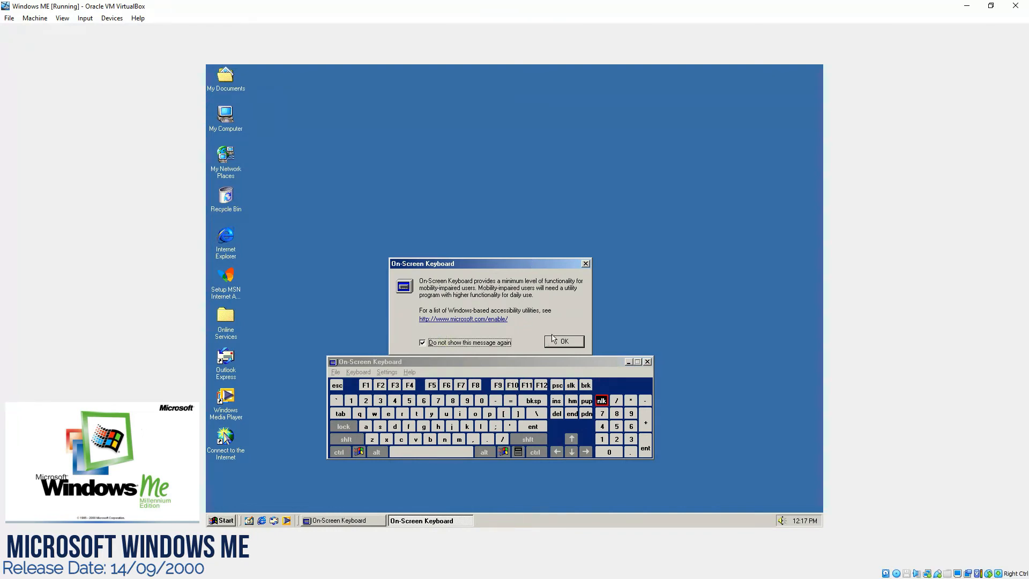
{"action": "left_click", "coordinate": [563, 341]}
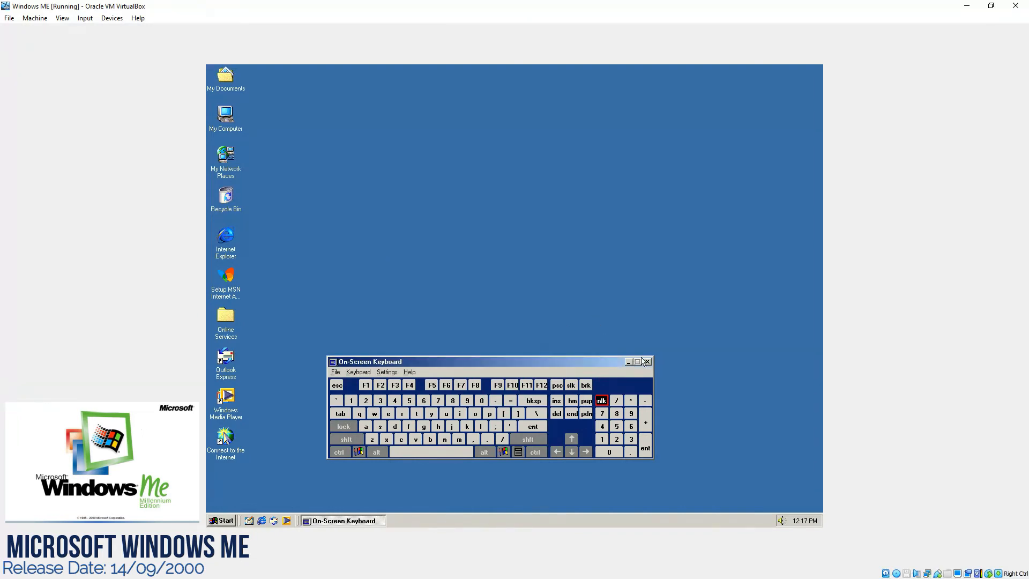
{"action": "left_click", "coordinate": [646, 361]}
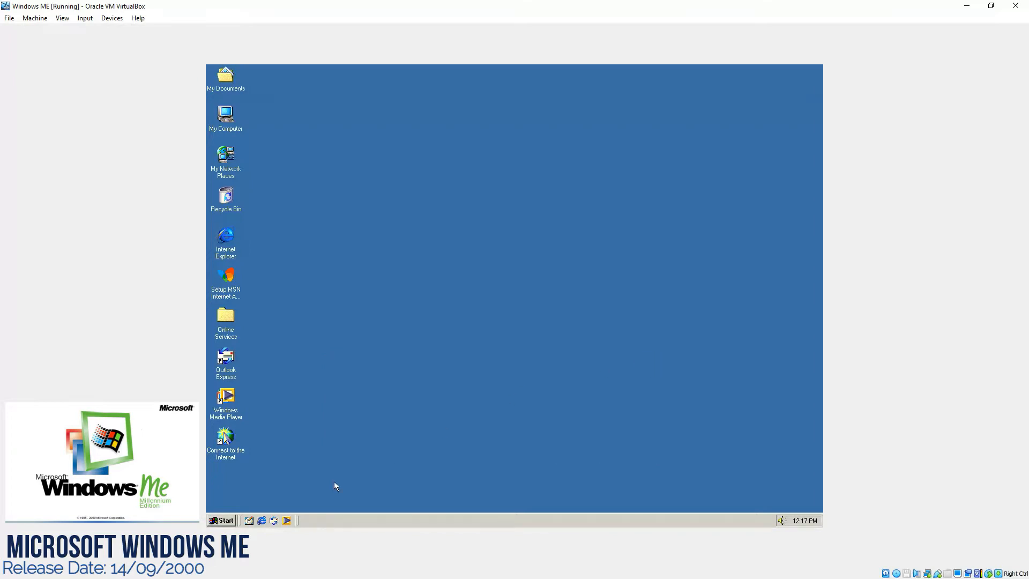
{"action": "left_click", "coordinate": [220, 521]}
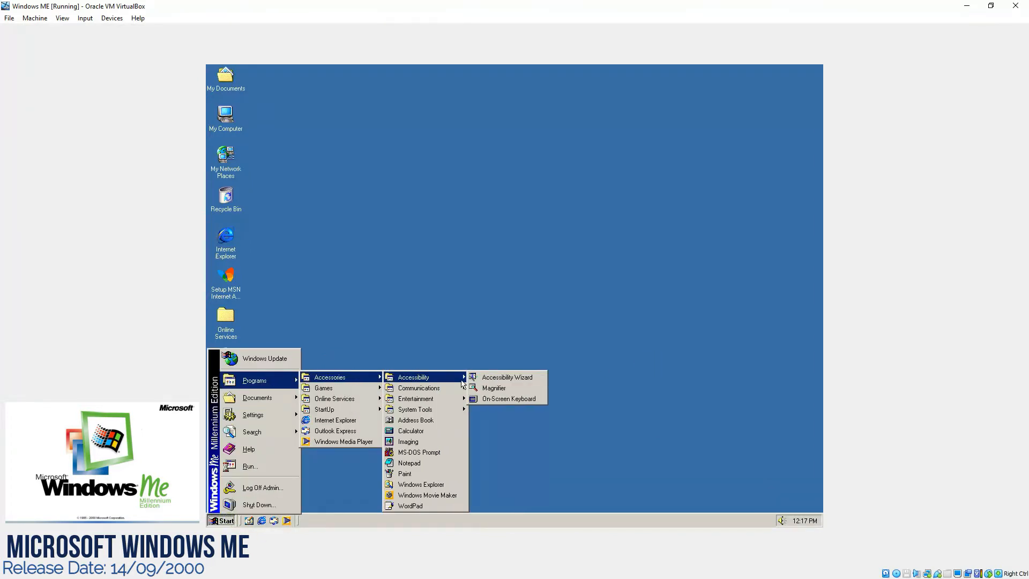
Launch Magnifier from the Accessibility submenu and exit it from Magnifier Settings.
{"action": "left_click", "coordinate": [493, 388]}
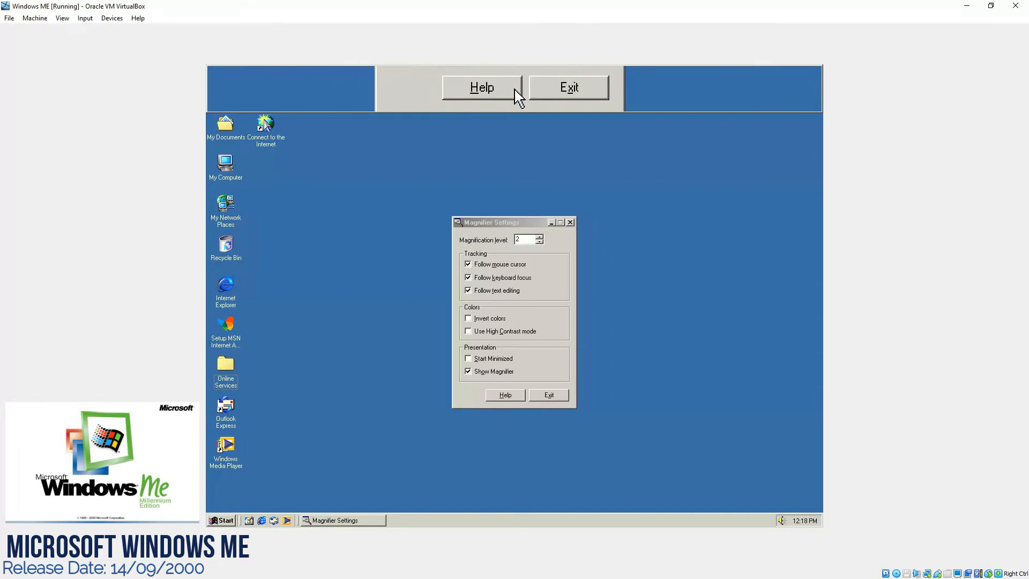
{"action": "left_click", "coordinate": [568, 87]}
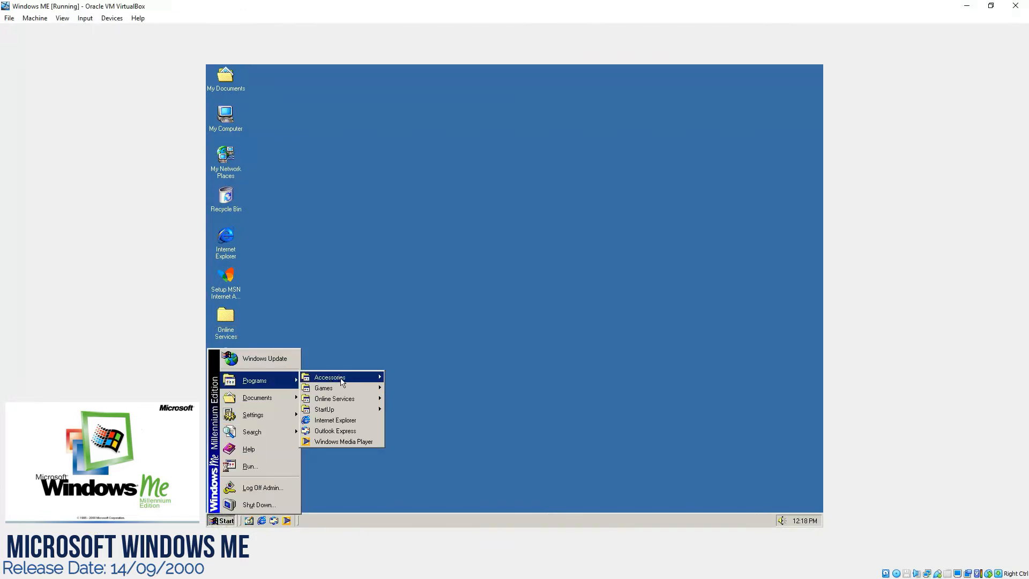
{"action": "mouse_move", "coordinate": [329, 376]}
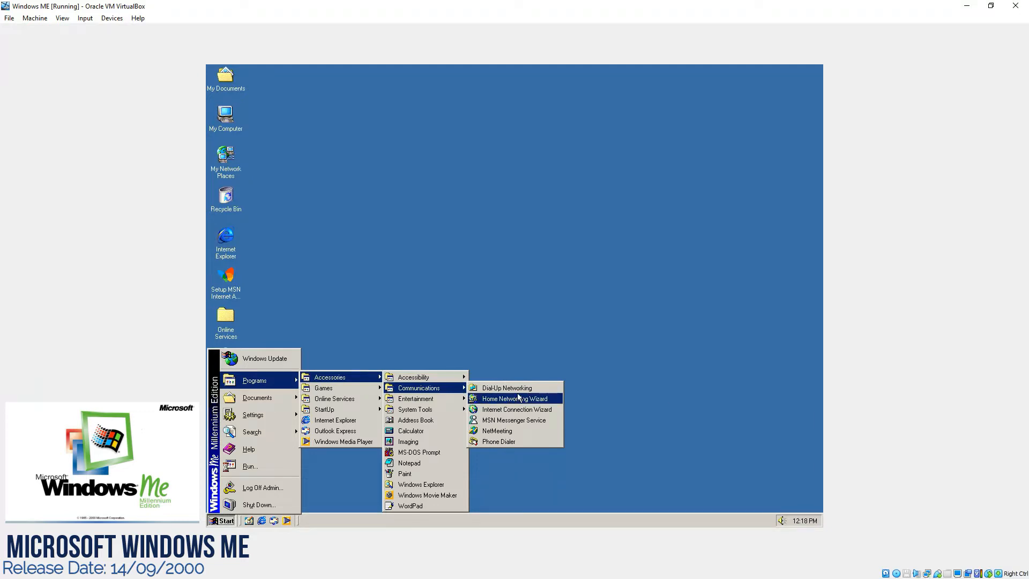
{"action": "mouse_move", "coordinate": [513, 420]}
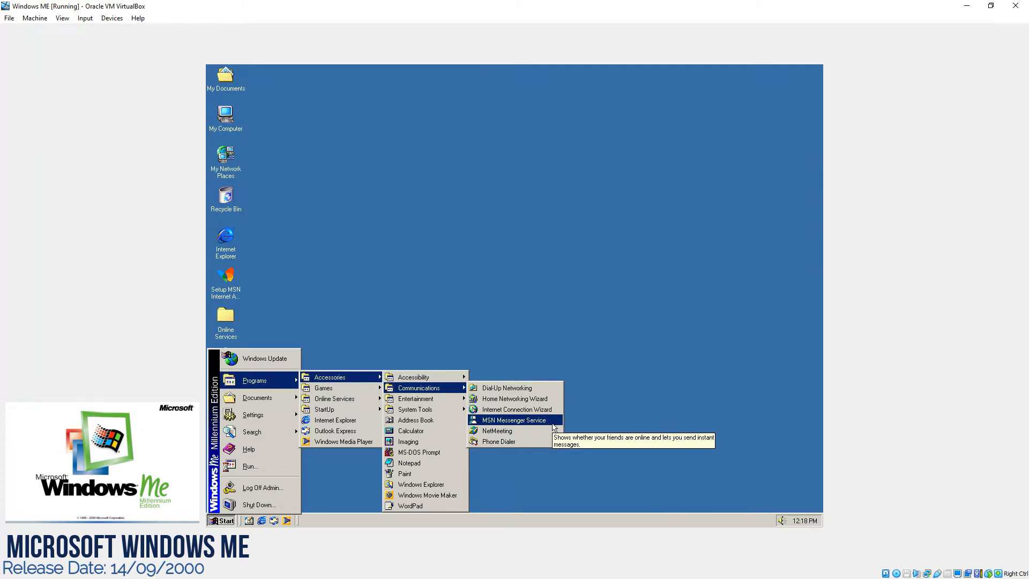
{"action": "mouse_move", "coordinate": [497, 431]}
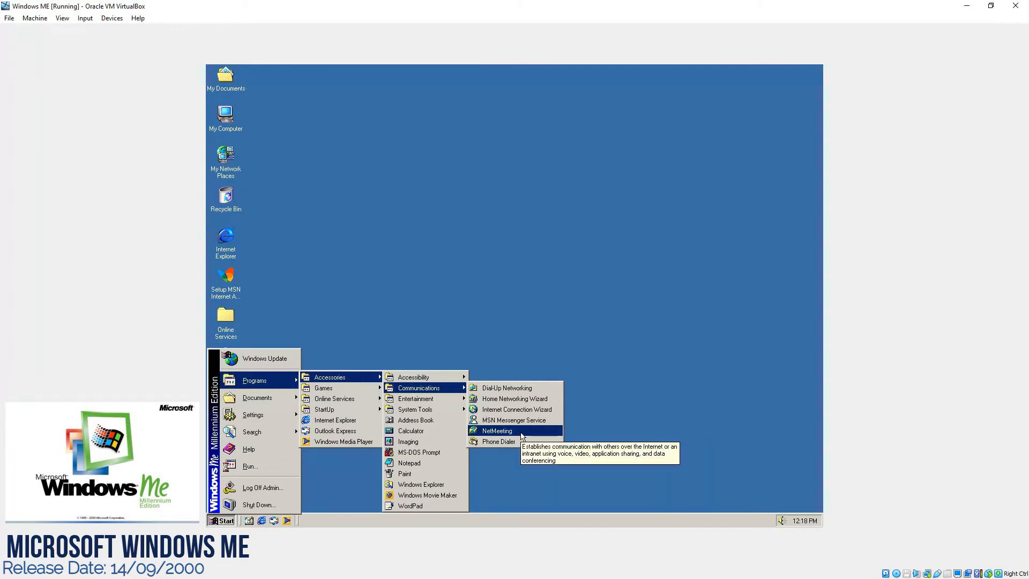
{"action": "mouse_move", "coordinate": [416, 398]}
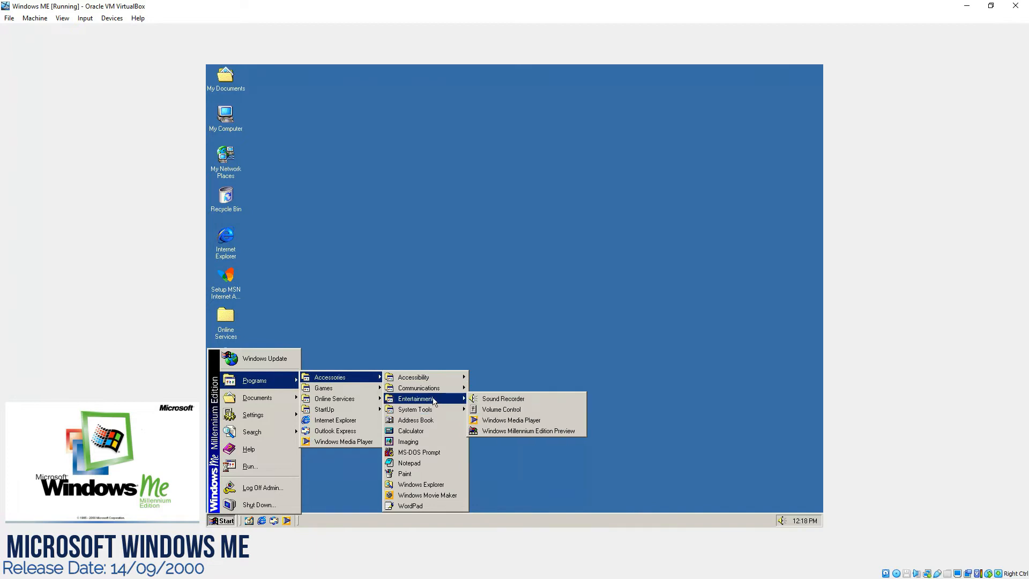
{"action": "mouse_move", "coordinate": [510, 421]}
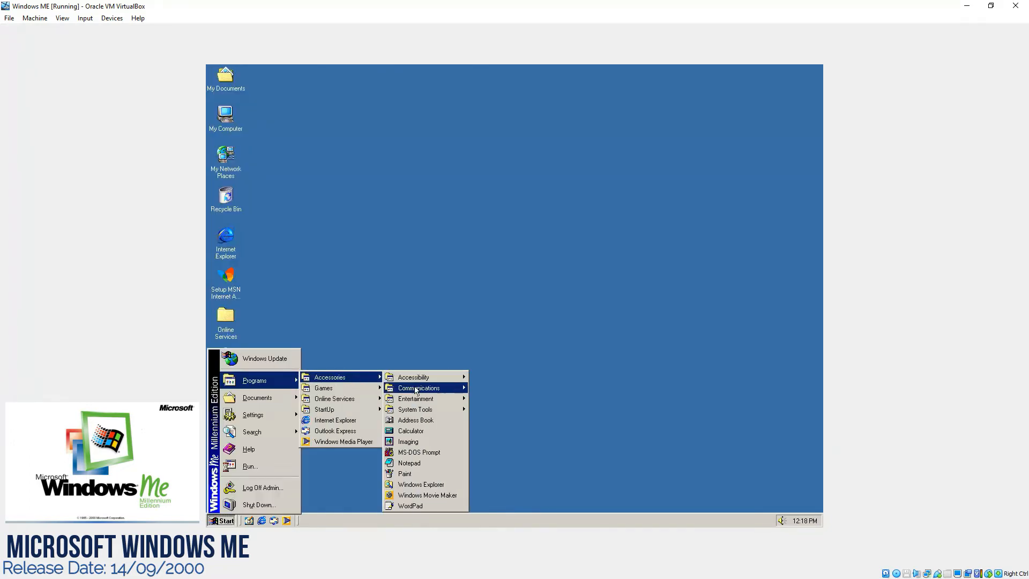
{"action": "mouse_move", "coordinate": [414, 399]}
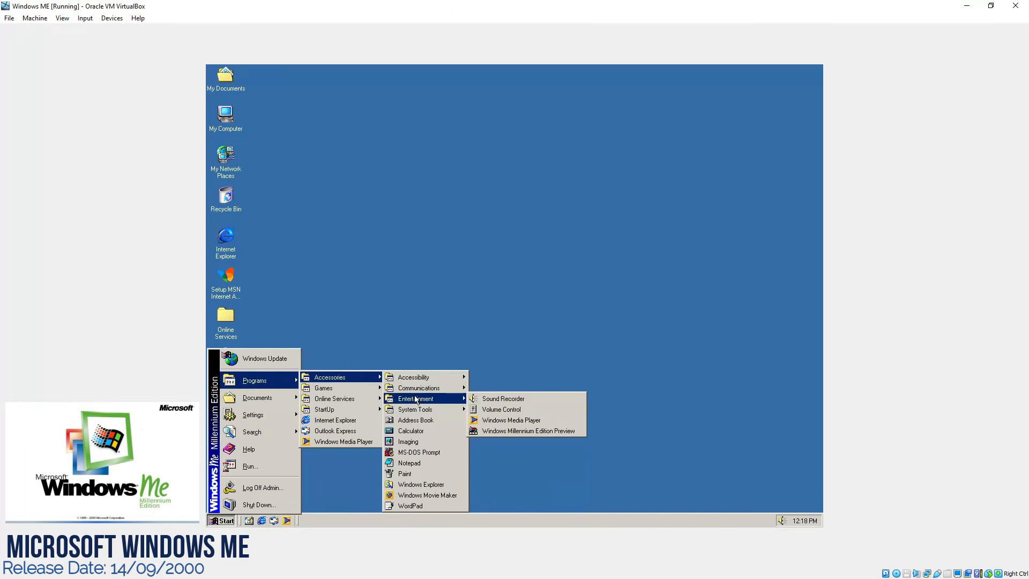
{"action": "mouse_move", "coordinate": [415, 409]}
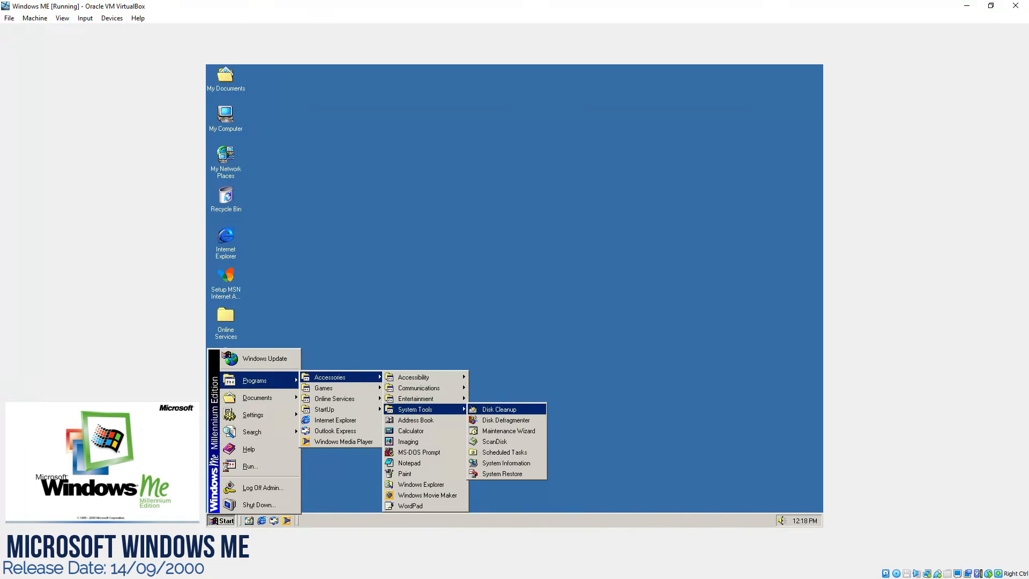
{"action": "mouse_move", "coordinate": [499, 409]}
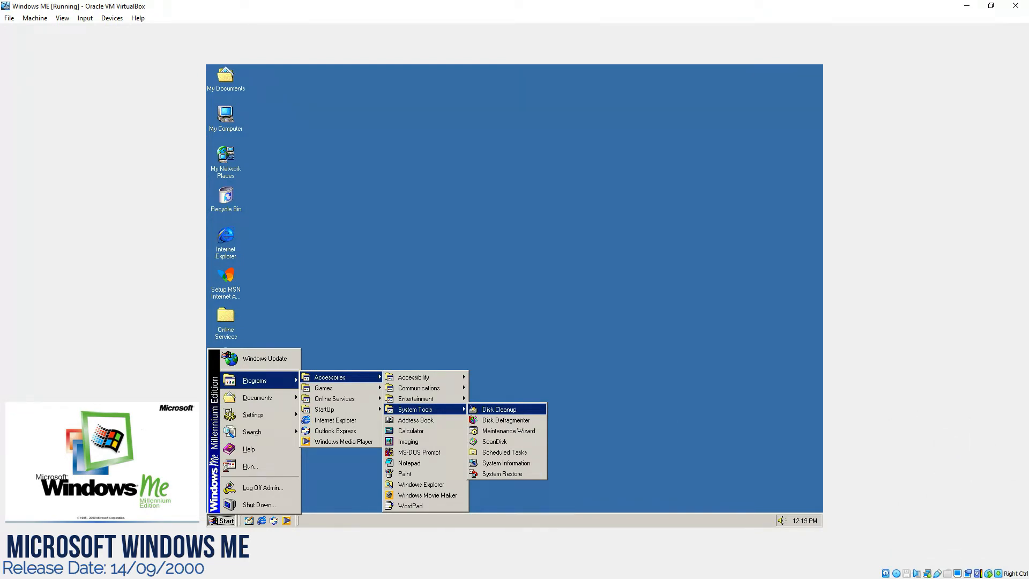
Run Disk Cleanup for drive C: and close its window.
{"action": "left_click", "coordinate": [500, 409]}
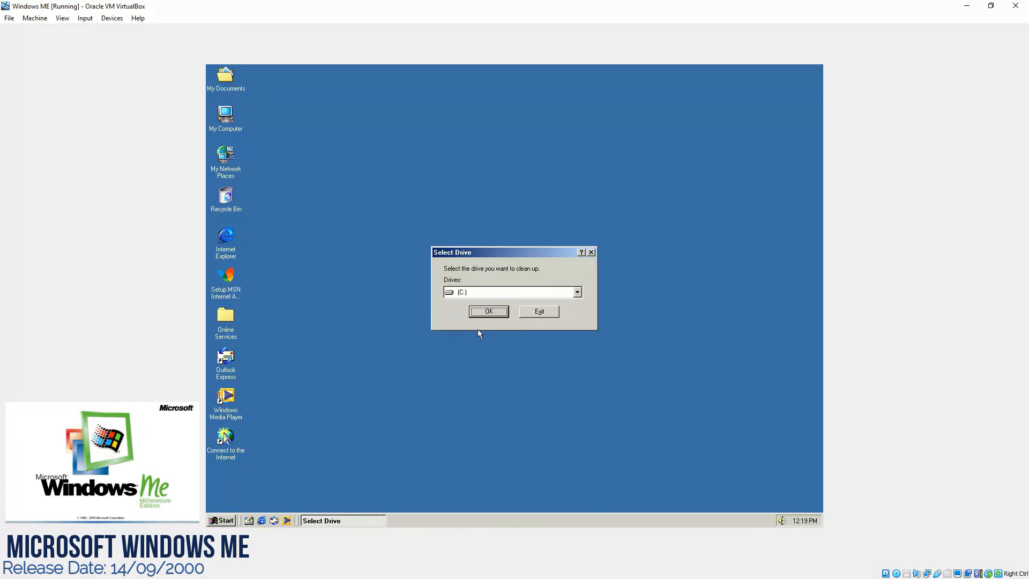
{"action": "left_click", "coordinate": [489, 310]}
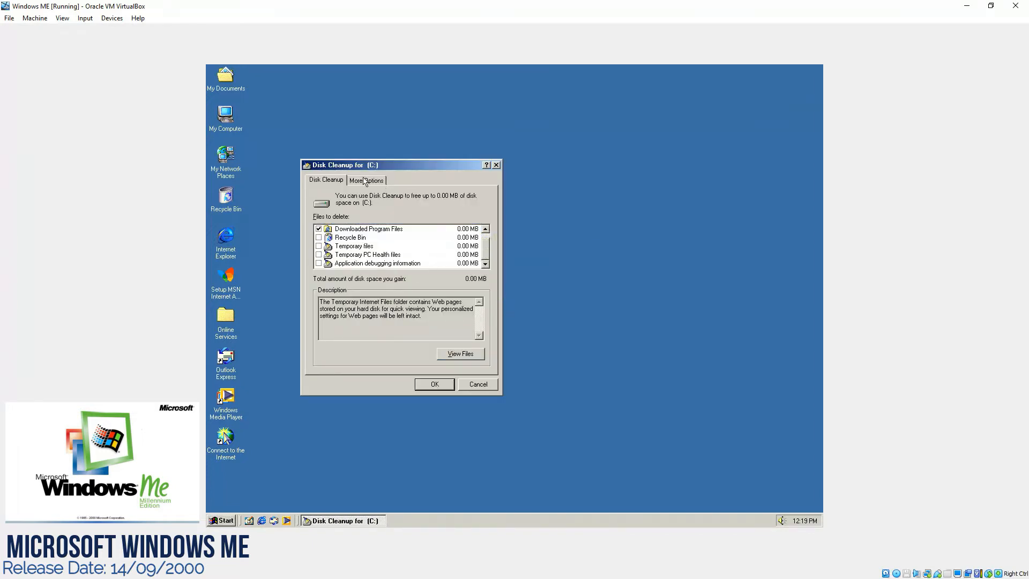
{"action": "left_click", "coordinate": [367, 180]}
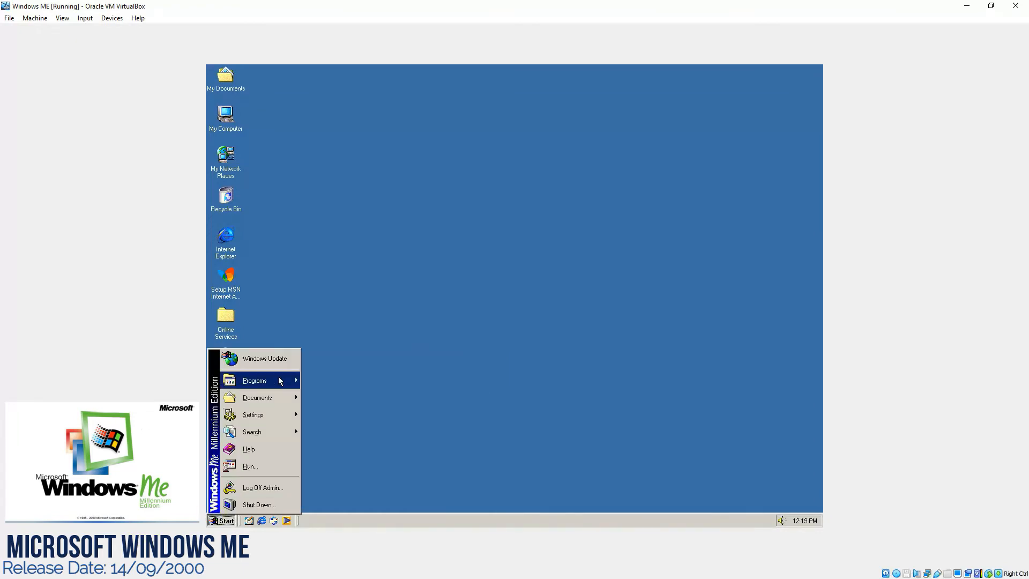
{"action": "mouse_move", "coordinate": [322, 387]}
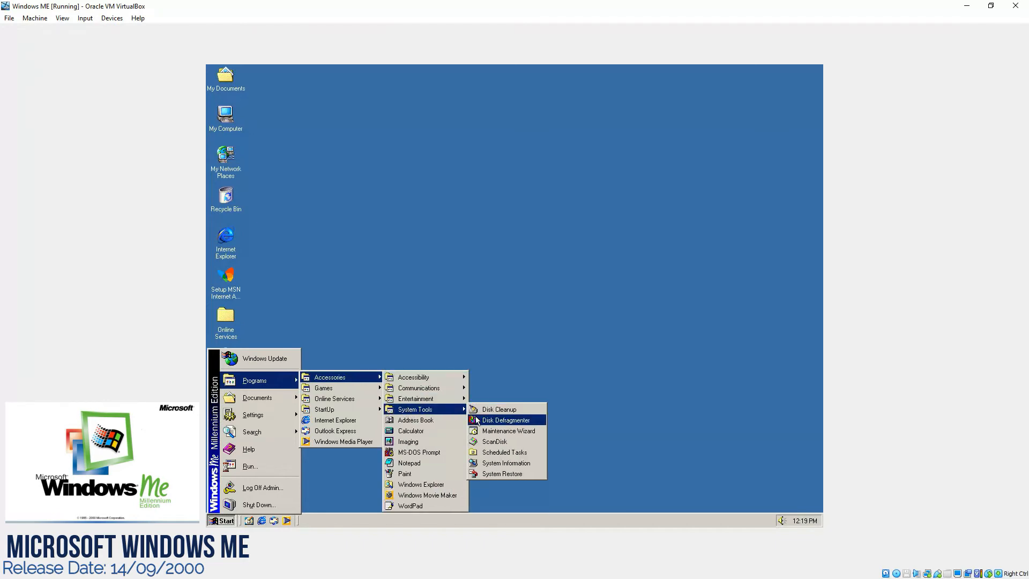
{"action": "mouse_move", "coordinate": [506, 431]}
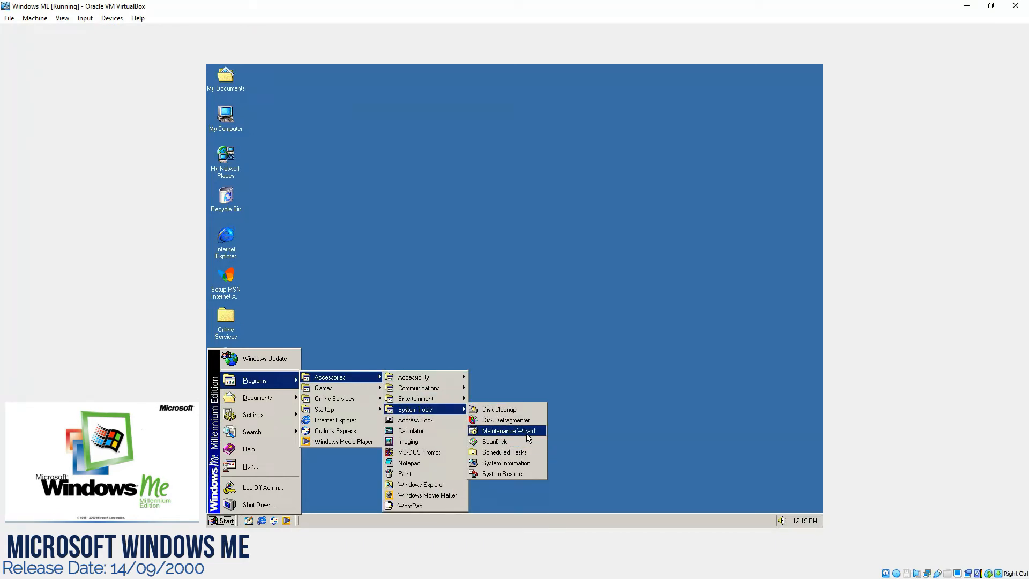
{"action": "mouse_move", "coordinate": [502, 473]}
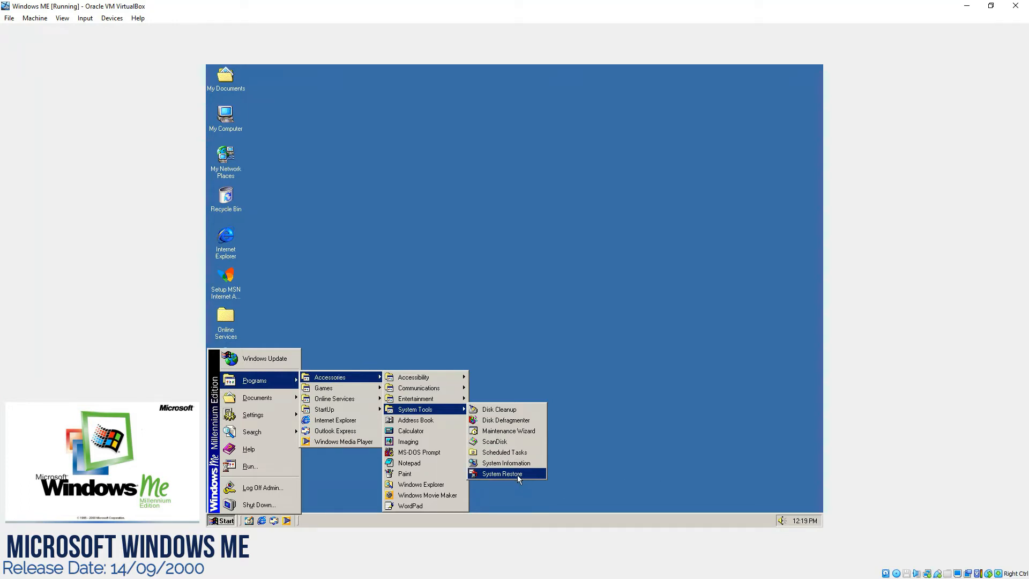
In System Restore, create a restore point described as 'Fresh Installation'.
{"action": "left_click", "coordinate": [502, 472]}
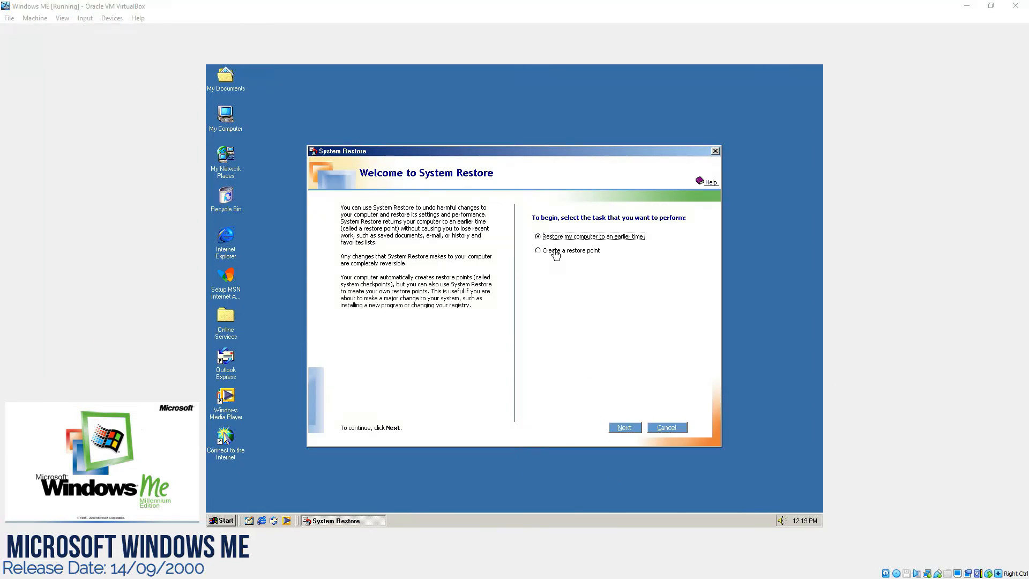
{"action": "left_click", "coordinate": [537, 249]}
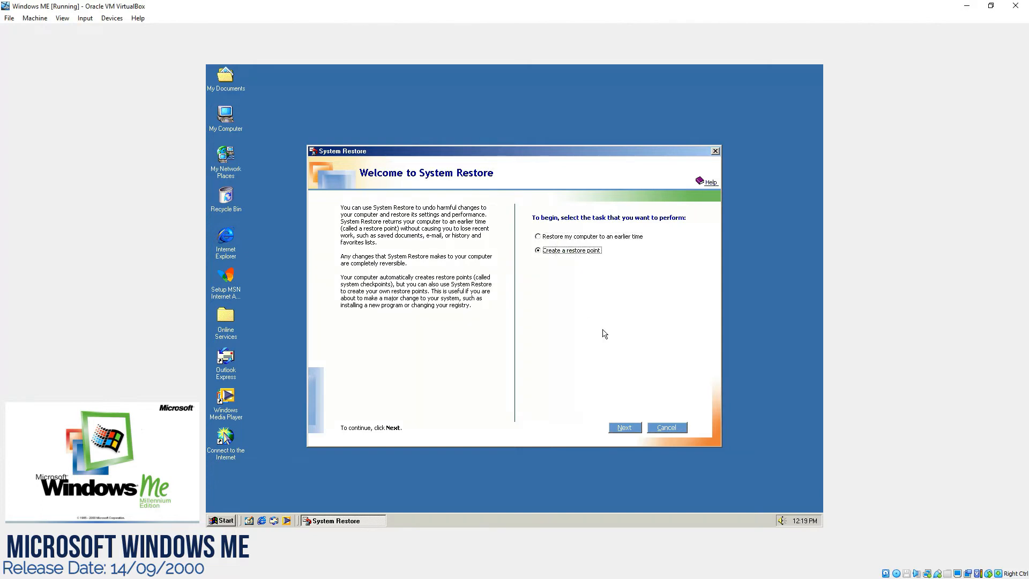
{"action": "left_click", "coordinate": [624, 428]}
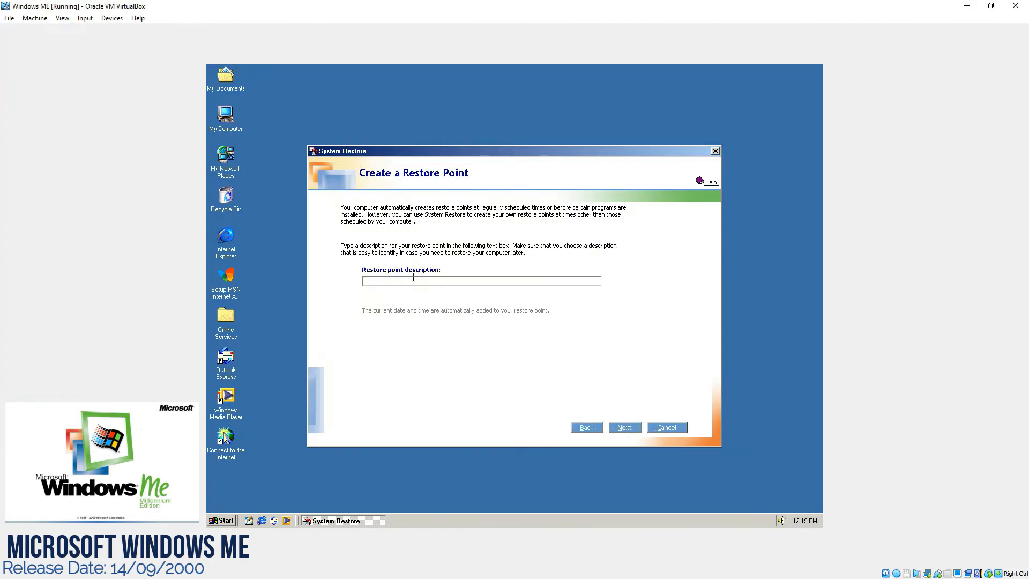
{"action": "type", "text": "Fresh In"}
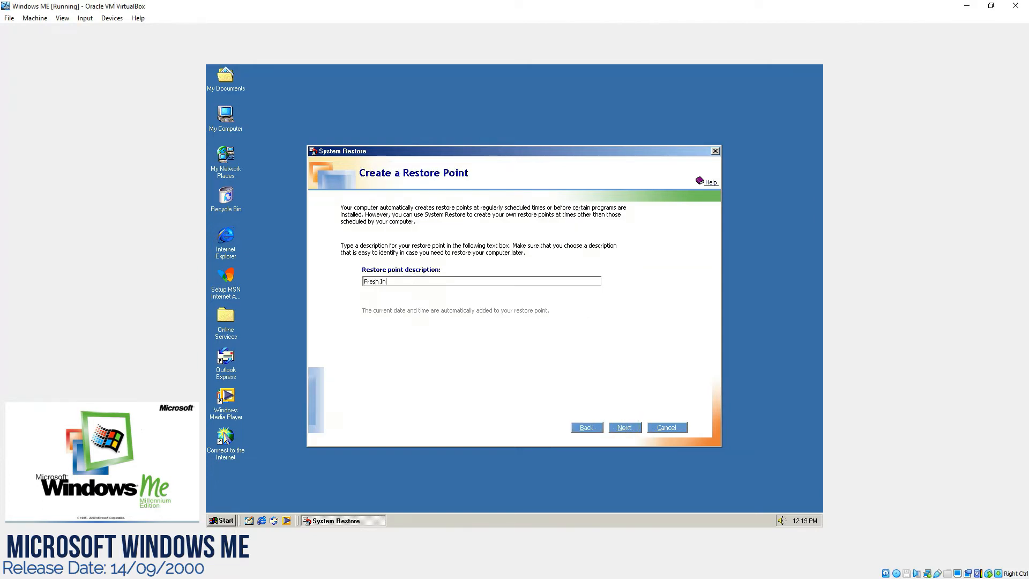
{"action": "type", "text": "stallation"}
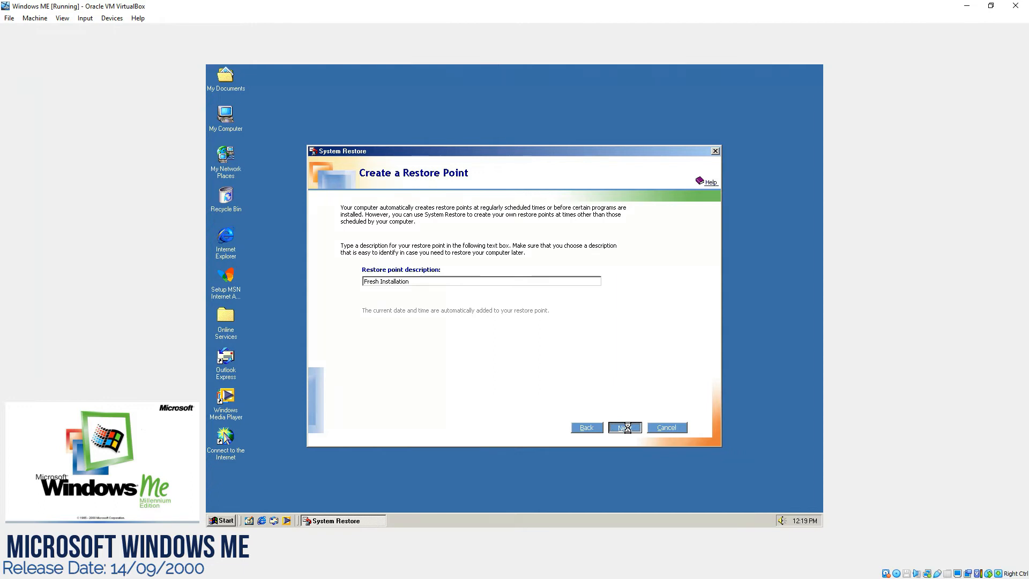
{"action": "left_click", "coordinate": [624, 428]}
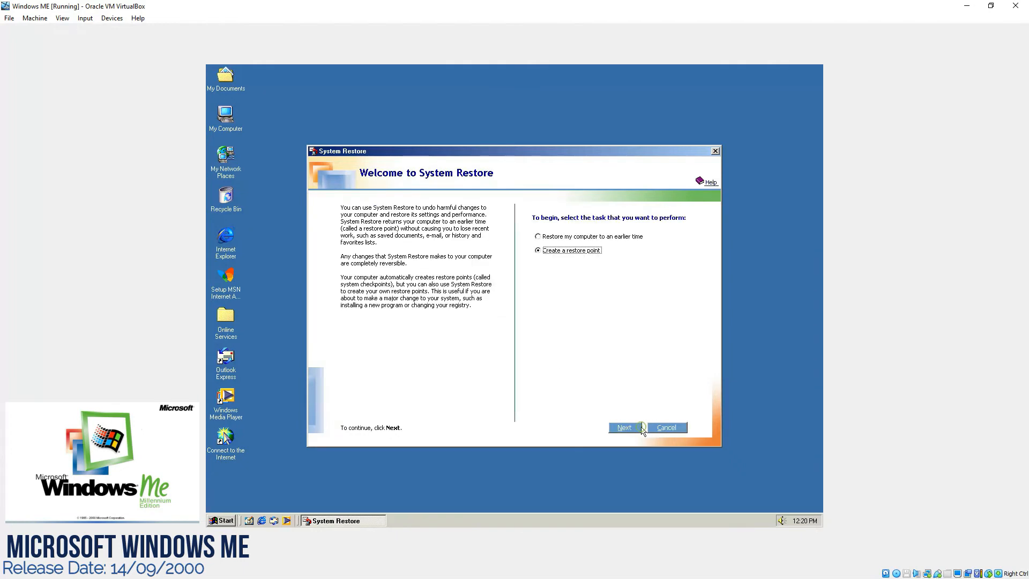
{"action": "mouse_move", "coordinate": [551, 241]}
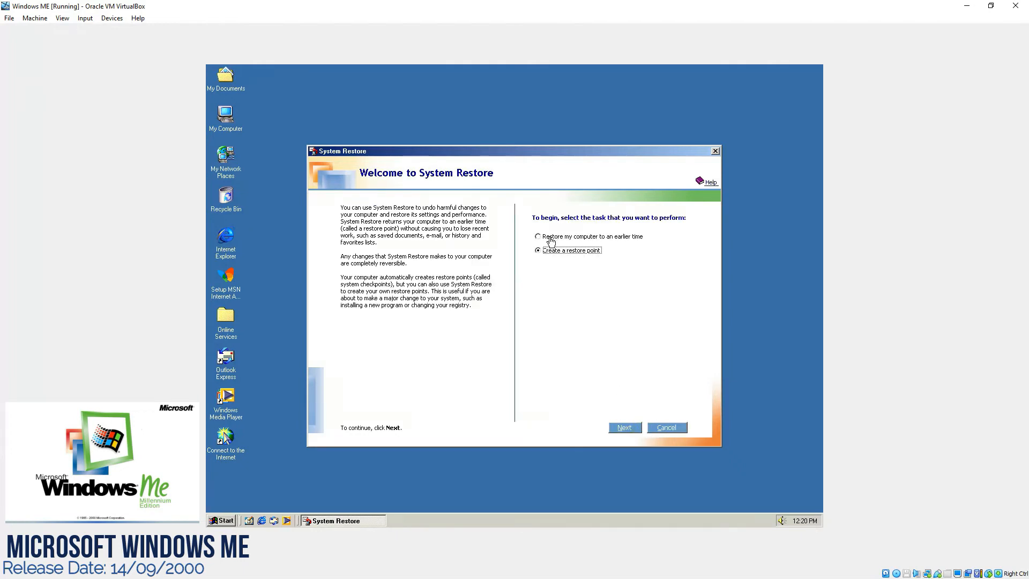
View the Fresh Installation point under 'Restore my computer to an earlier time', then cancel System Restore.
{"action": "left_click", "coordinate": [537, 236]}
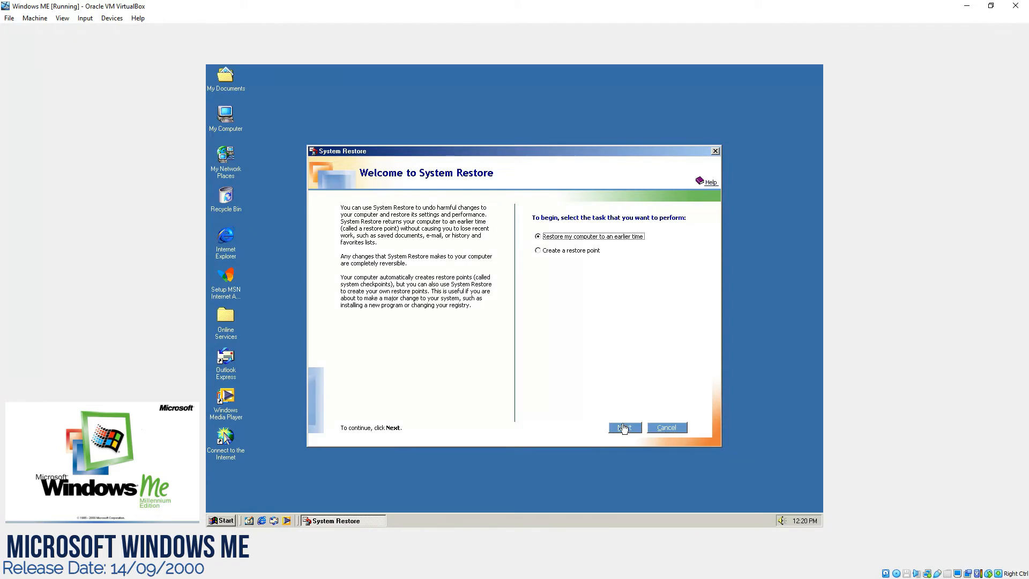
{"action": "left_click", "coordinate": [623, 427]}
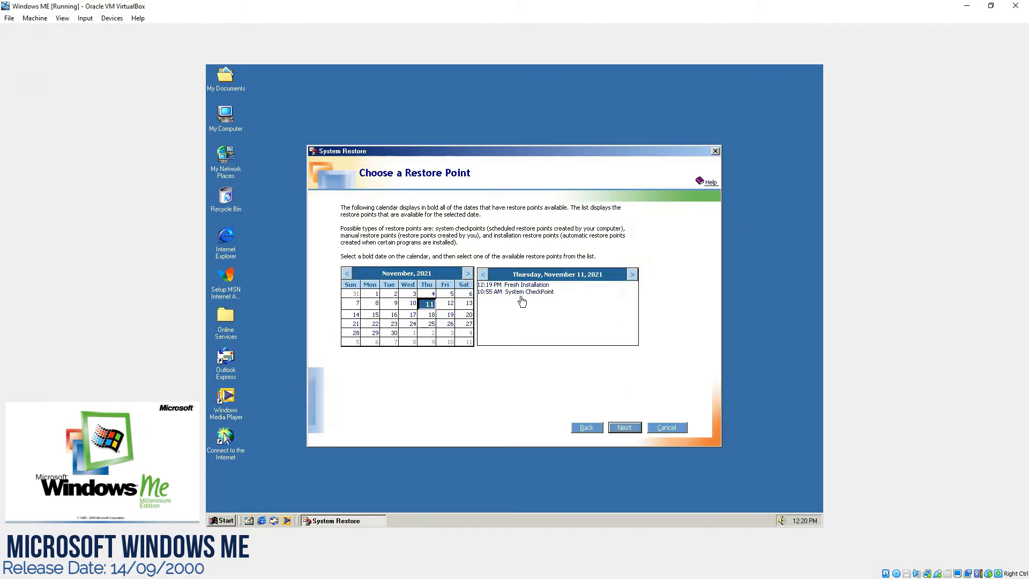
{"action": "left_click", "coordinate": [525, 284]}
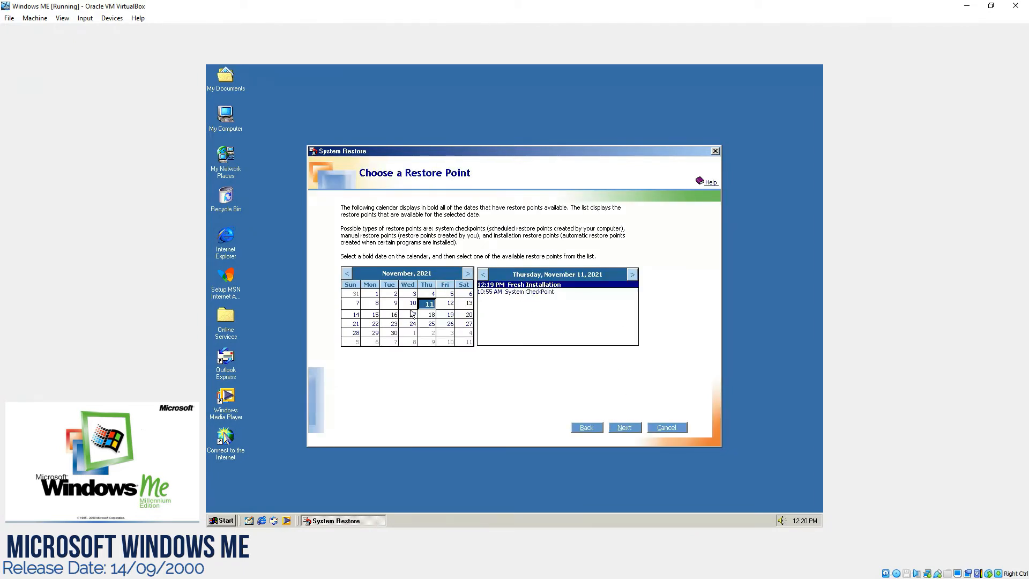
{"action": "mouse_move", "coordinate": [501, 331]}
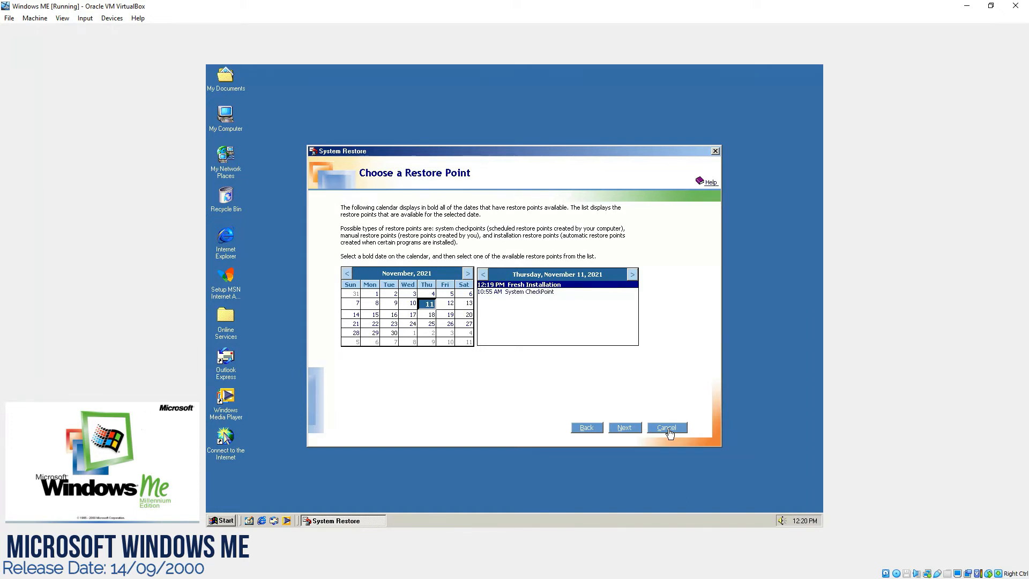
{"action": "left_click", "coordinate": [665, 427]}
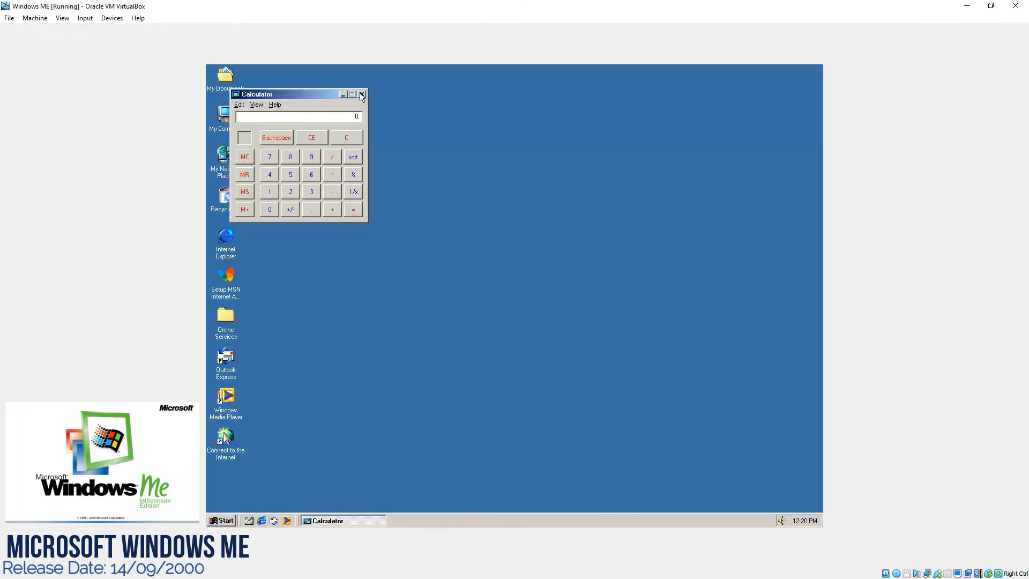
Close Calculator and launch the Imaging accessory, viewing its Help menu.
{"action": "left_click", "coordinate": [221, 520]}
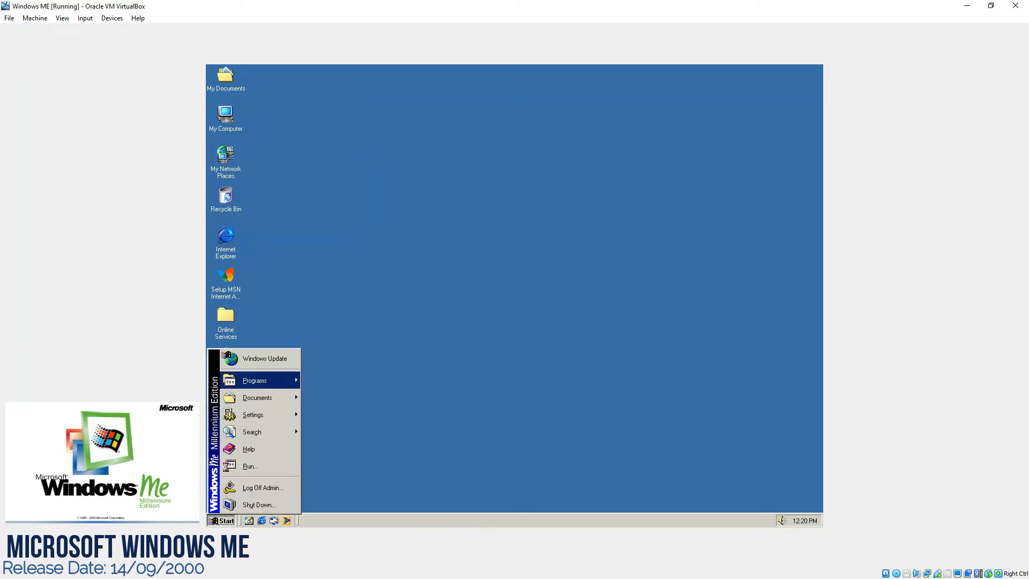
{"action": "mouse_move", "coordinate": [255, 379]}
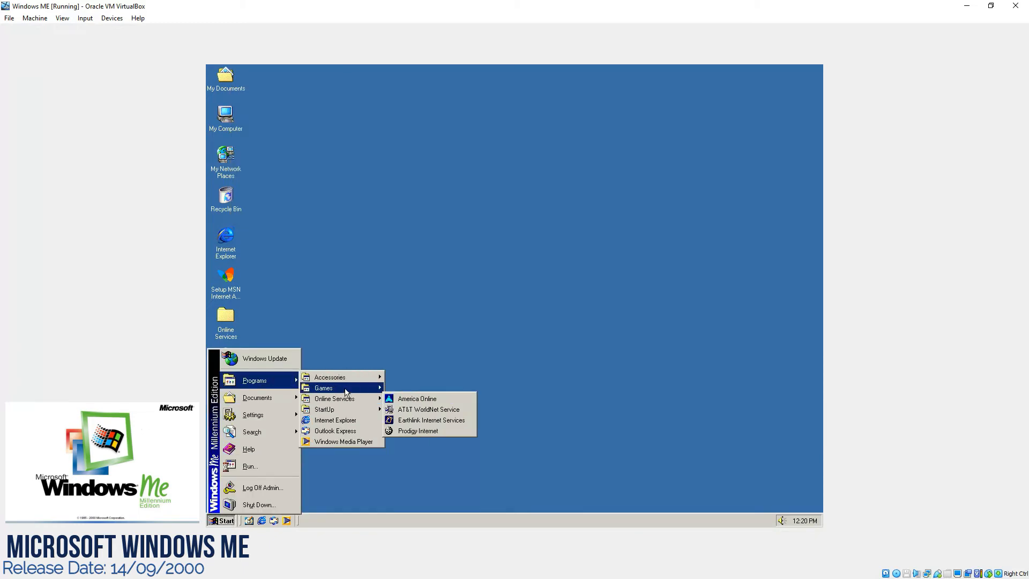
{"action": "mouse_move", "coordinate": [330, 376]}
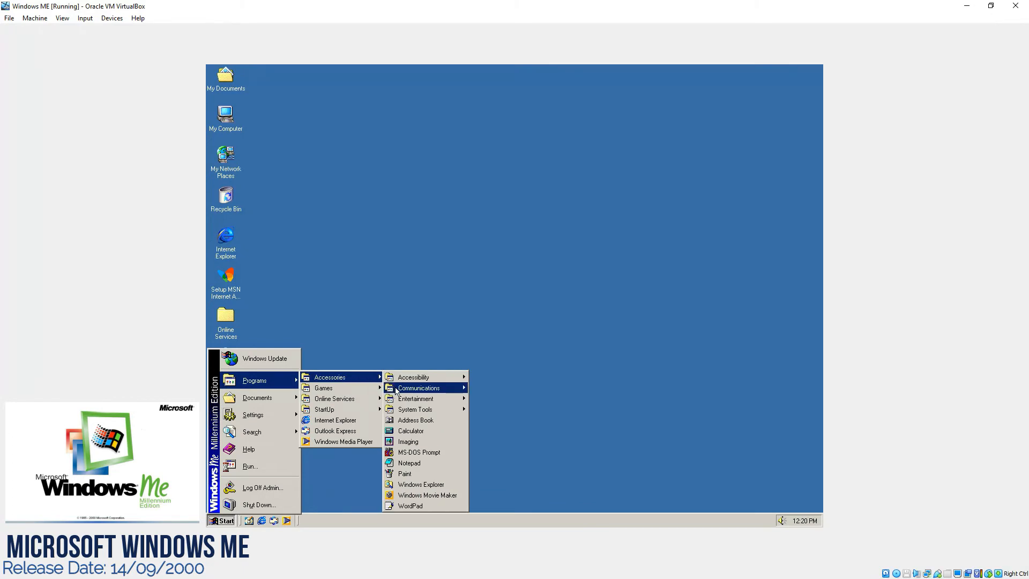
{"action": "left_click", "coordinate": [408, 441]}
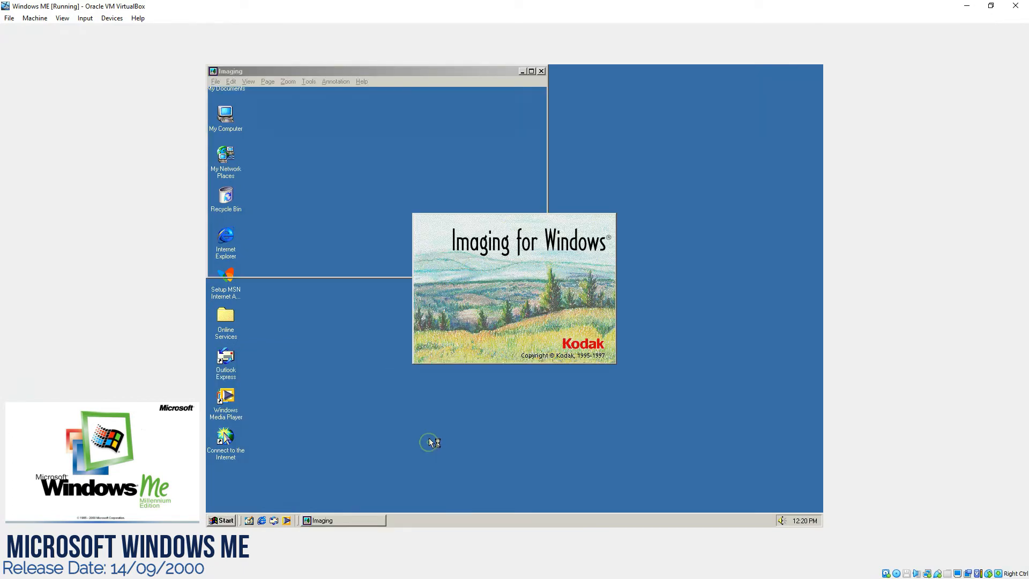
{"action": "left_click", "coordinate": [361, 82]}
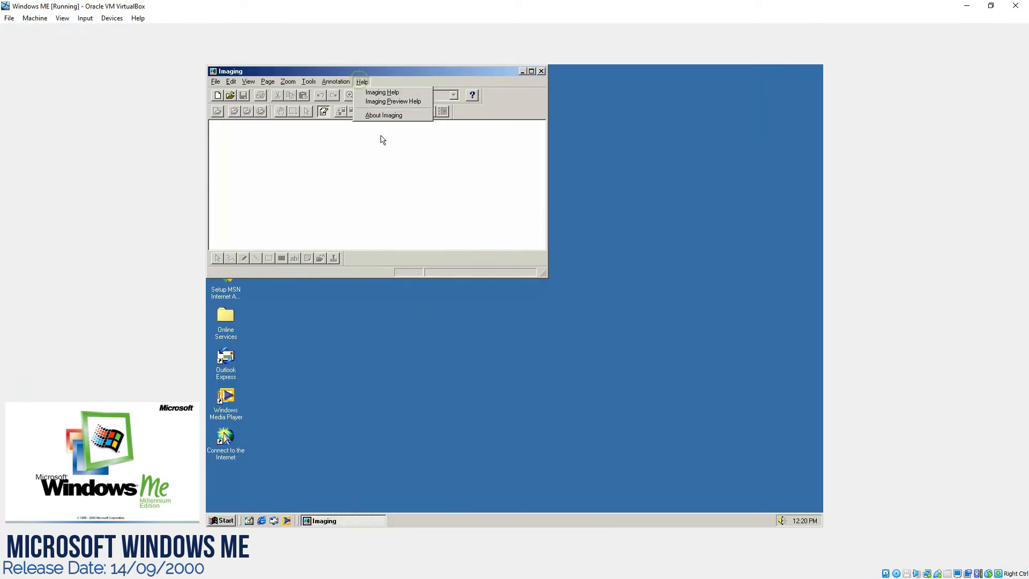
View the About Imaging box, dismiss it, and close Imaging.
{"action": "left_click", "coordinate": [384, 114]}
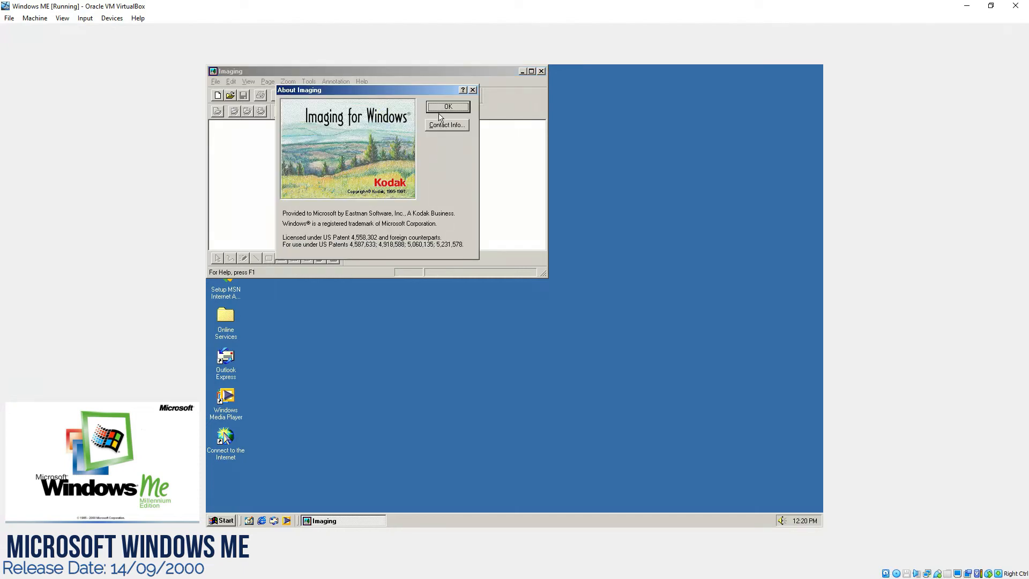
{"action": "left_click", "coordinate": [448, 106]}
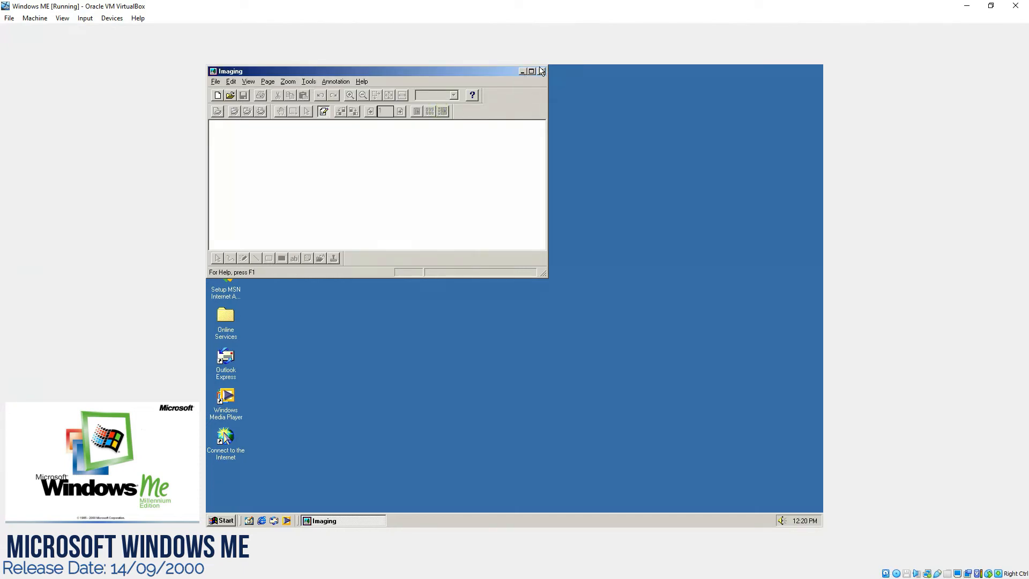
{"action": "left_click", "coordinate": [540, 71]}
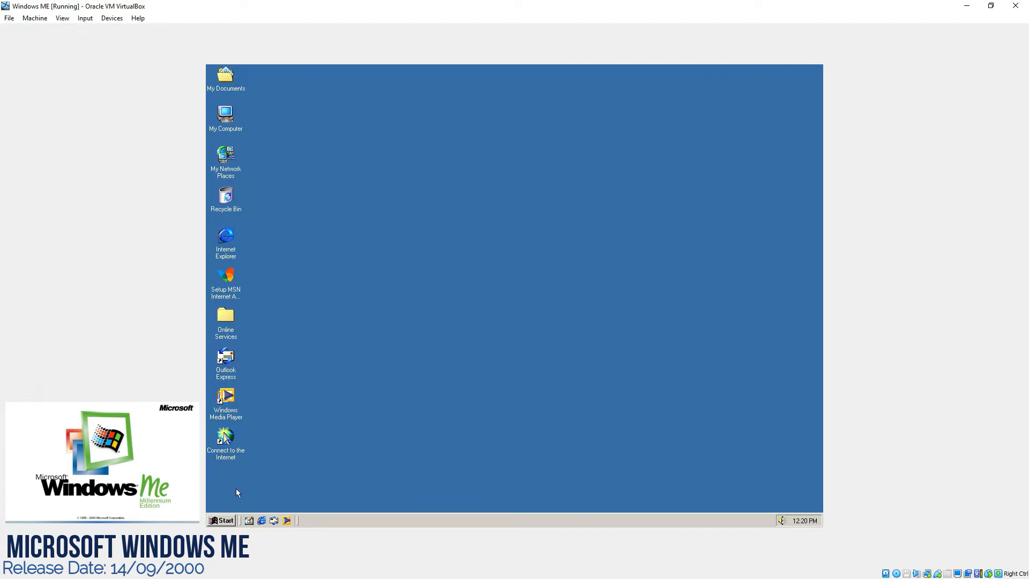
{"action": "left_click", "coordinate": [225, 519]}
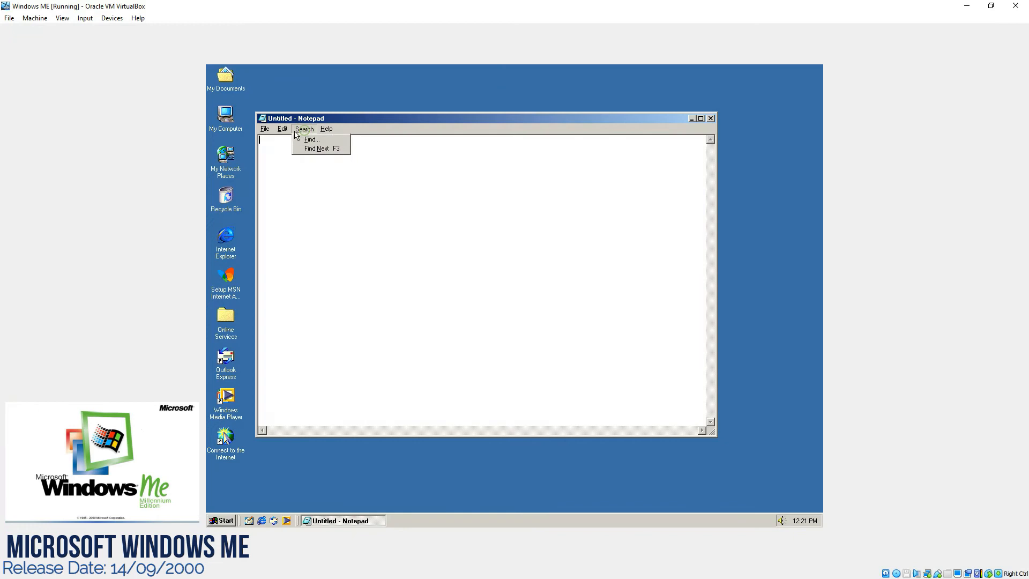
{"action": "left_click", "coordinate": [265, 129]}
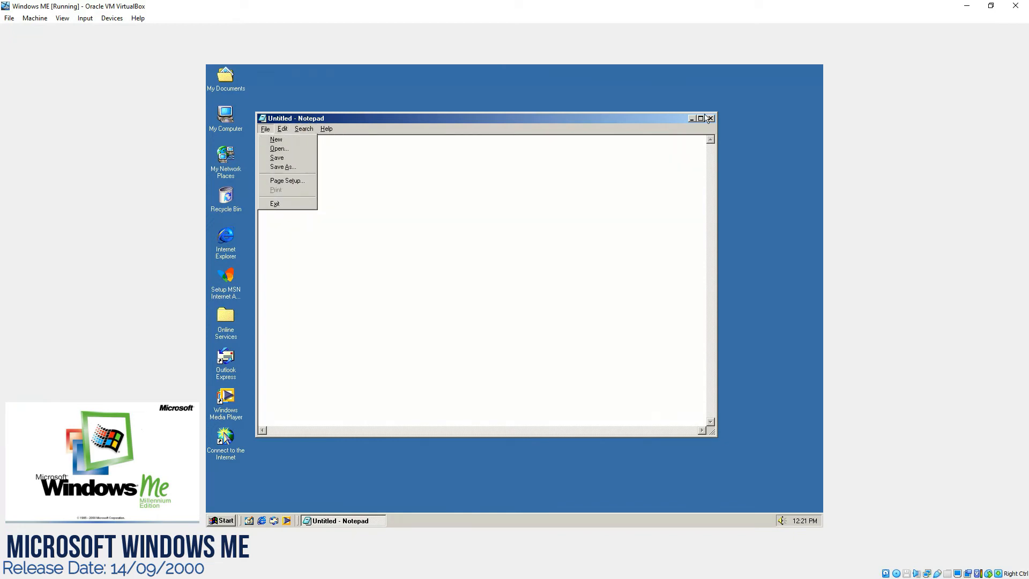
{"action": "left_click", "coordinate": [222, 520]}
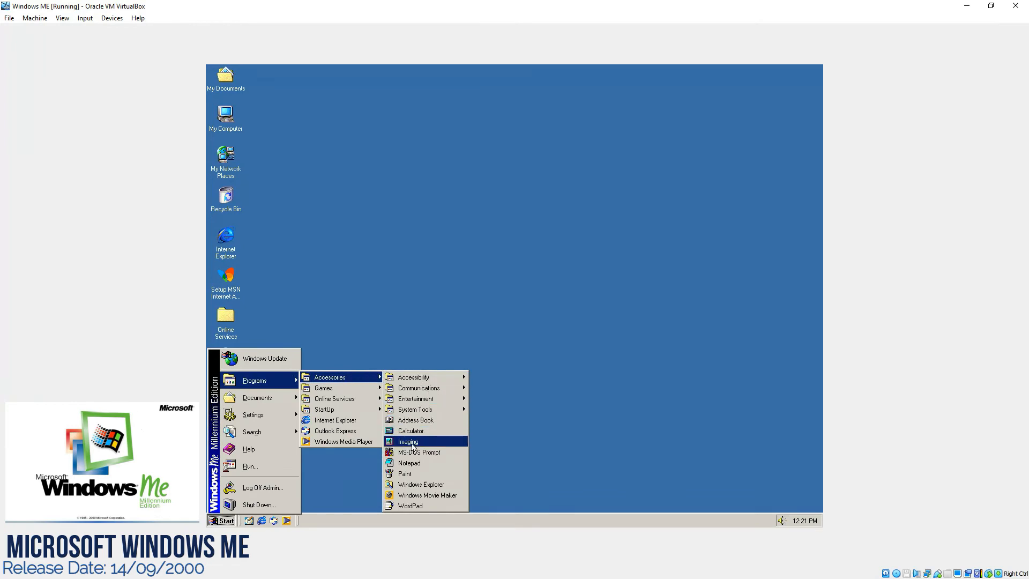
{"action": "left_click", "coordinate": [404, 473]}
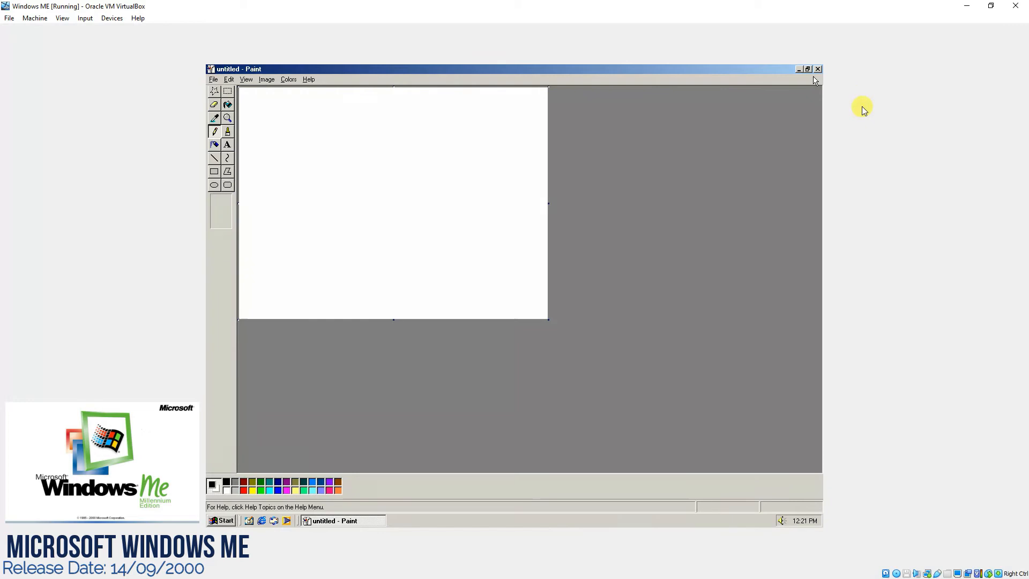
{"action": "mouse_move", "coordinate": [817, 71]}
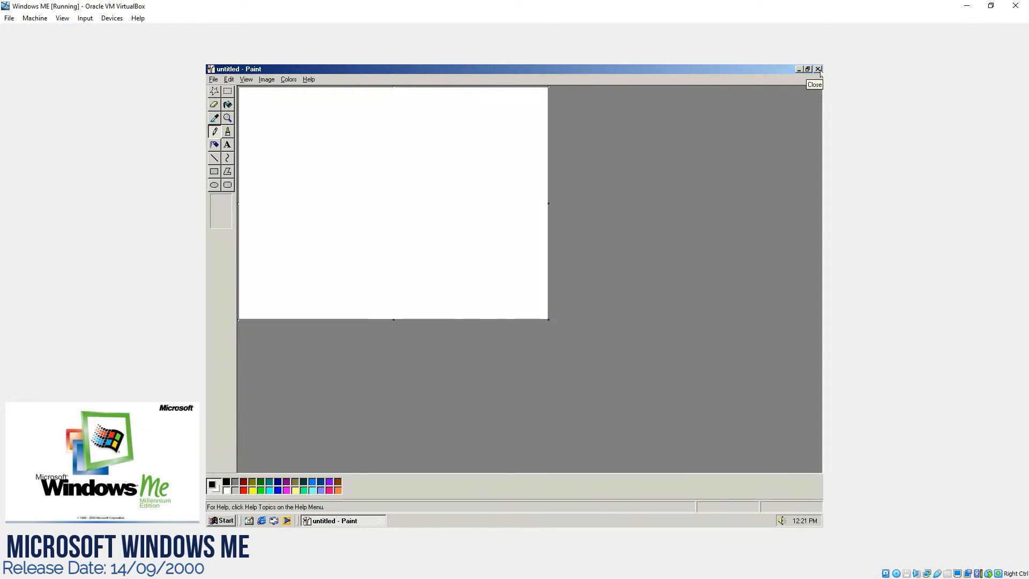
{"action": "left_click", "coordinate": [224, 520]}
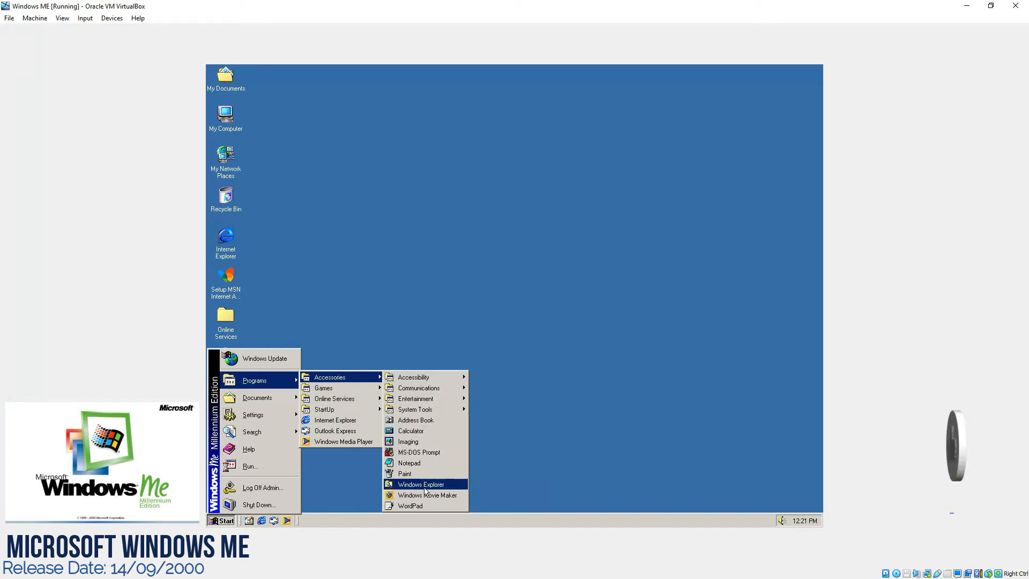
{"action": "mouse_move", "coordinate": [427, 495]}
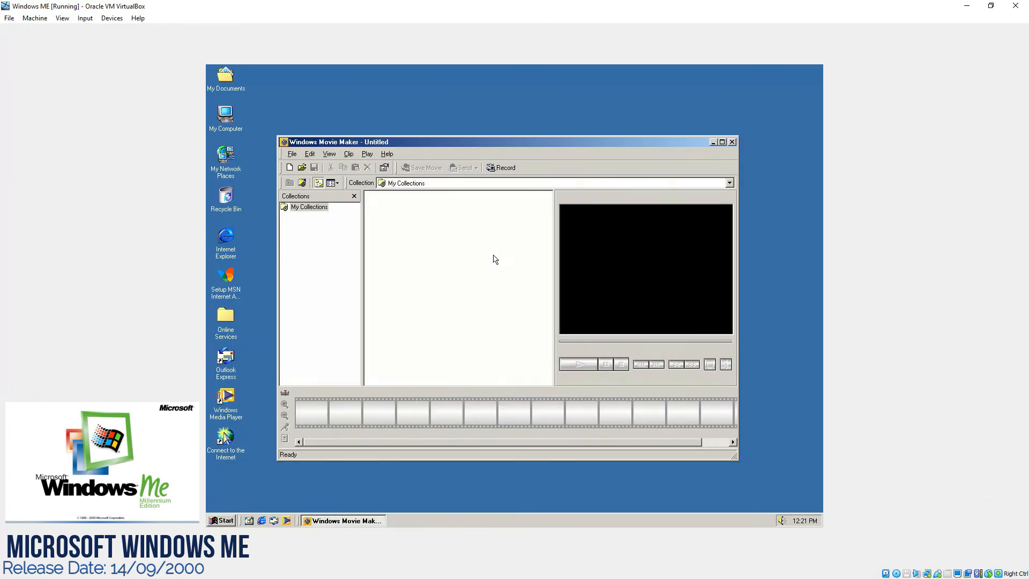
{"action": "mouse_move", "coordinate": [495, 354]}
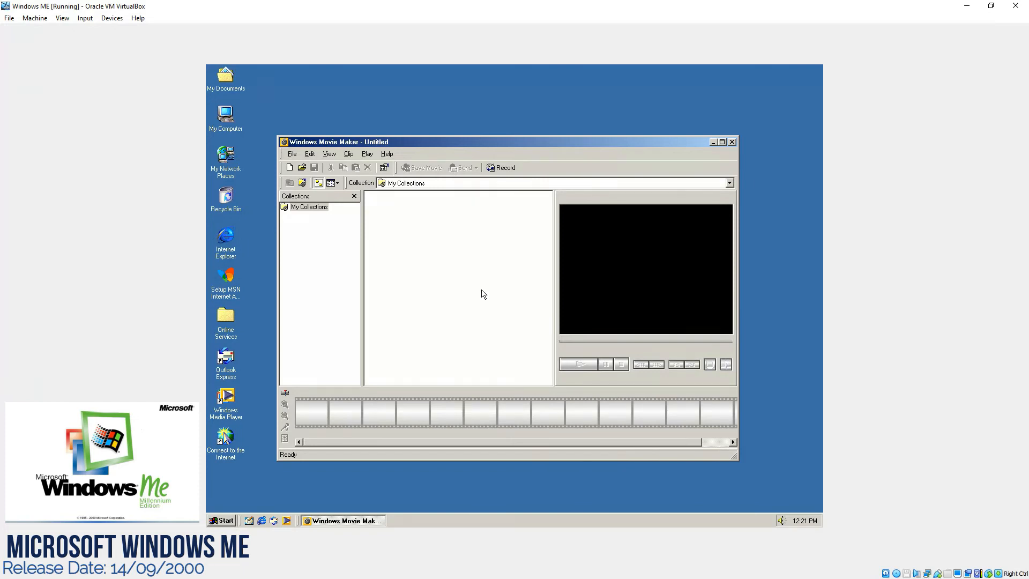
{"action": "mouse_move", "coordinate": [530, 257]}
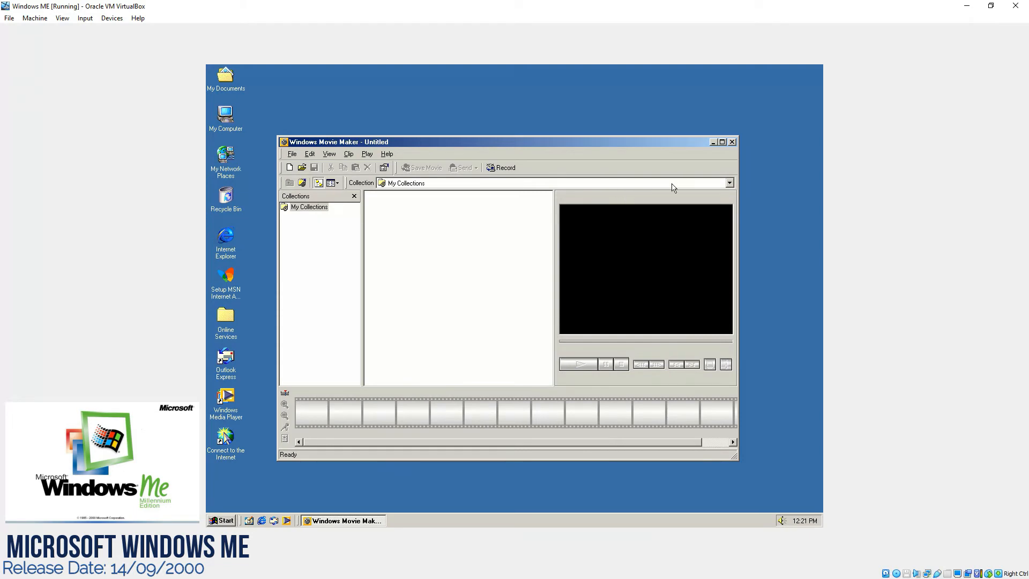
{"action": "mouse_move", "coordinate": [732, 143]}
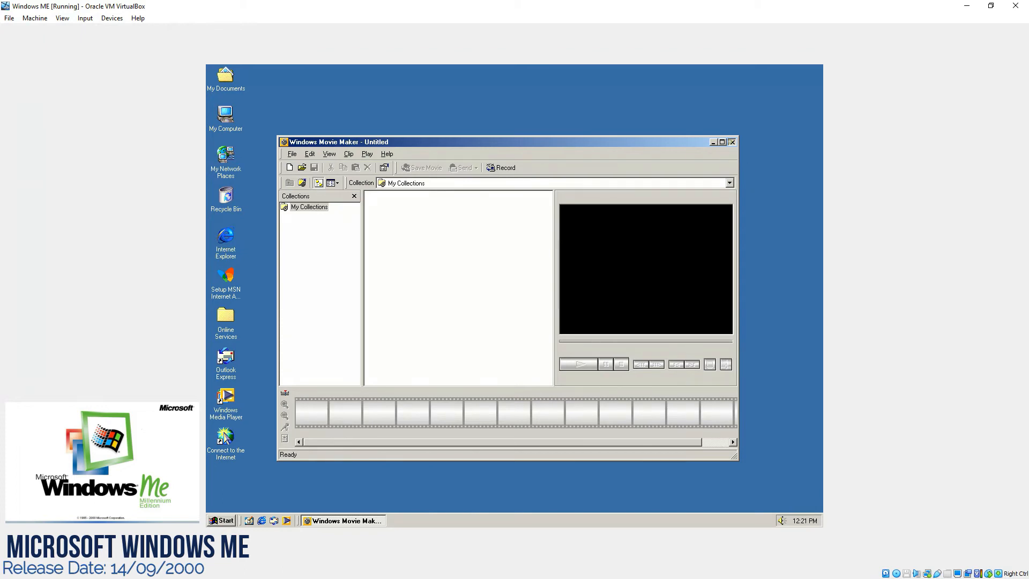
Close Windows Movie Maker and launch WordPad from Accessories.
{"action": "left_click", "coordinate": [222, 520]}
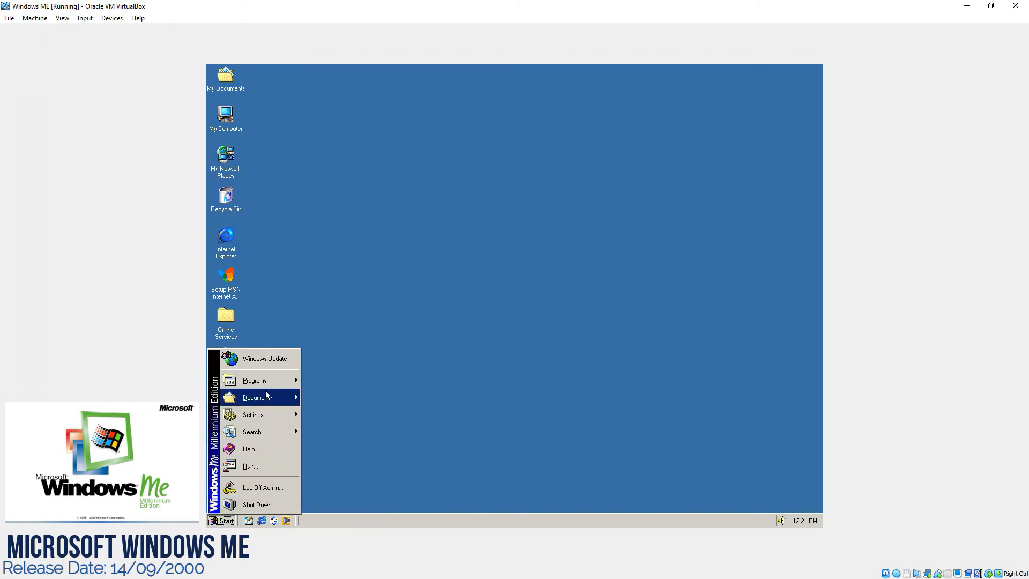
{"action": "left_click", "coordinate": [255, 380]}
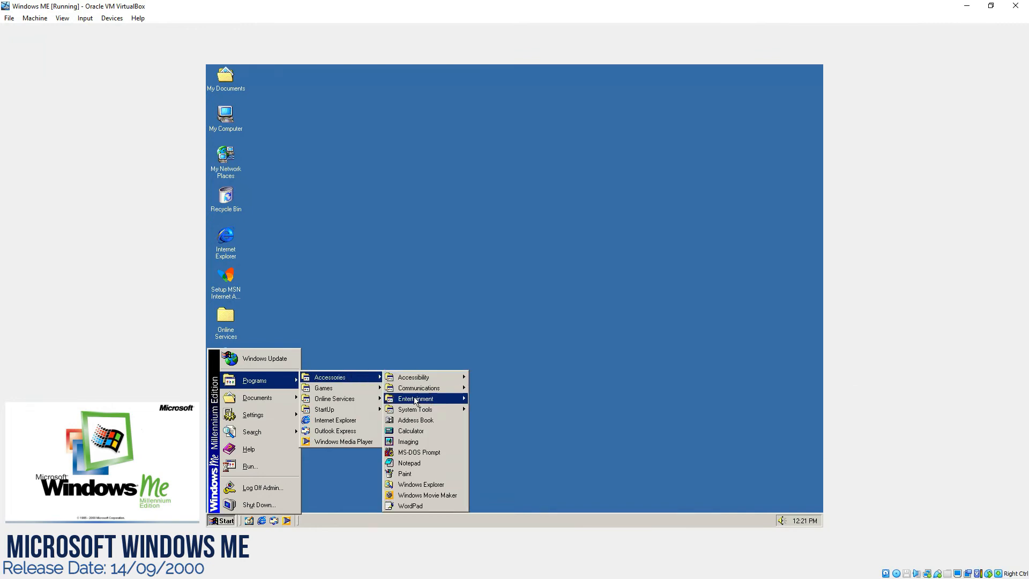
{"action": "left_click", "coordinate": [410, 505]}
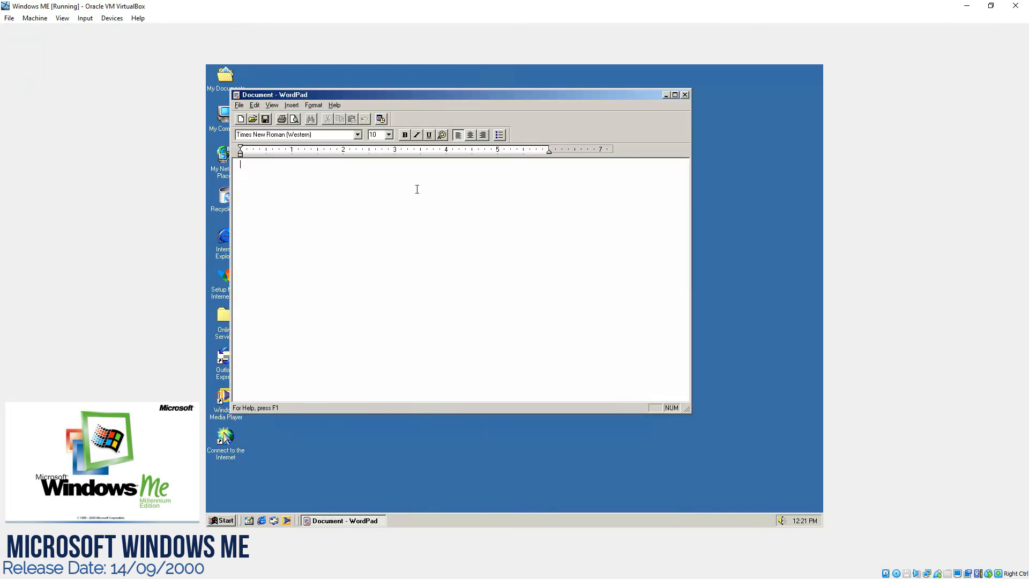
Browse WordPad's Help and Edit menus, then close WordPad.
{"action": "left_click", "coordinate": [334, 105]}
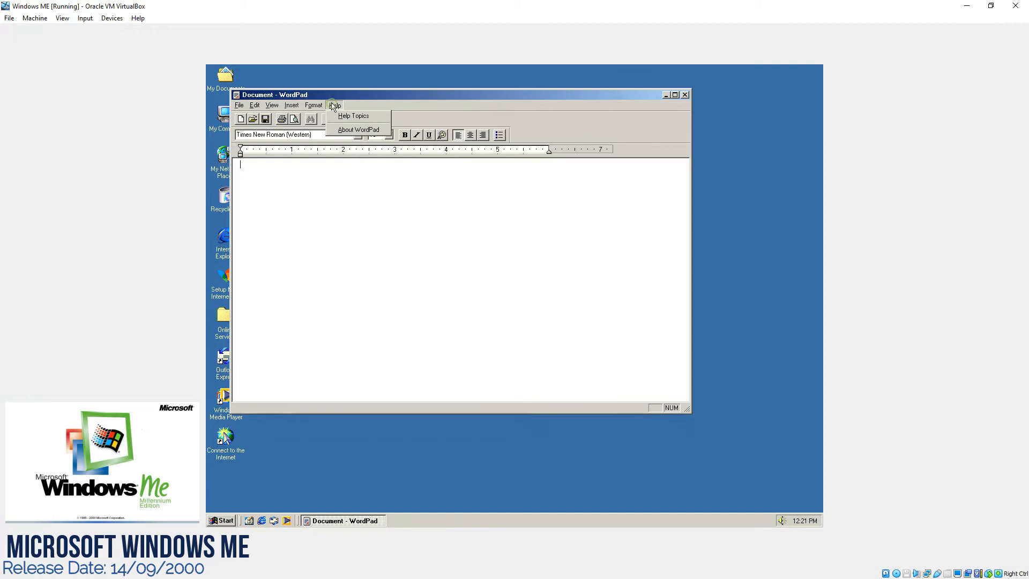
{"action": "left_click", "coordinate": [255, 105]}
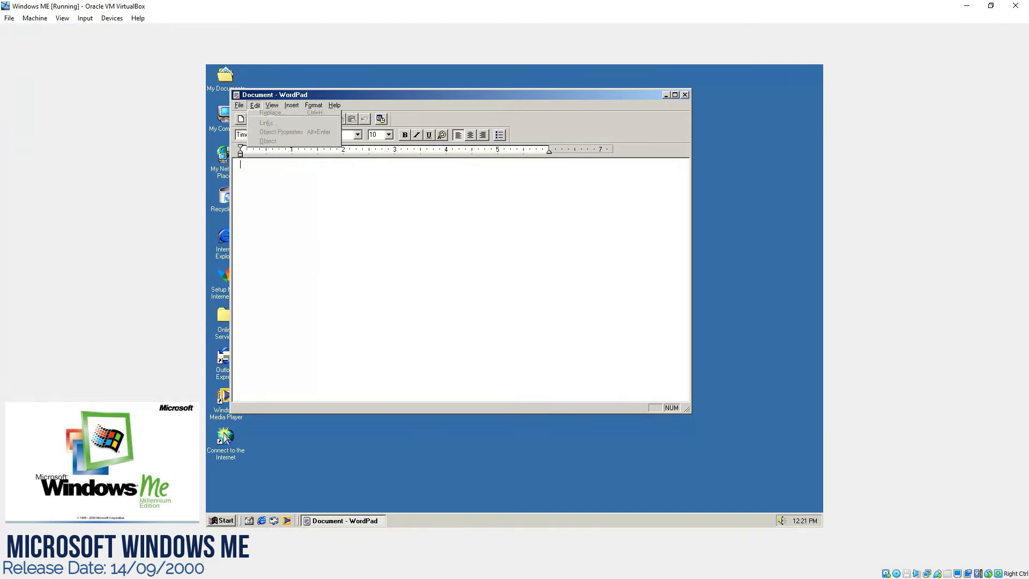
{"action": "left_click", "coordinate": [335, 105]}
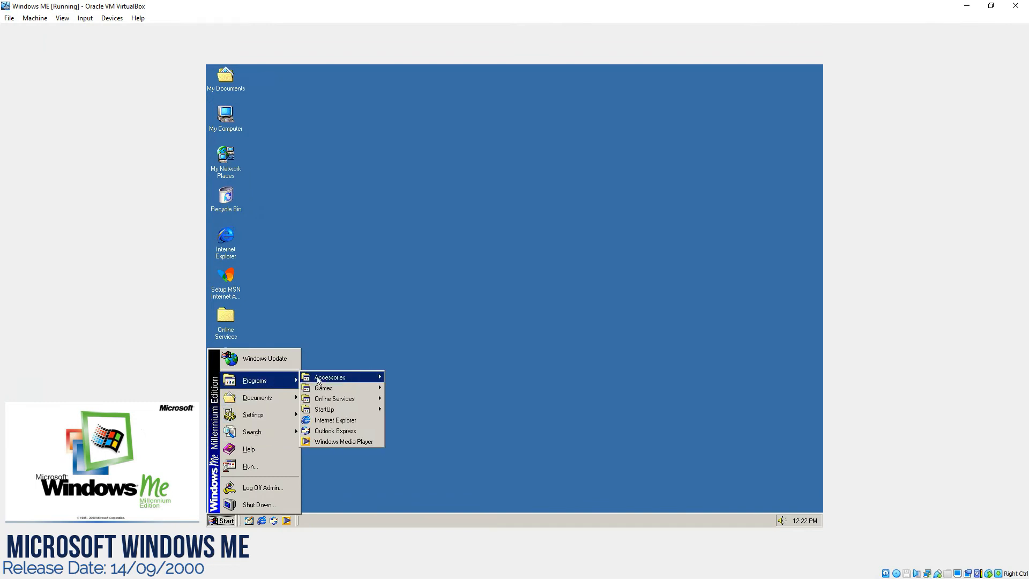
{"action": "mouse_move", "coordinate": [323, 387]}
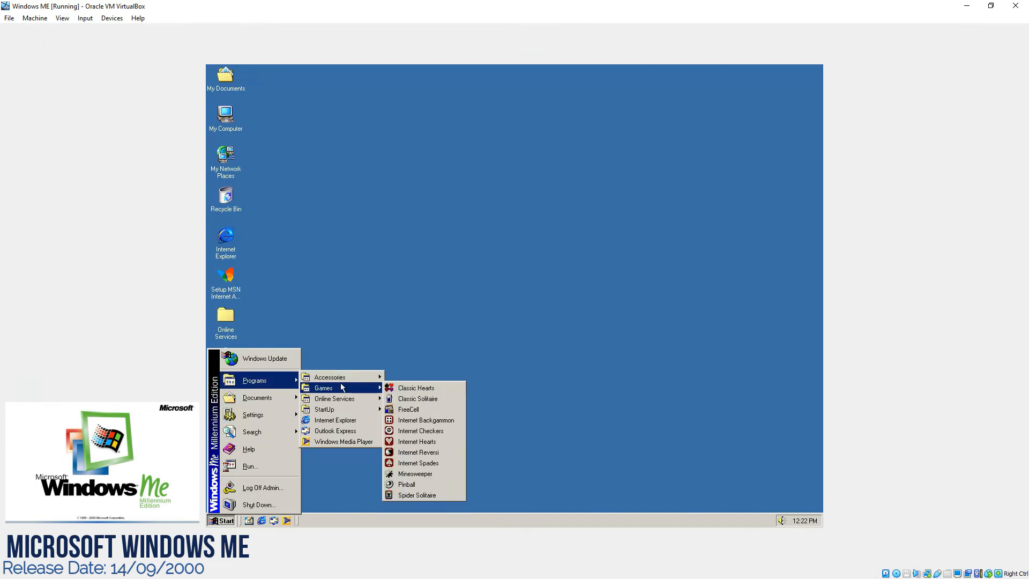
{"action": "mouse_move", "coordinate": [416, 399]}
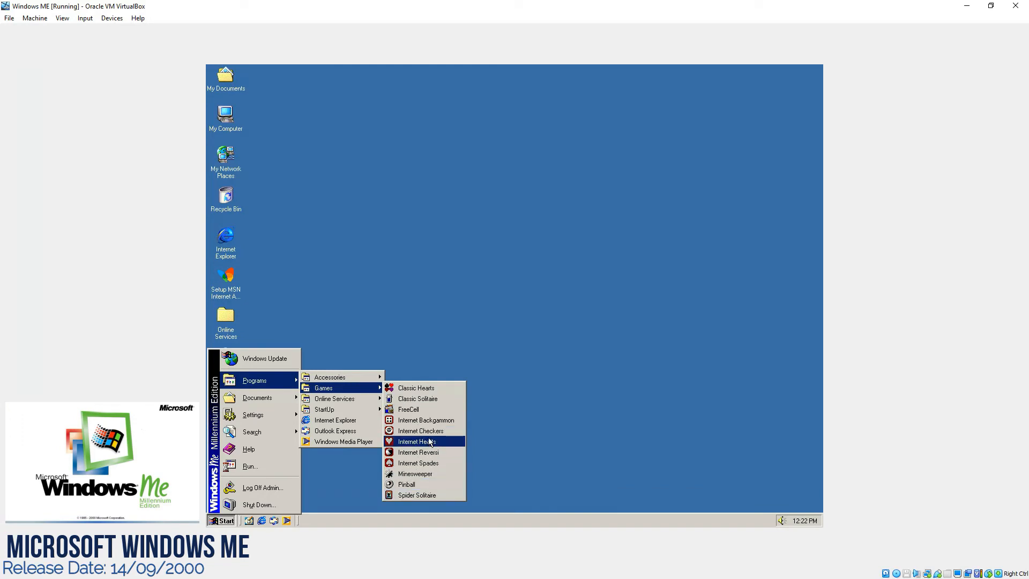
{"action": "mouse_move", "coordinate": [418, 453]}
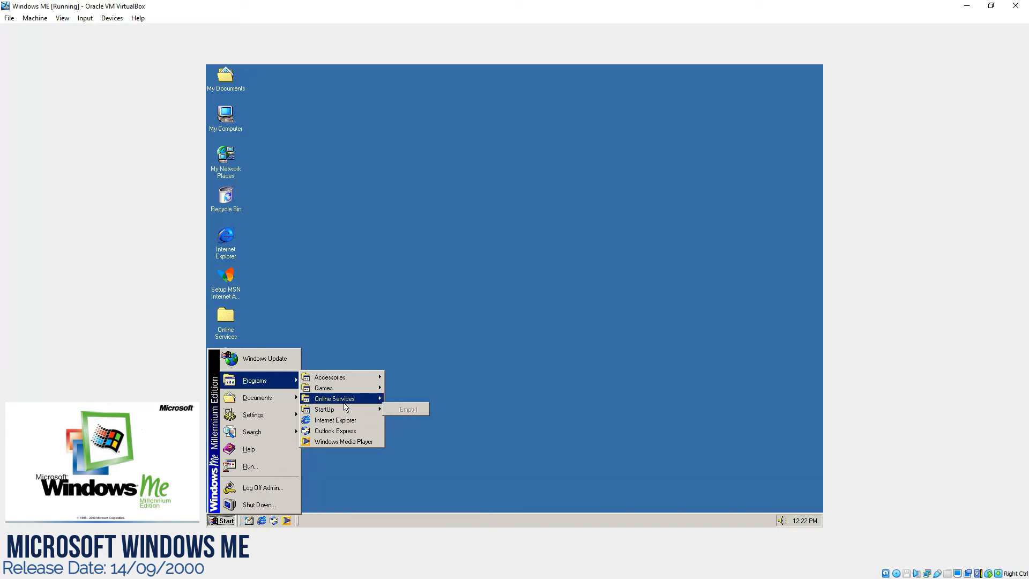
{"action": "mouse_move", "coordinate": [335, 421]}
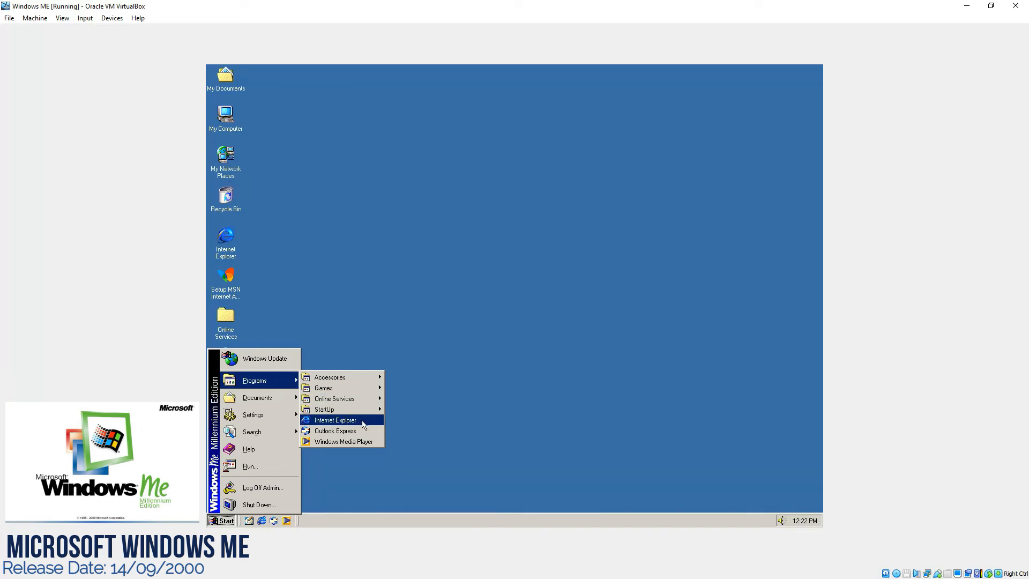
{"action": "mouse_move", "coordinate": [370, 428]}
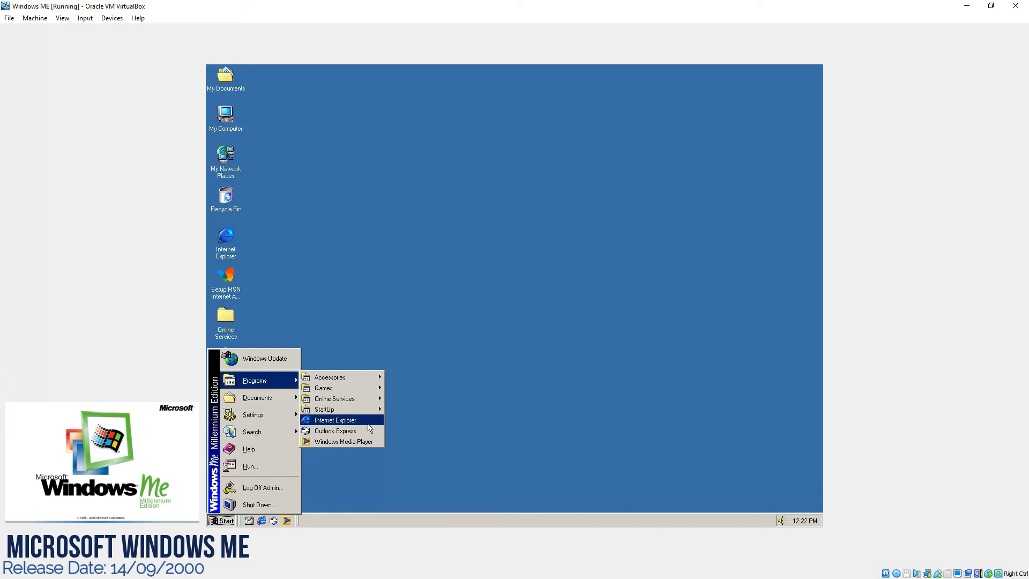
{"action": "mouse_move", "coordinate": [334, 430]}
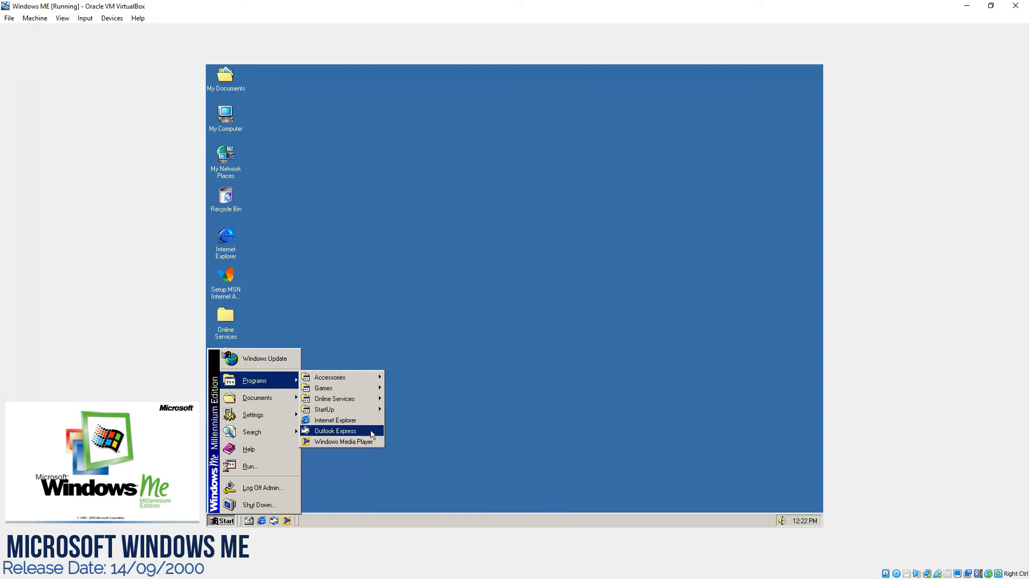
{"action": "mouse_move", "coordinate": [268, 424]}
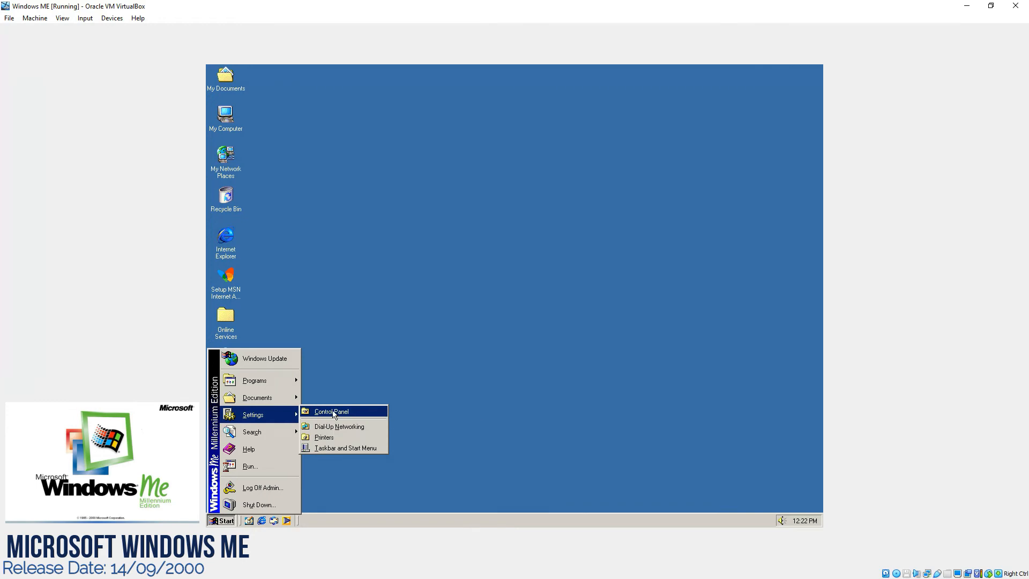
Open Taskbar and Start Menu Properties and view the Advanced options.
{"action": "left_click", "coordinate": [346, 448]}
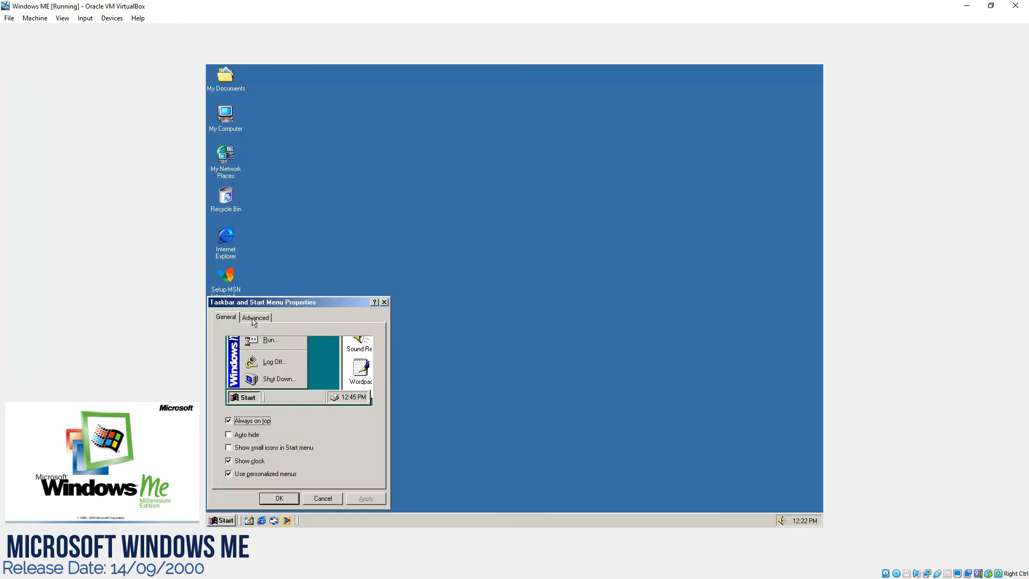
{"action": "left_click", "coordinate": [255, 317]}
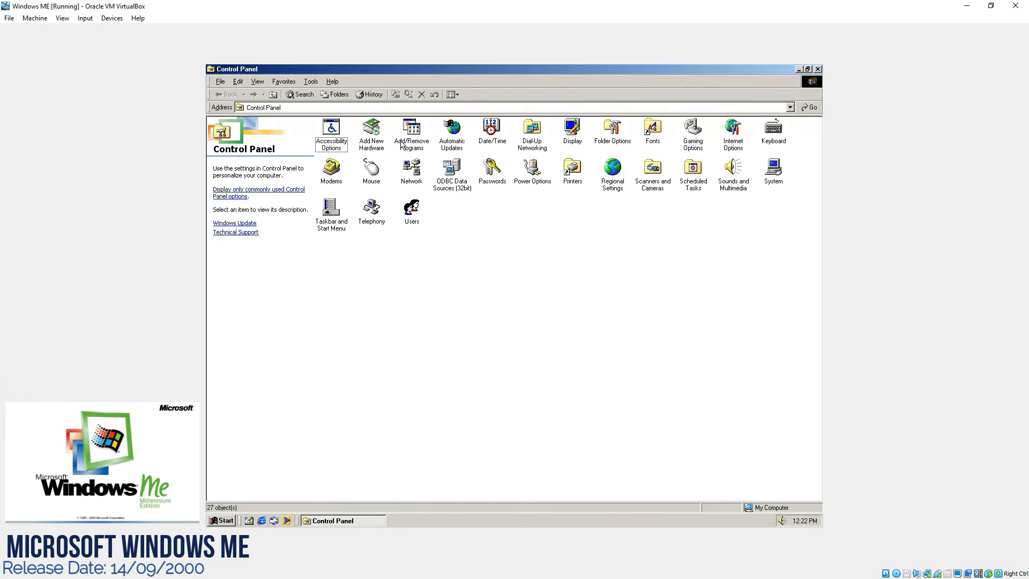
{"action": "mouse_move", "coordinate": [779, 148]}
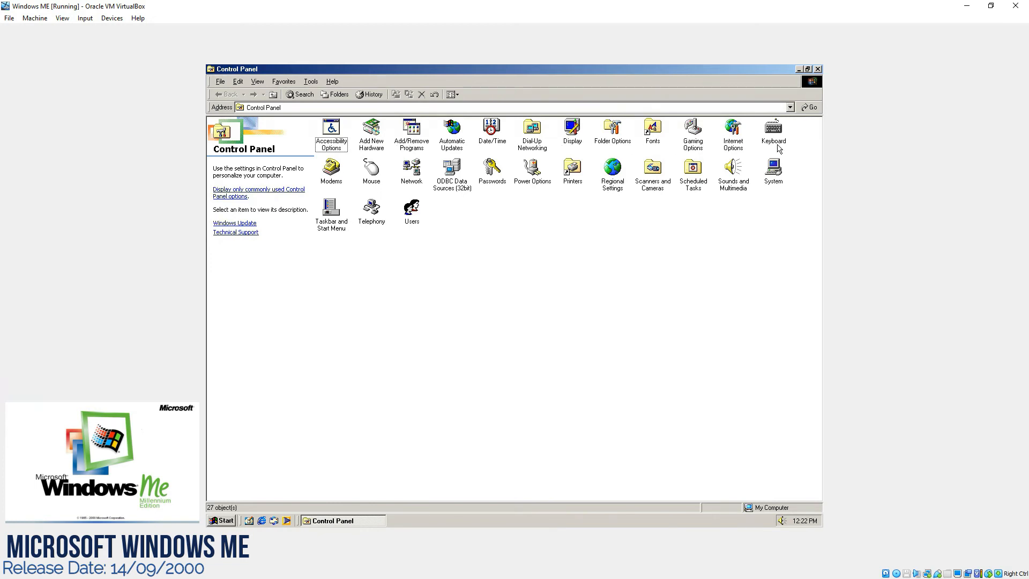
{"action": "mouse_move", "coordinate": [399, 190]}
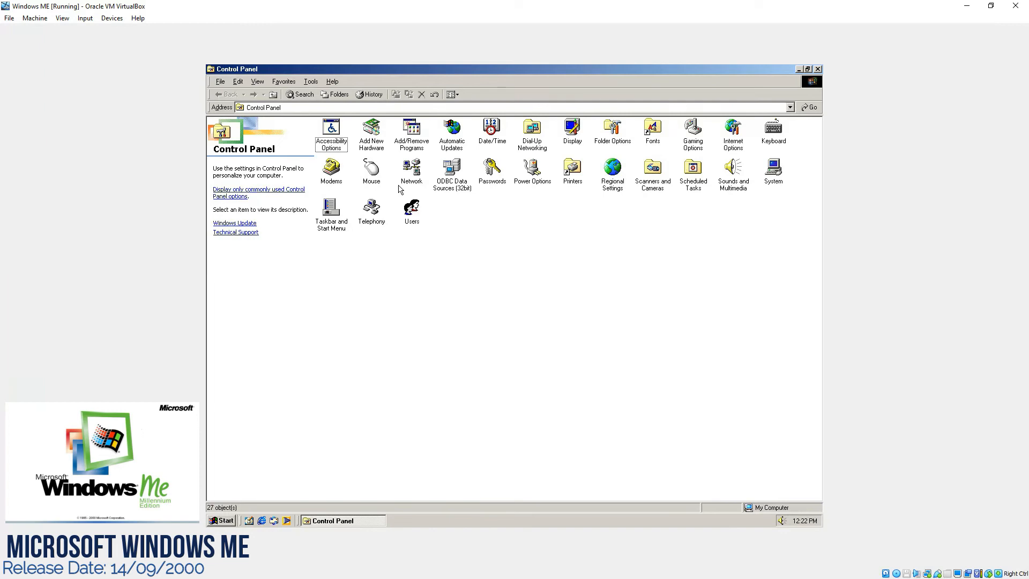
{"action": "double_click", "coordinate": [411, 168]}
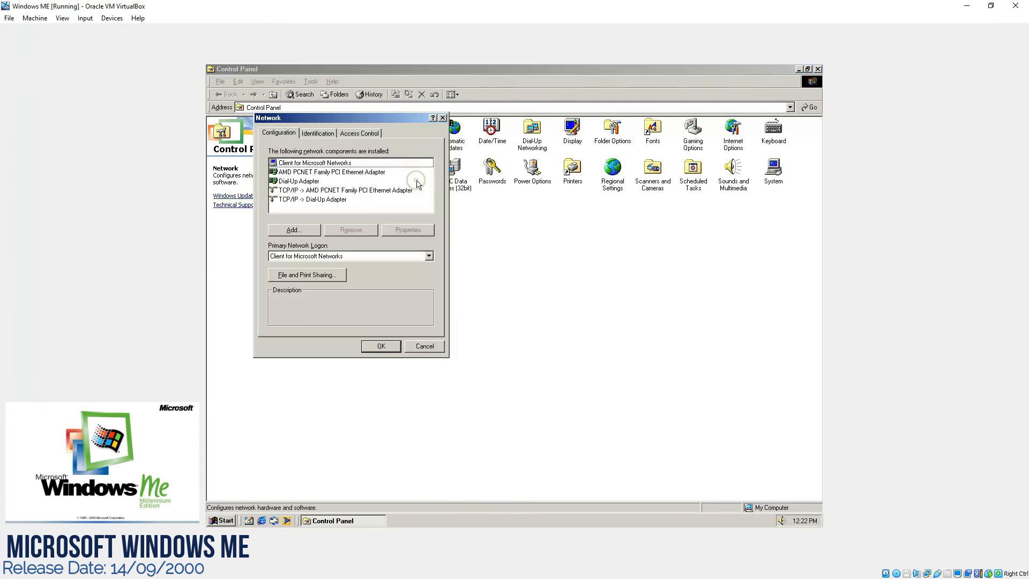
{"action": "left_click", "coordinate": [407, 229]}
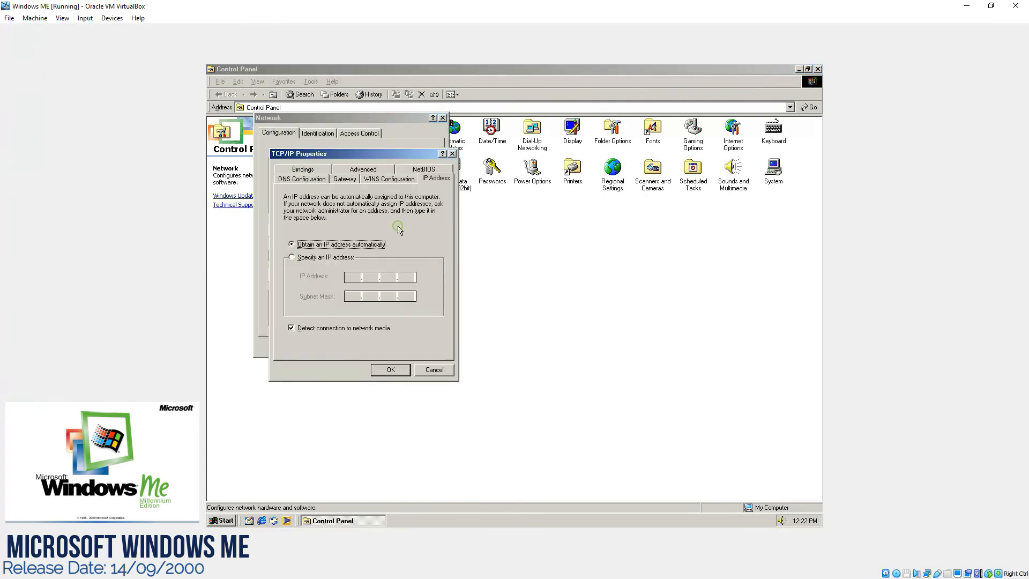
{"action": "left_click", "coordinate": [344, 179]}
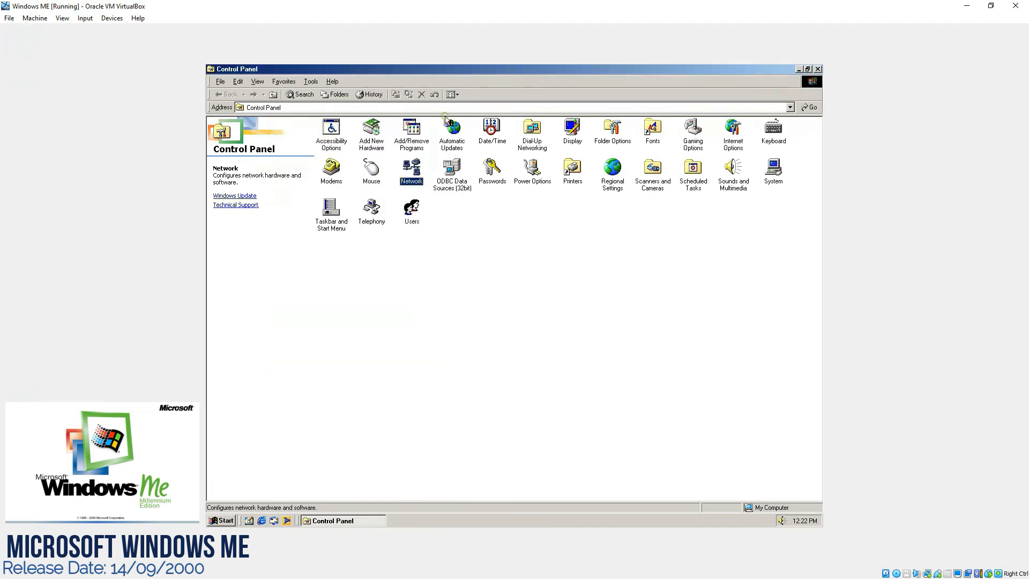
{"action": "mouse_move", "coordinate": [653, 192]}
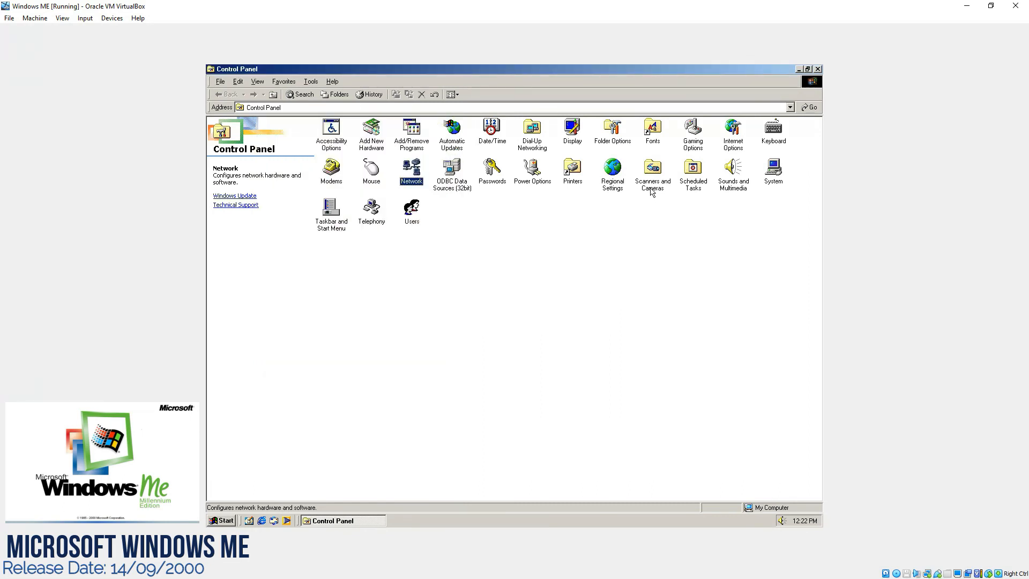
{"action": "double_click", "coordinate": [651, 167]}
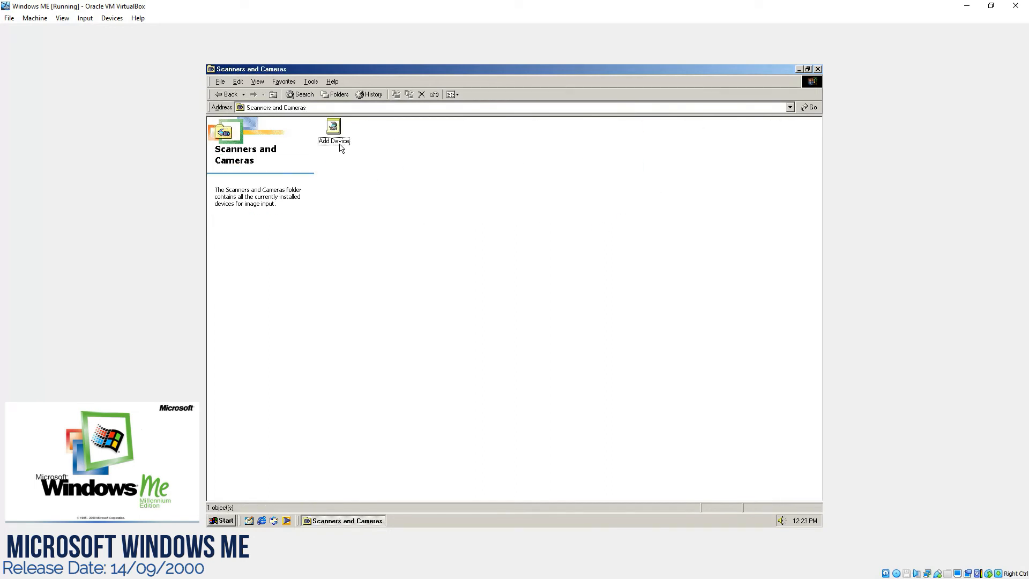
{"action": "double_click", "coordinate": [333, 127]}
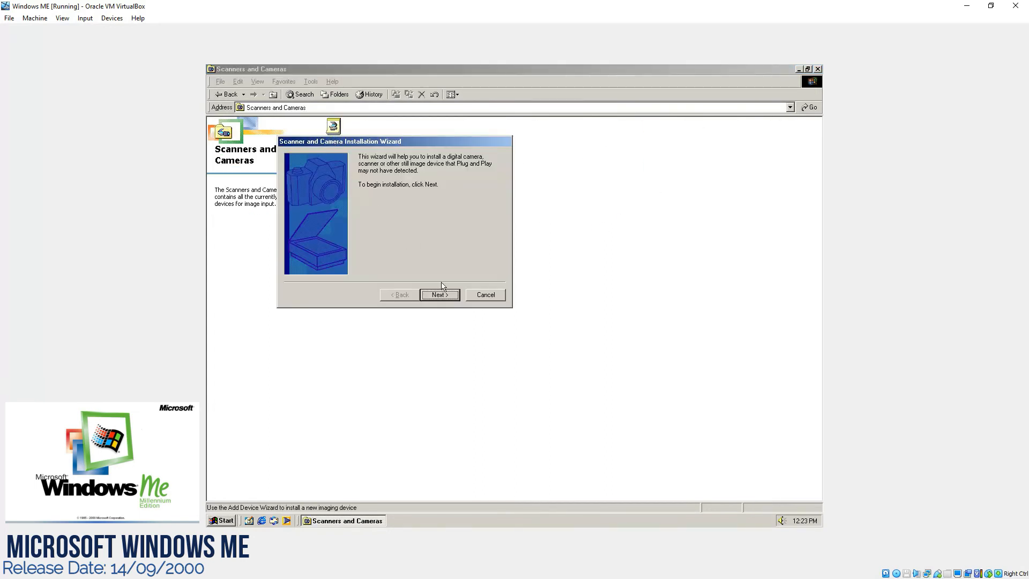
{"action": "left_click", "coordinate": [440, 294]}
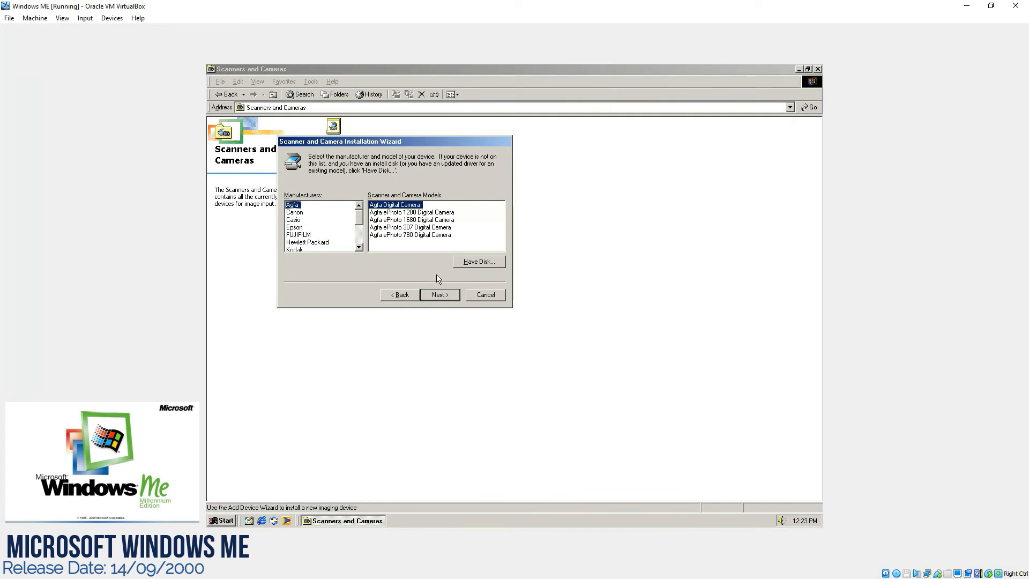
{"action": "left_click", "coordinate": [484, 293]}
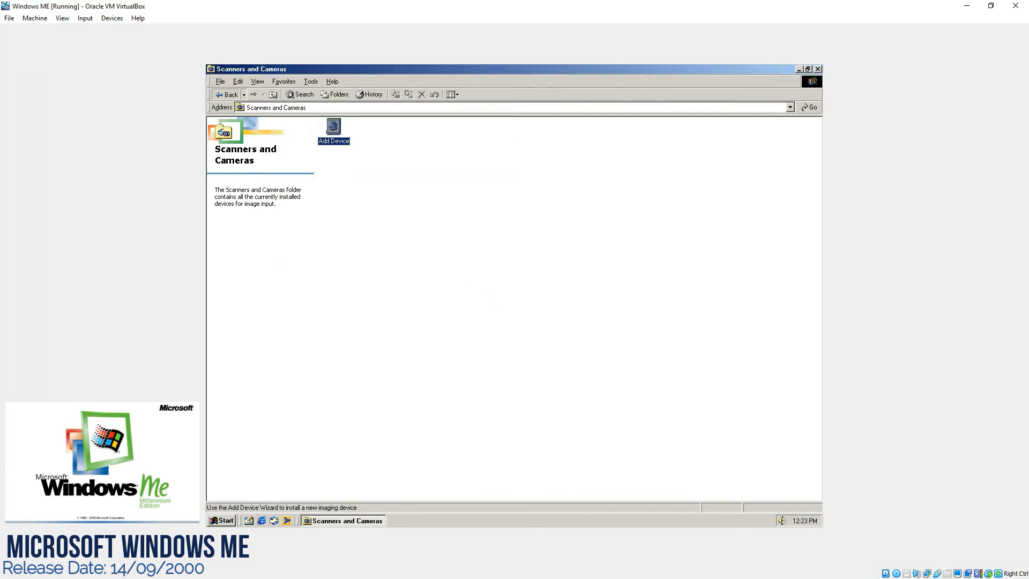
{"action": "left_click", "coordinate": [226, 95]}
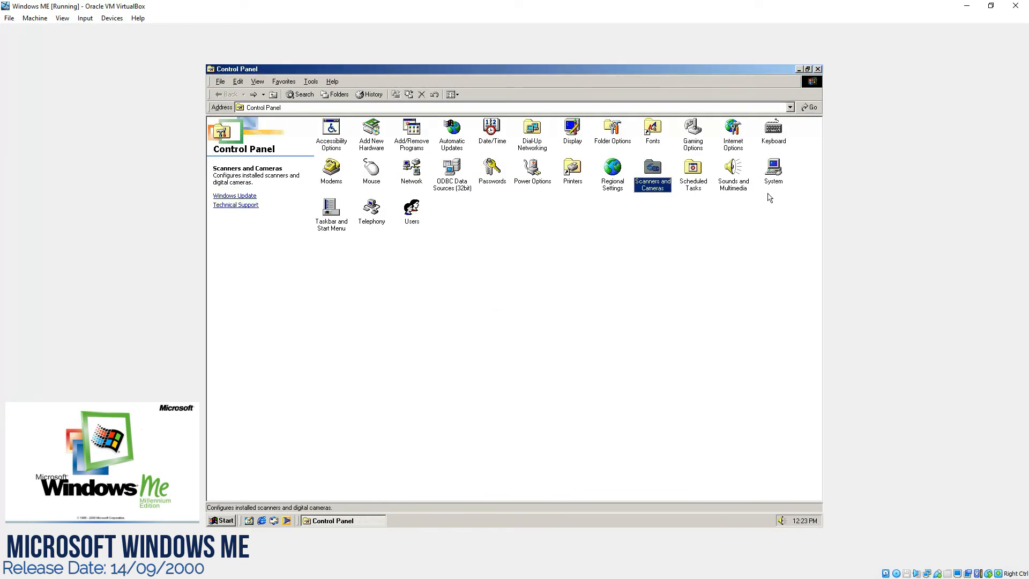
Open System Properties to Device Manager and expand Display adapters.
{"action": "double_click", "coordinate": [773, 169]}
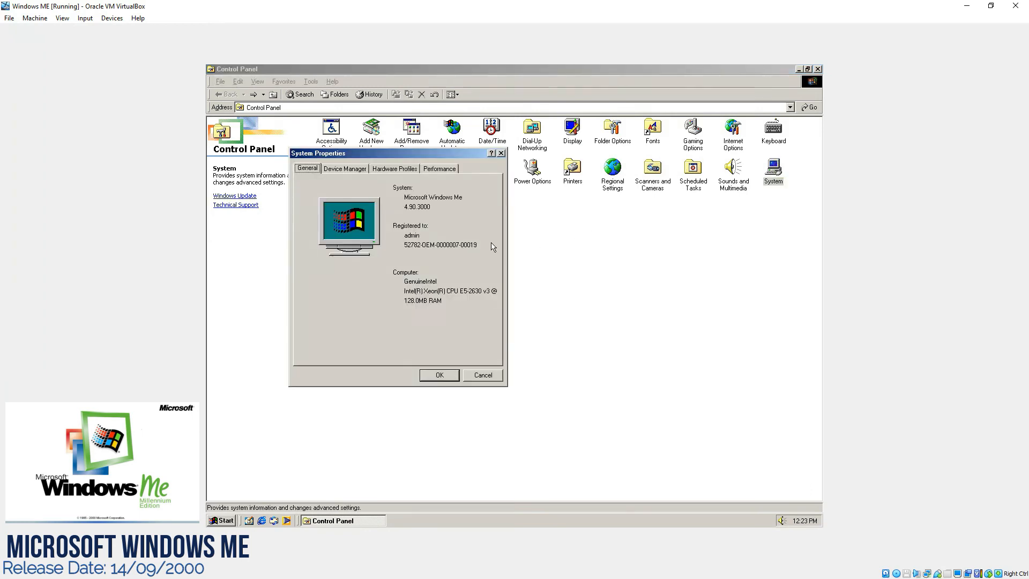
{"action": "mouse_move", "coordinate": [353, 189]}
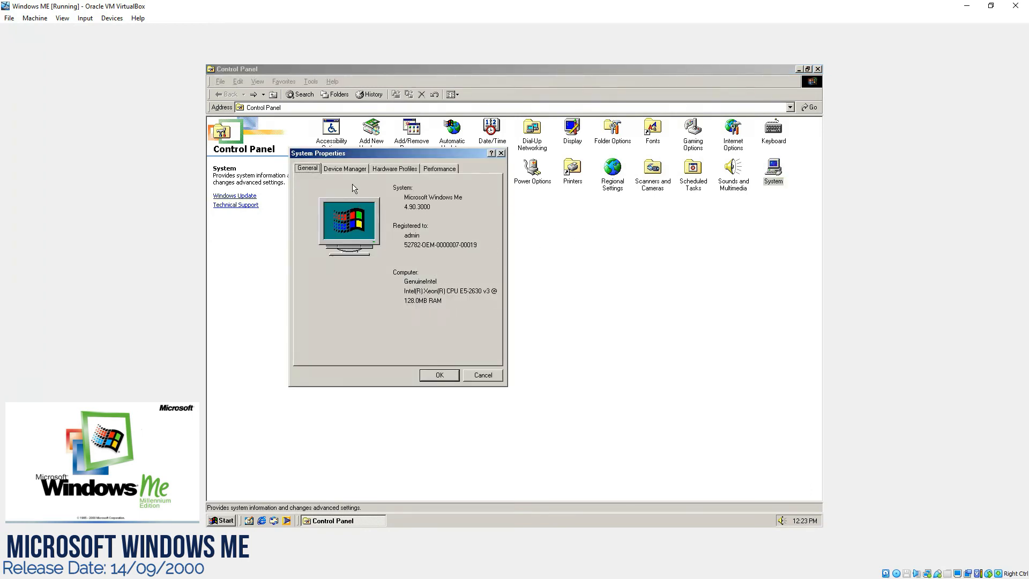
{"action": "left_click", "coordinate": [344, 168]}
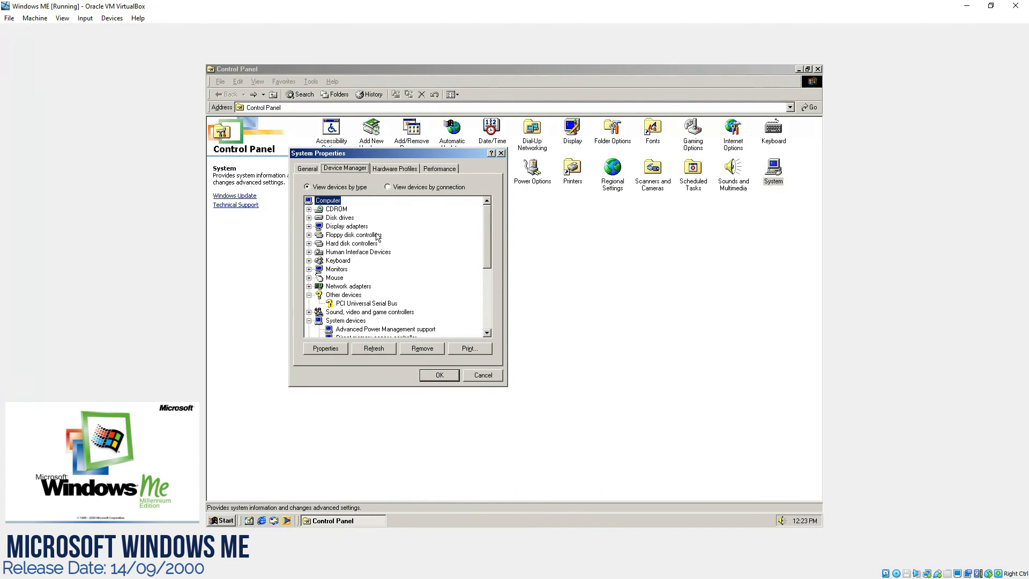
{"action": "mouse_move", "coordinate": [346, 229]}
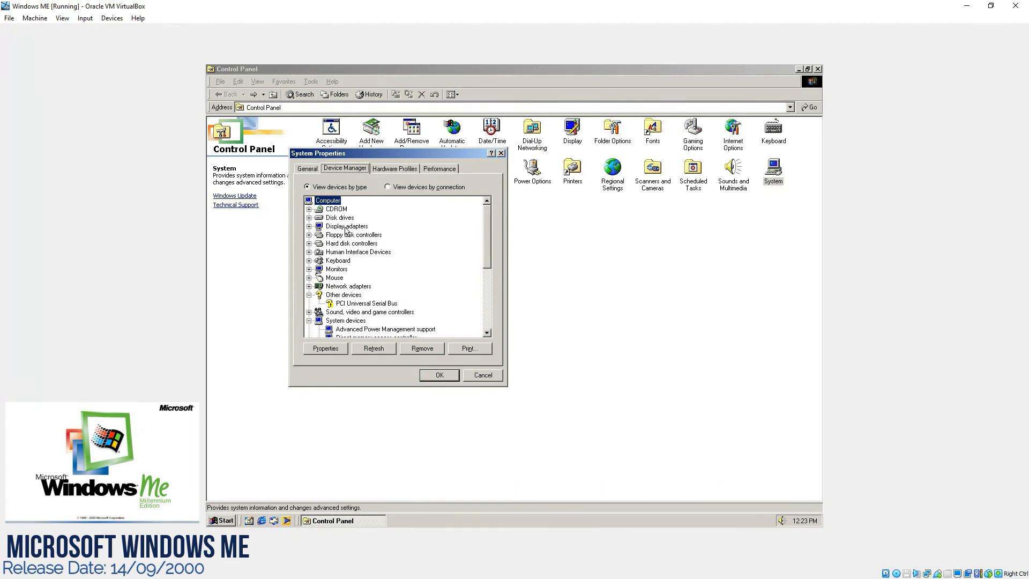
{"action": "left_click", "coordinate": [309, 227]}
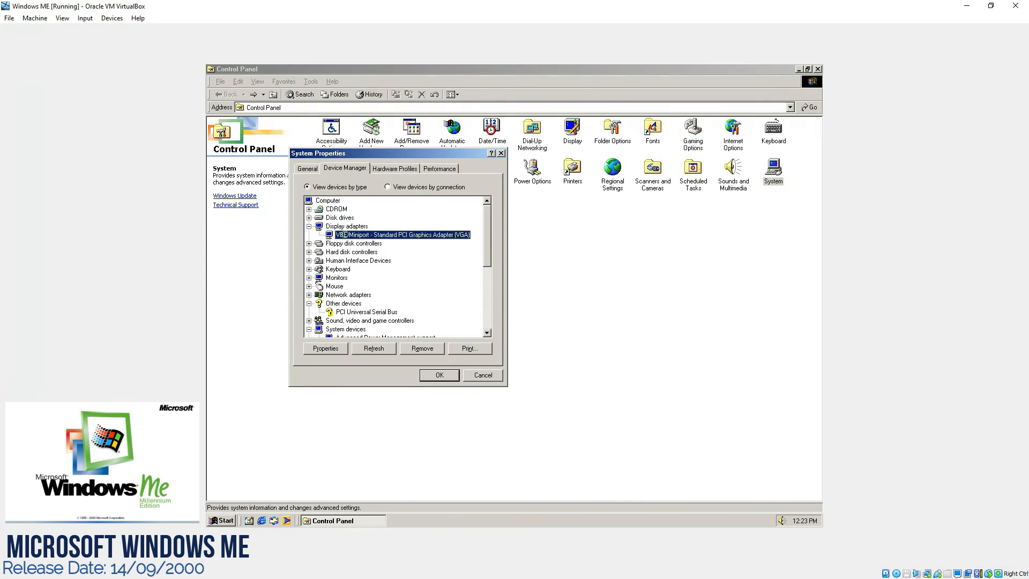
Open the VBE Miniport graphics adapter's Properties to its Driver details.
{"action": "right_click", "coordinate": [400, 235]}
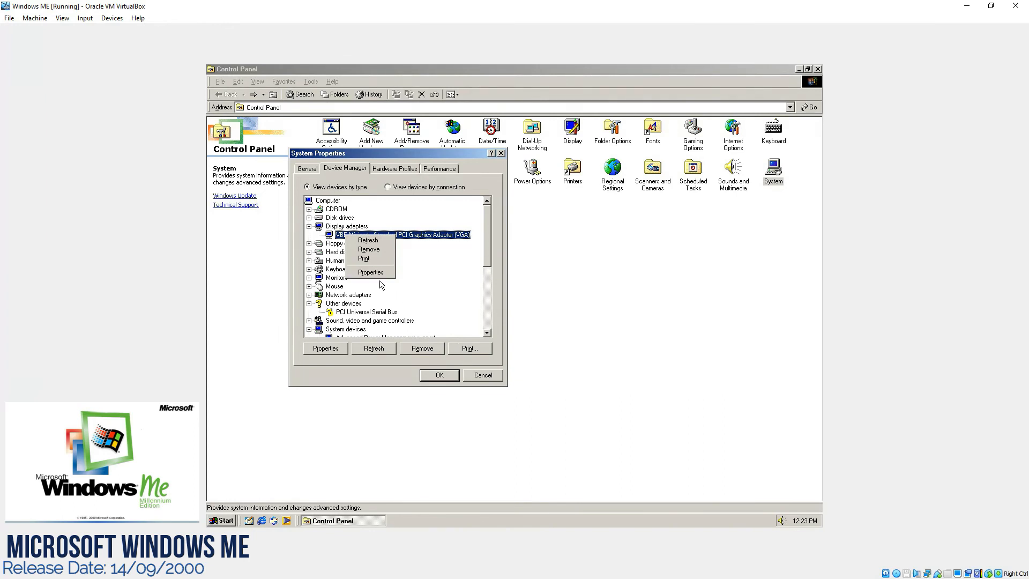
{"action": "left_click", "coordinate": [370, 271]}
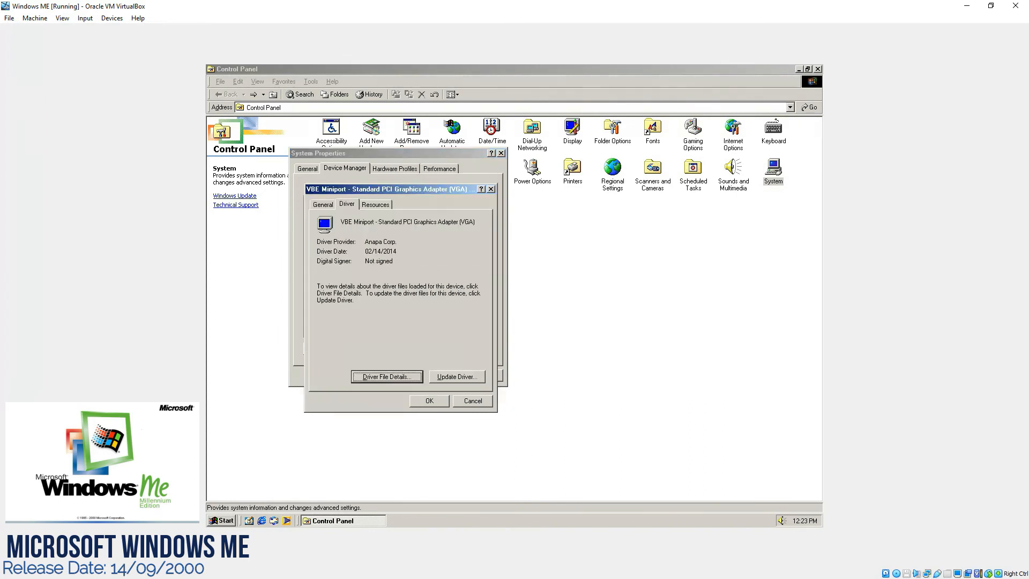
{"action": "left_click", "coordinate": [456, 376]}
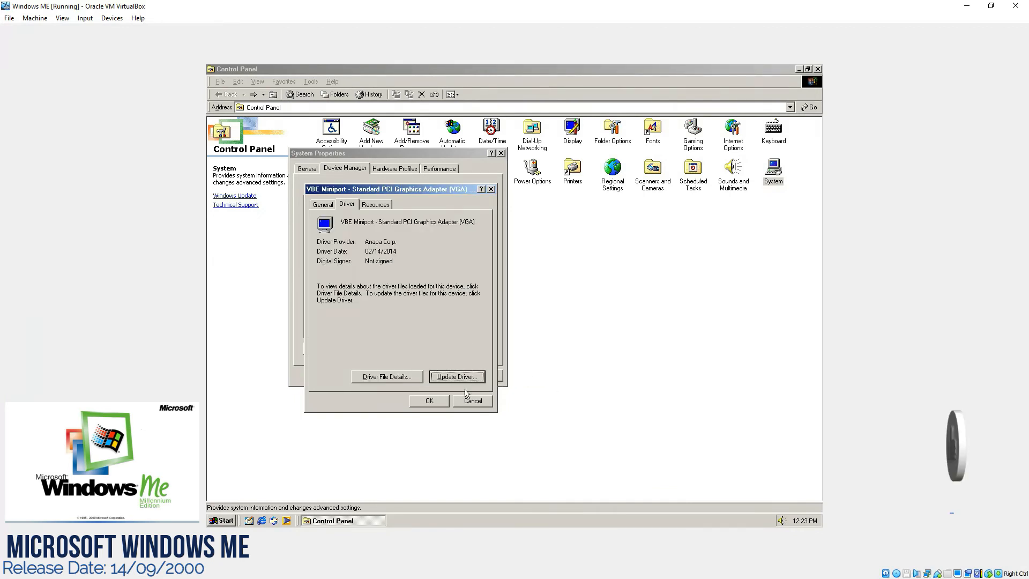
View Hardware Profiles, Performance and File System Properties, then cancel out of the dialogs.
{"action": "left_click", "coordinate": [394, 169]}
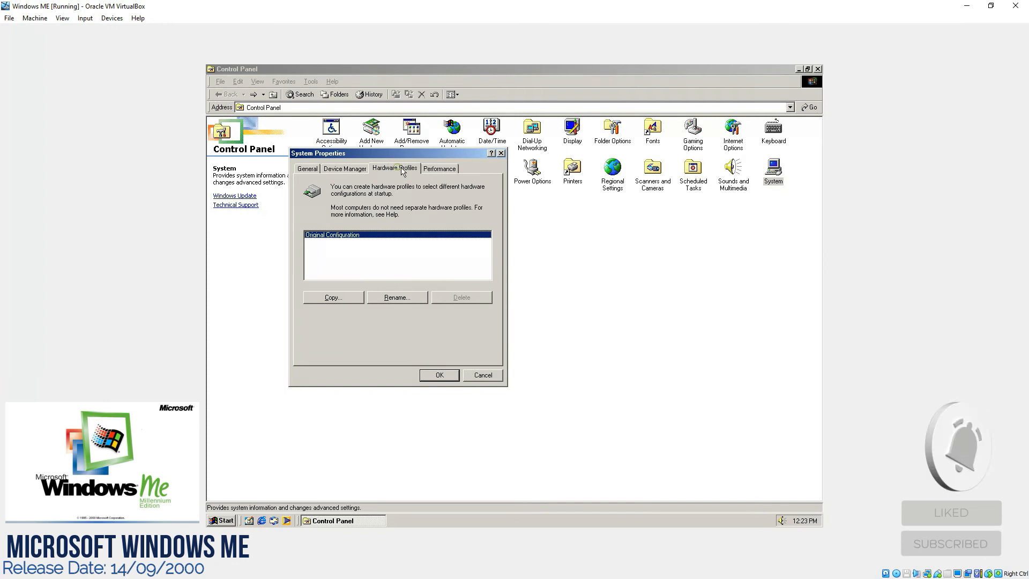
{"action": "left_click", "coordinate": [438, 168]}
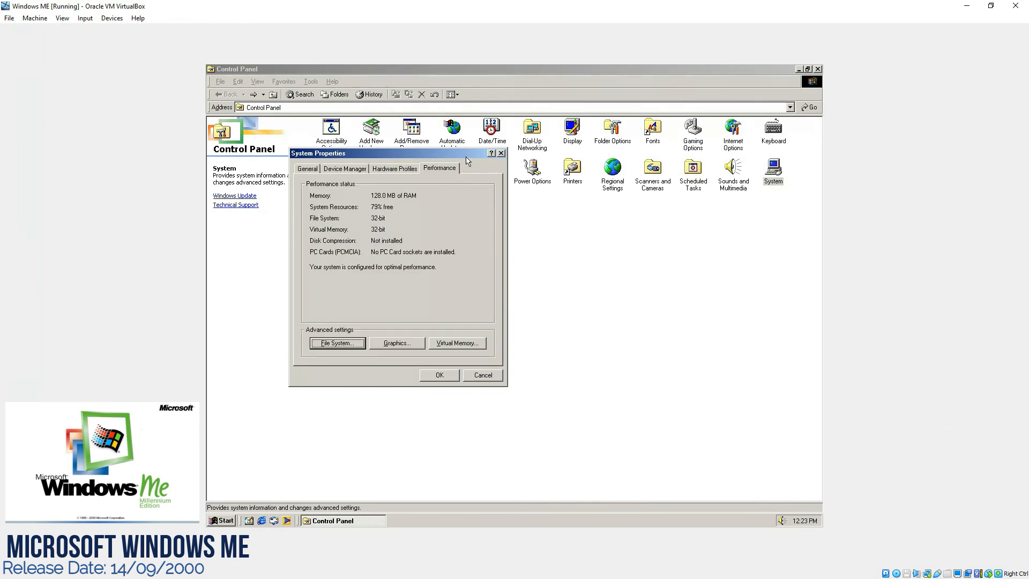
{"action": "mouse_move", "coordinate": [390, 213]}
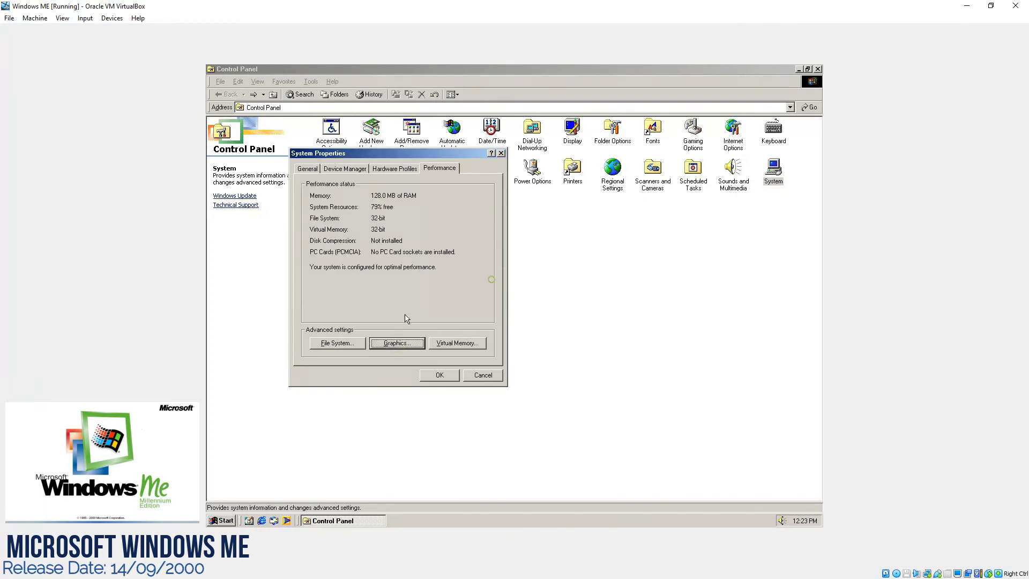
{"action": "left_click", "coordinate": [336, 343]}
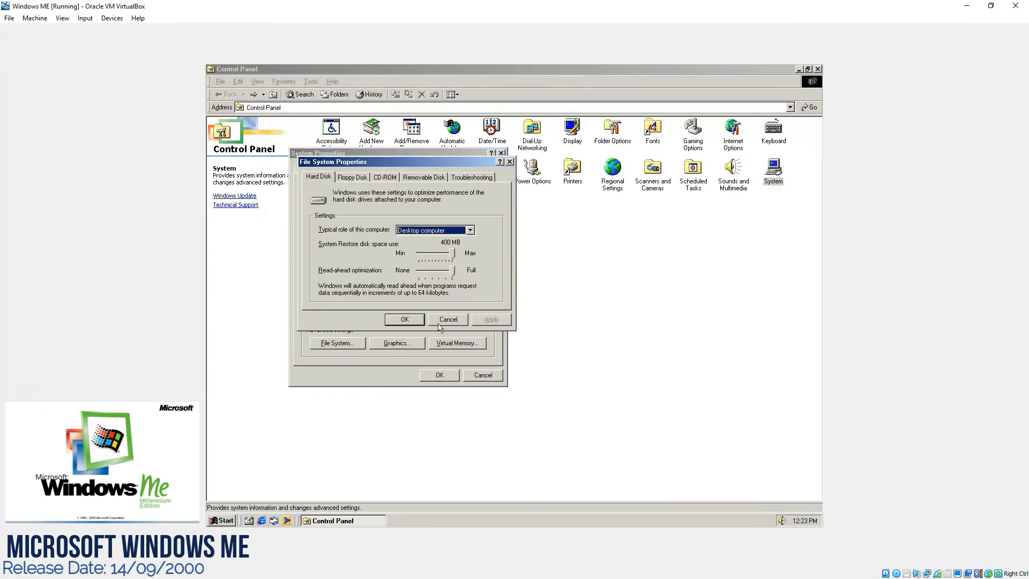
{"action": "left_click", "coordinate": [448, 319]}
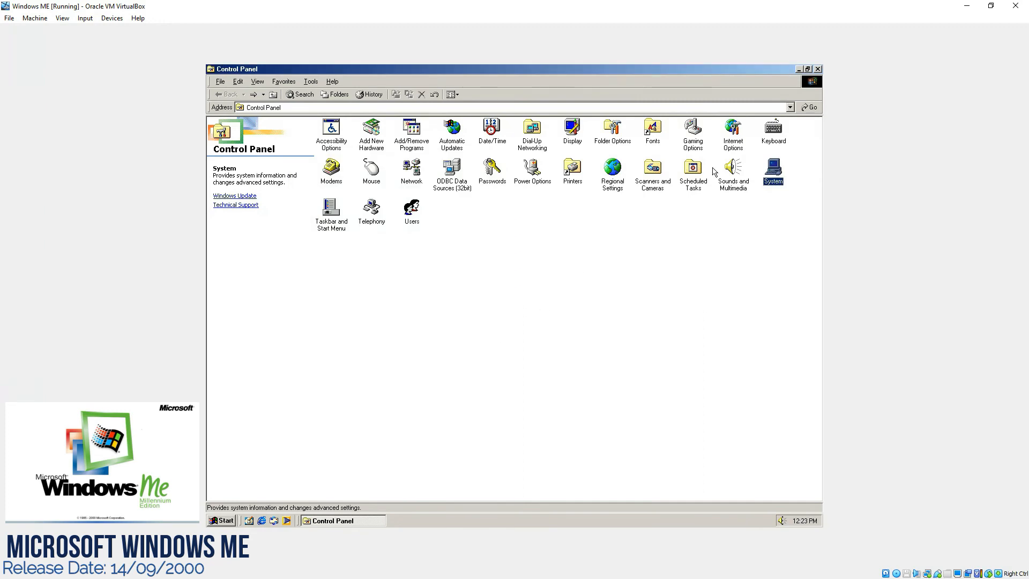
{"action": "mouse_move", "coordinate": [369, 219]}
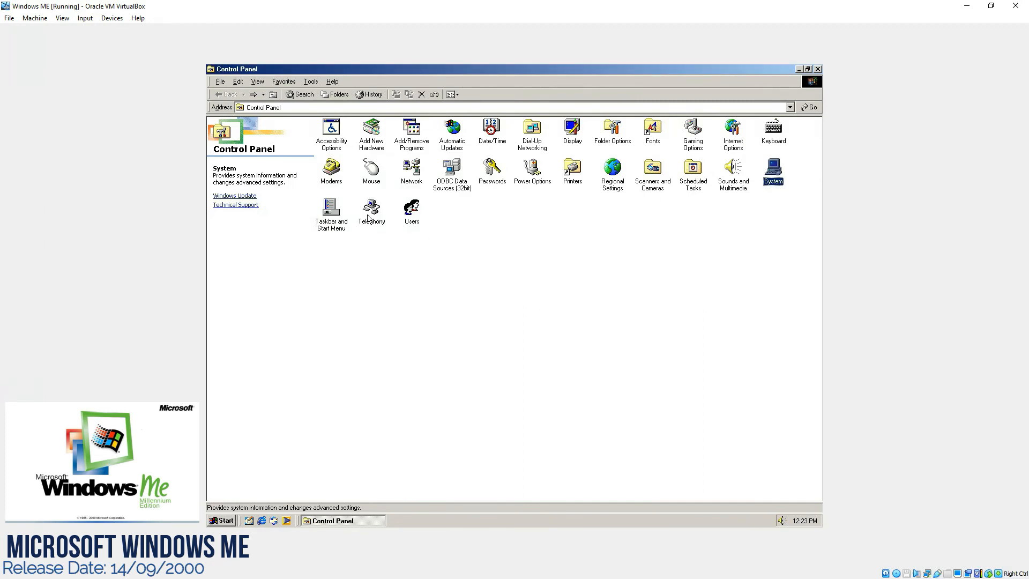
Open and cancel the multi-user wizard, then open Passwords Properties.
{"action": "double_click", "coordinate": [411, 210]}
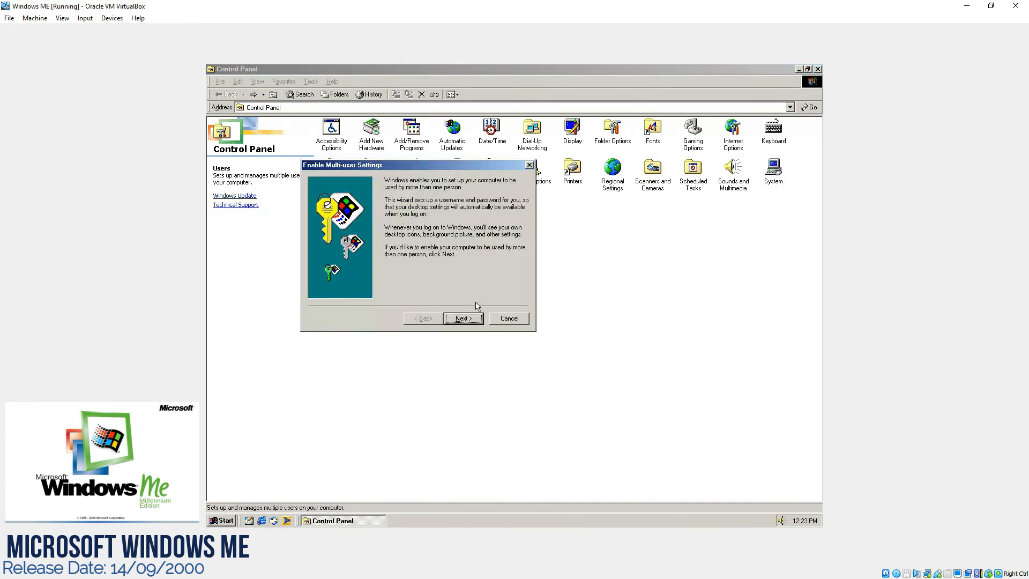
{"action": "left_click", "coordinate": [508, 318]}
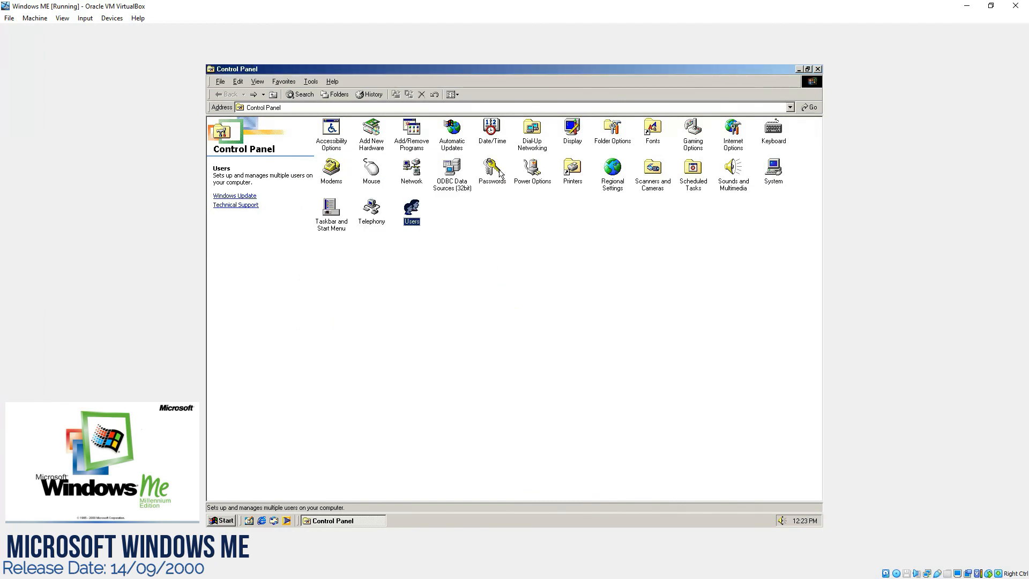
{"action": "double_click", "coordinate": [492, 169]}
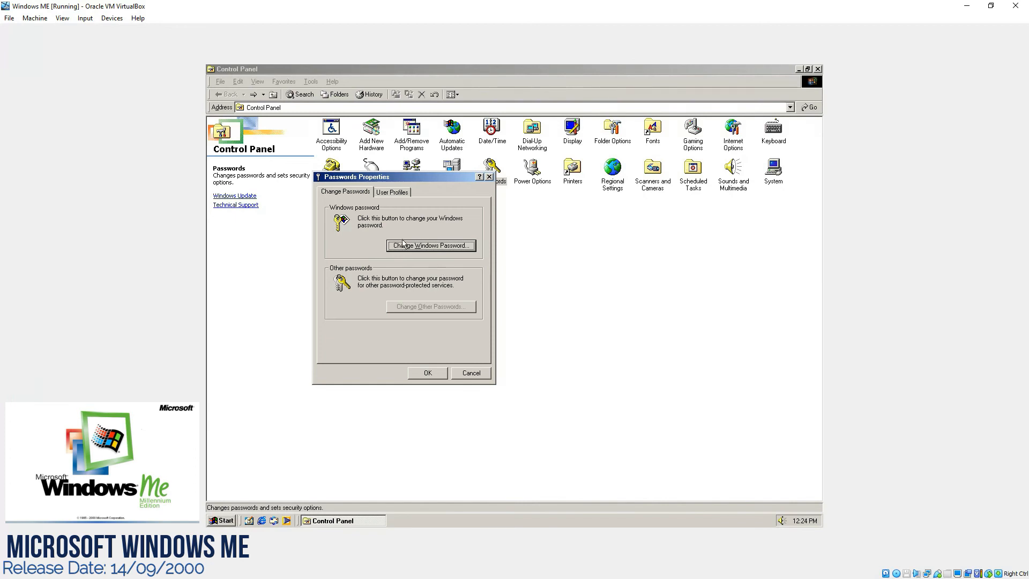
{"action": "mouse_move", "coordinate": [411, 259]}
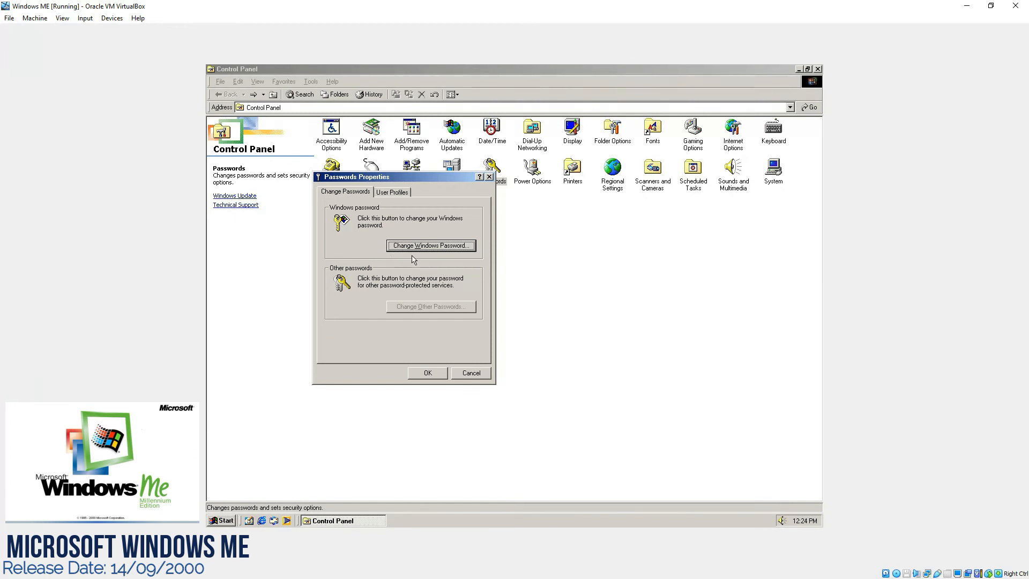
Look over the password and User Profiles settings, then cancel without changes.
{"action": "left_click", "coordinate": [431, 244]}
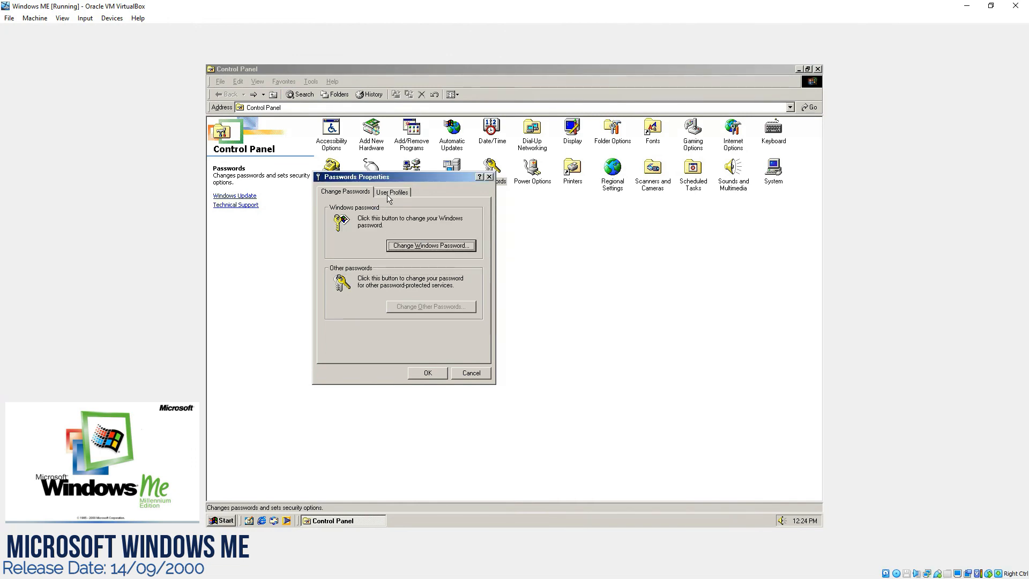
{"action": "left_click", "coordinate": [393, 192]}
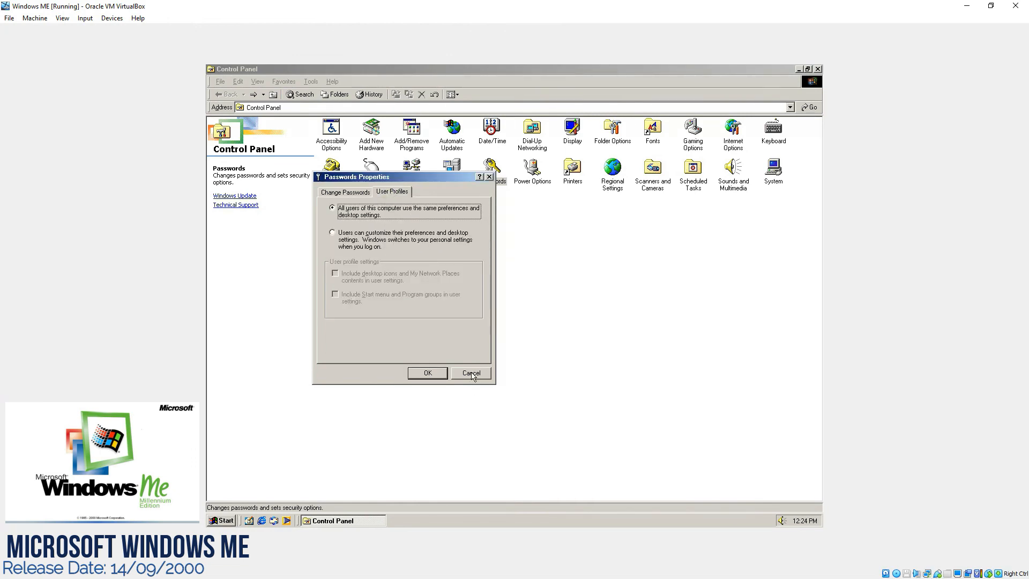
{"action": "left_click", "coordinate": [471, 373]}
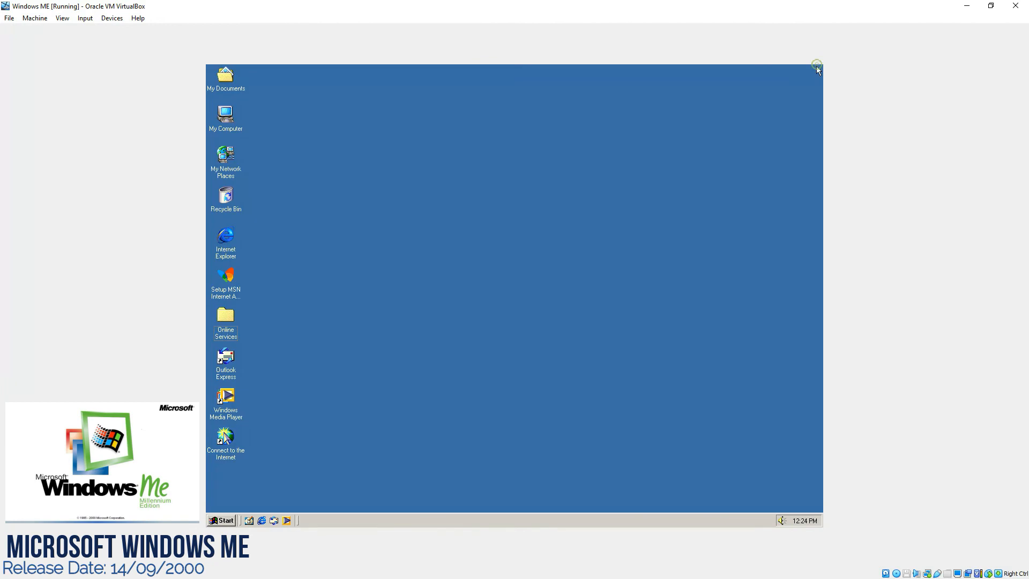
View My Computer's System Properties for Windows Me 4.90.3000 and close it.
{"action": "right_click", "coordinate": [225, 111]}
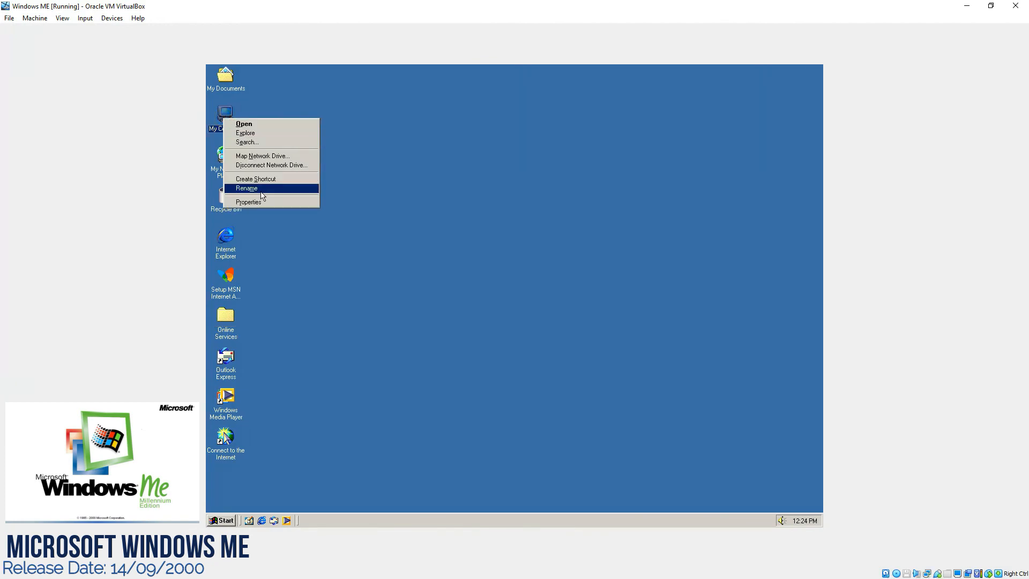
{"action": "left_click", "coordinate": [247, 202]}
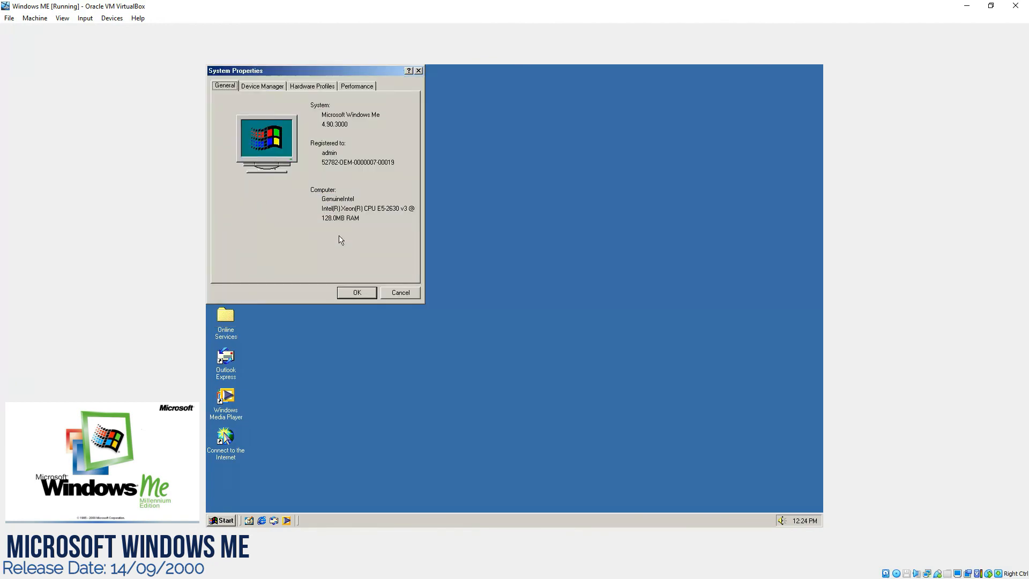
{"action": "left_click", "coordinate": [356, 291]}
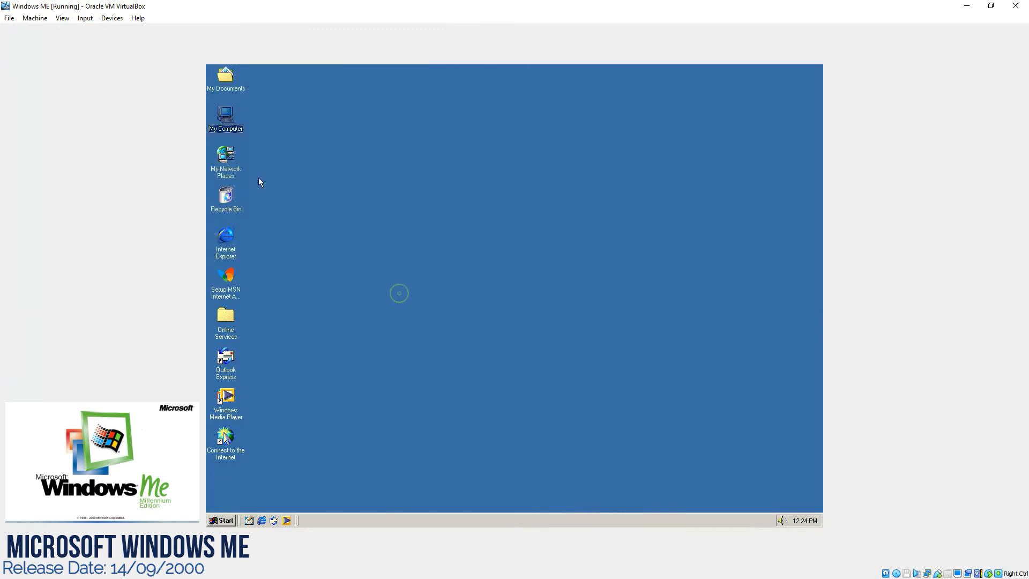
Reopen and dismiss My Computer's context menu, then bring up the Start menu.
{"action": "right_click", "coordinate": [225, 115]}
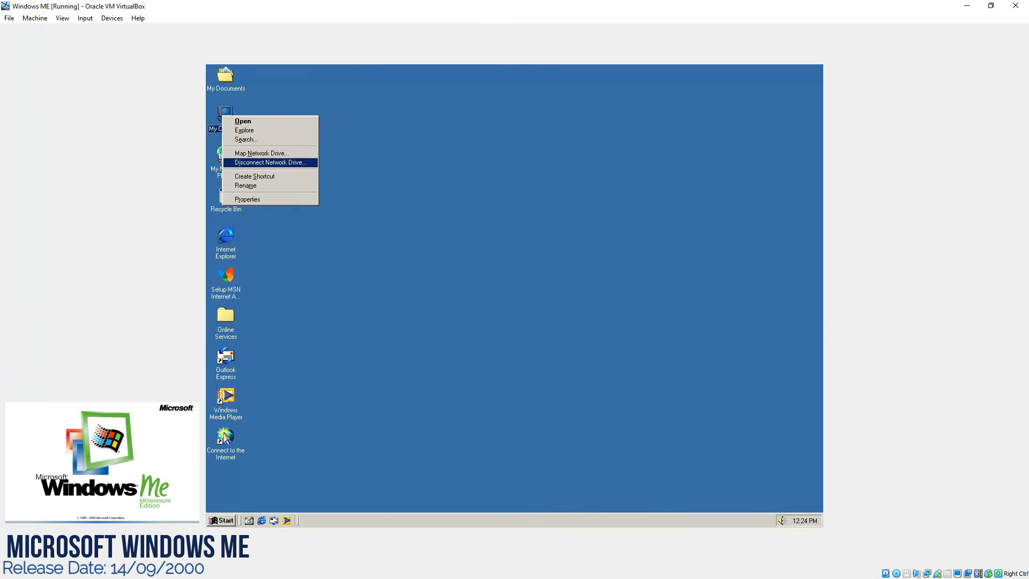
{"action": "left_click", "coordinate": [307, 272]}
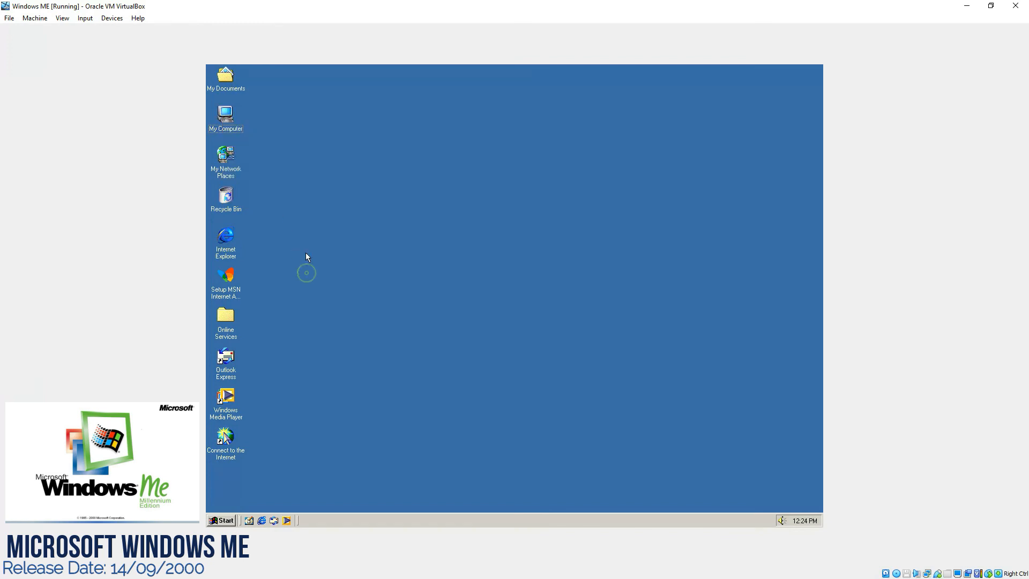
{"action": "left_click", "coordinate": [222, 520]}
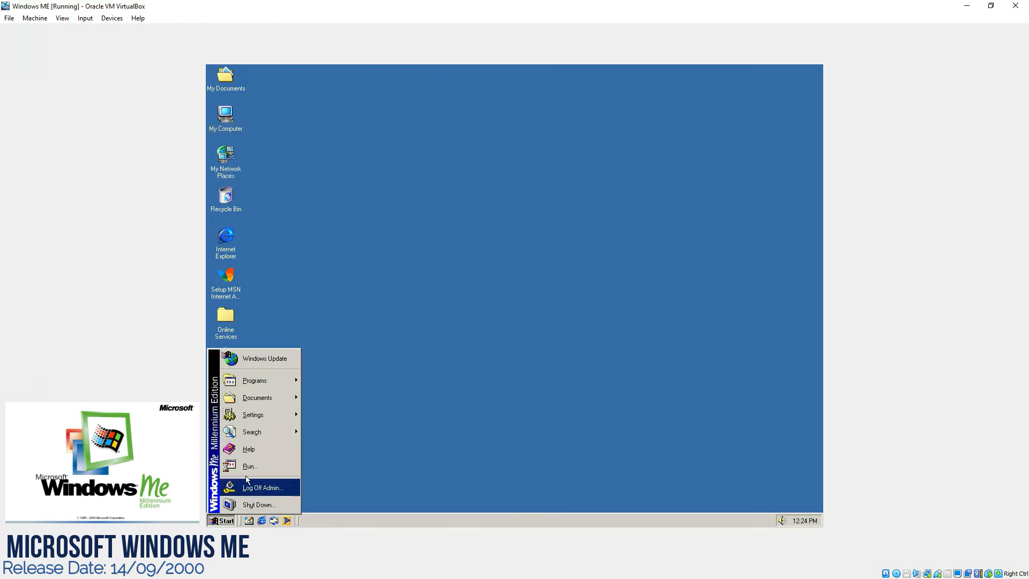
Try launching cmd from Run and dismiss the cannot-find error.
{"action": "left_click", "coordinate": [249, 466]}
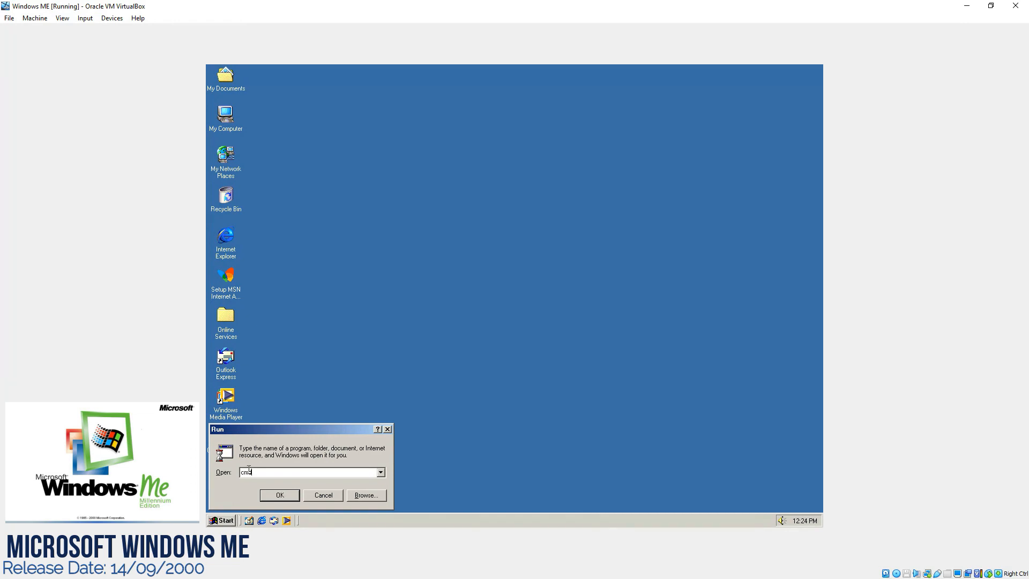
{"action": "left_click", "coordinate": [279, 495]}
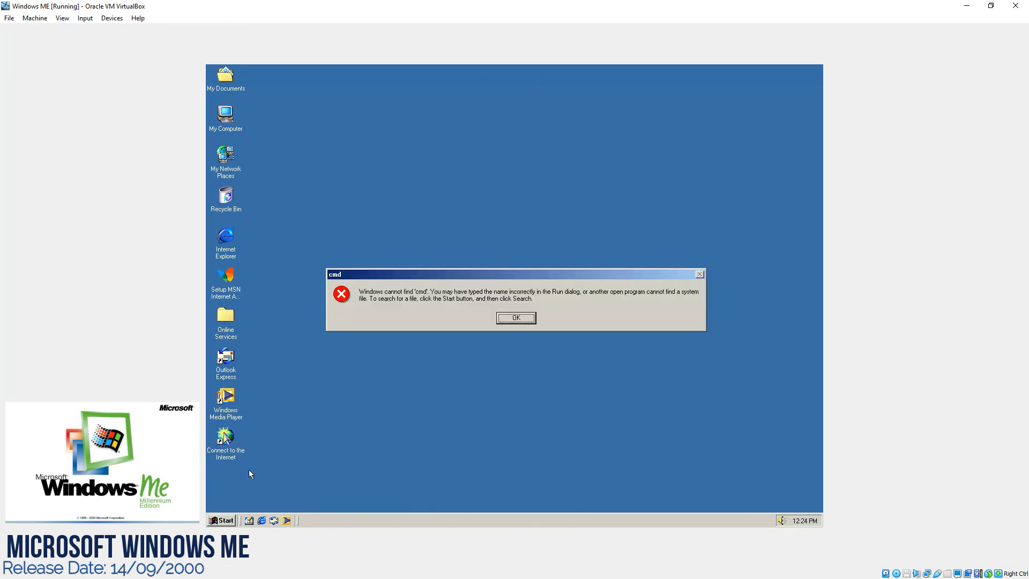
{"action": "left_click", "coordinate": [516, 317]}
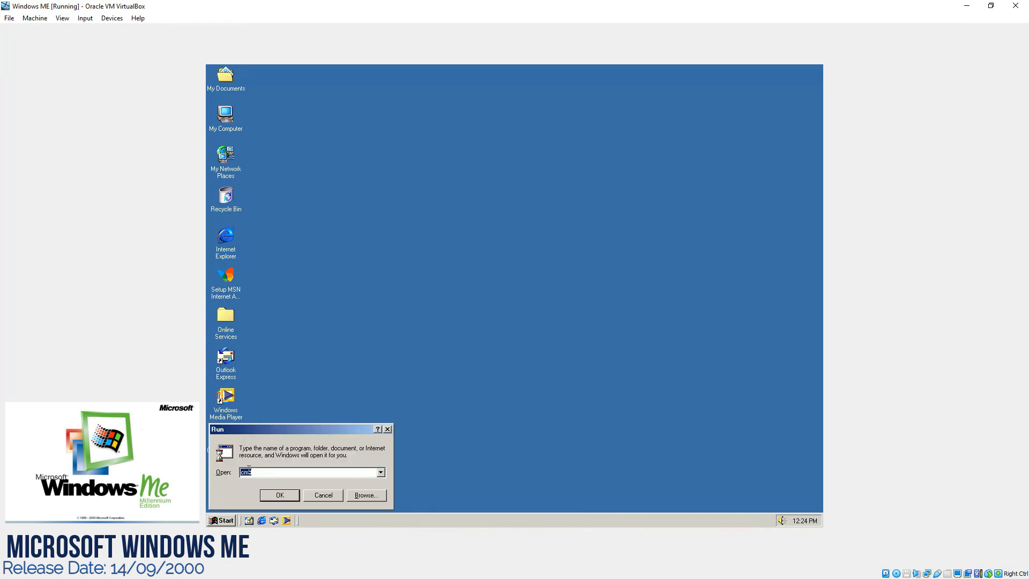
Run msconfig, services.msc and regedit, then close Registry Editor.
{"action": "type", "text": "msco"}
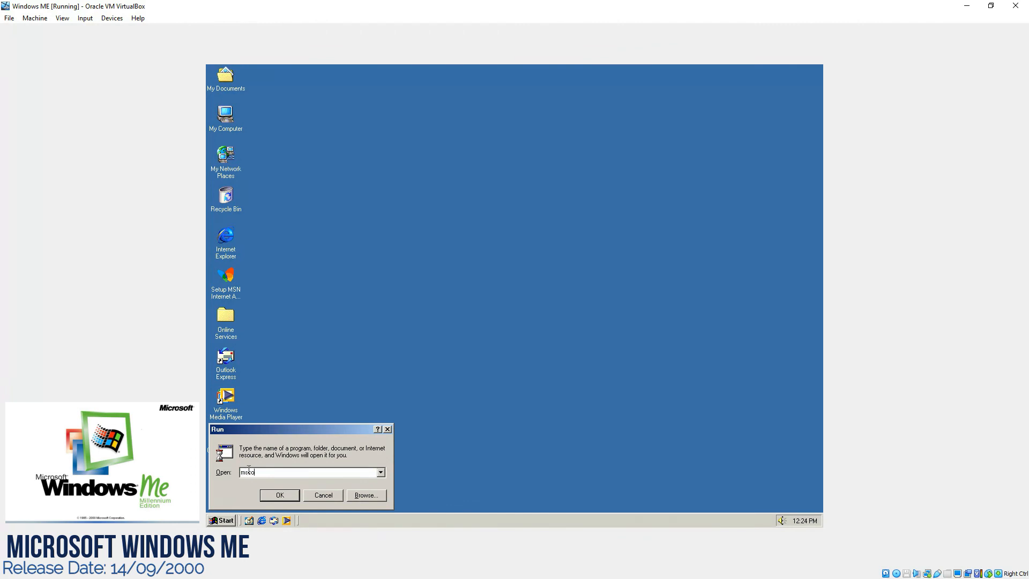
{"action": "left_click", "coordinate": [279, 495]}
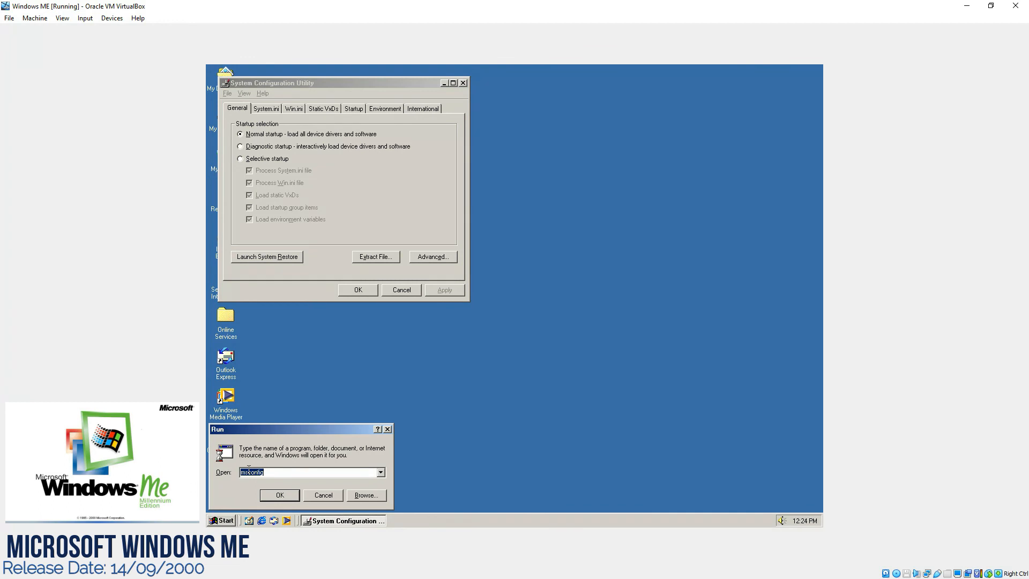
{"action": "type", "text": "services.msc"}
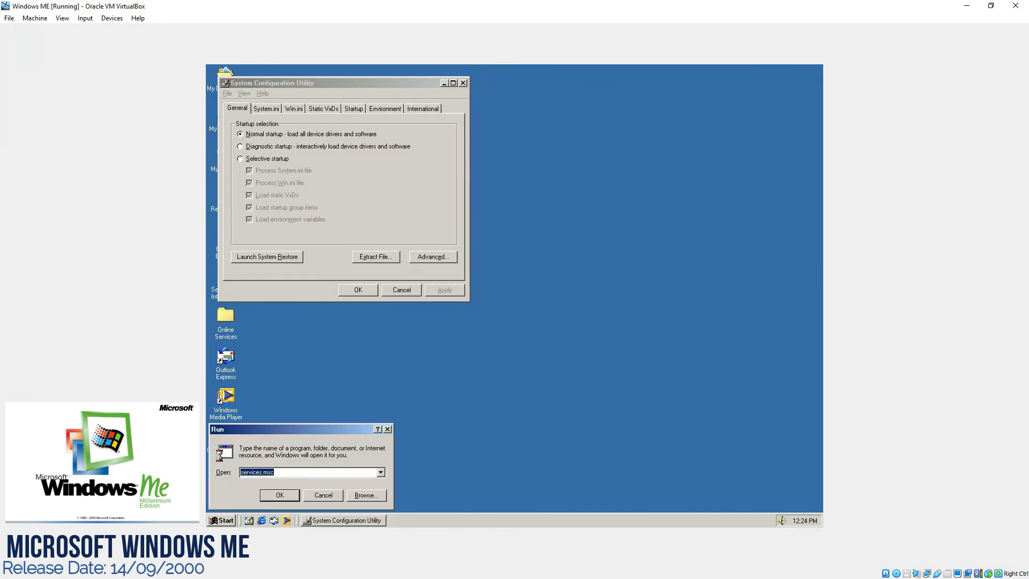
{"action": "type", "text": "re"}
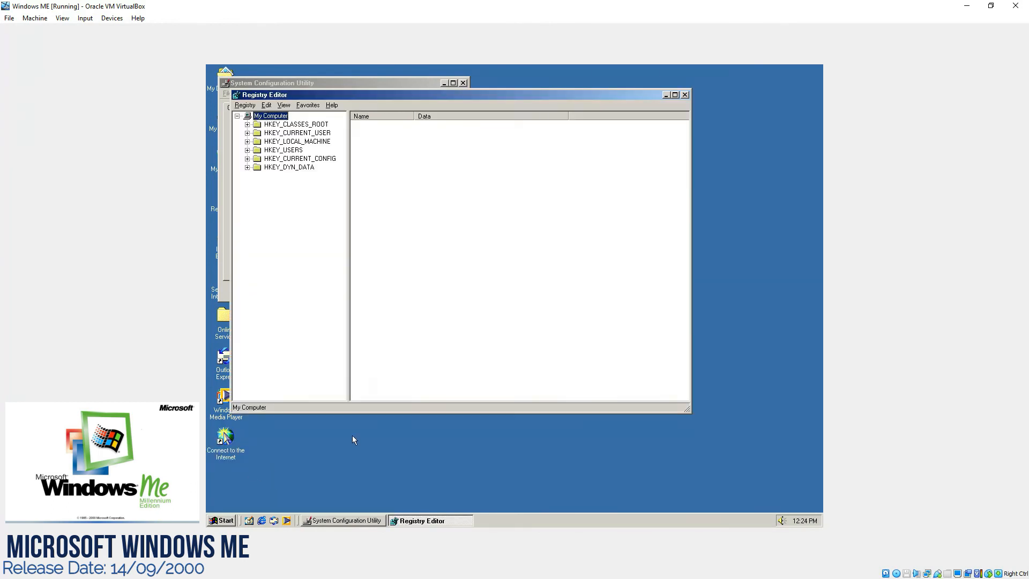
{"action": "mouse_move", "coordinate": [586, 97]}
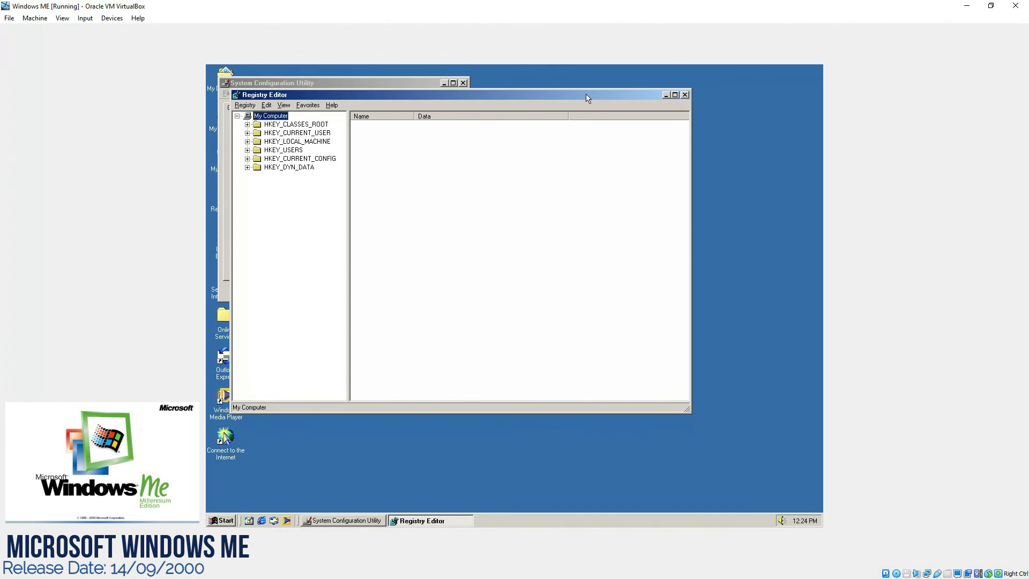
{"action": "left_click", "coordinate": [685, 94]}
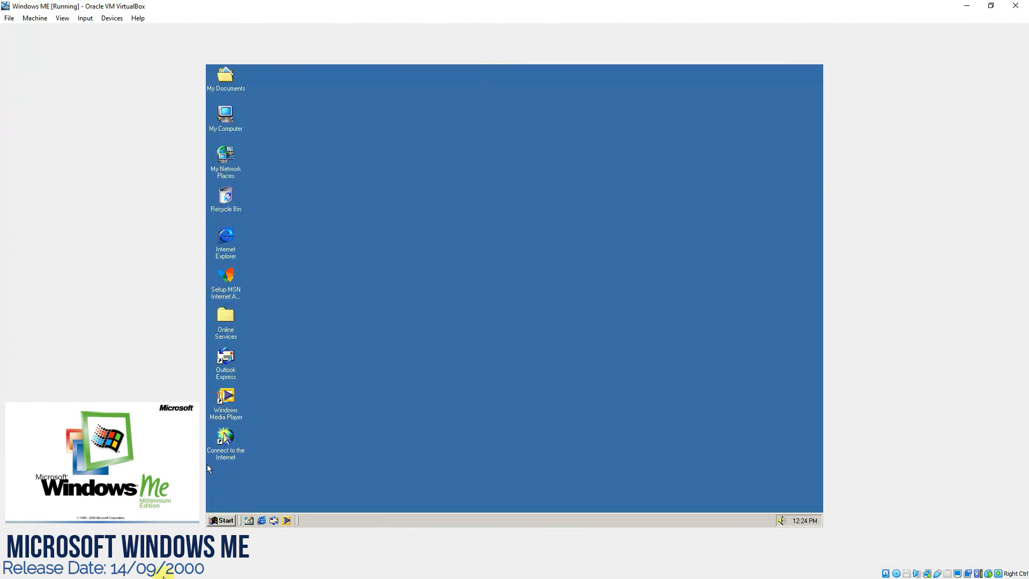
Bring up the Shut Down Windows dialog and review the shutdown choices.
{"action": "left_click", "coordinate": [223, 519]}
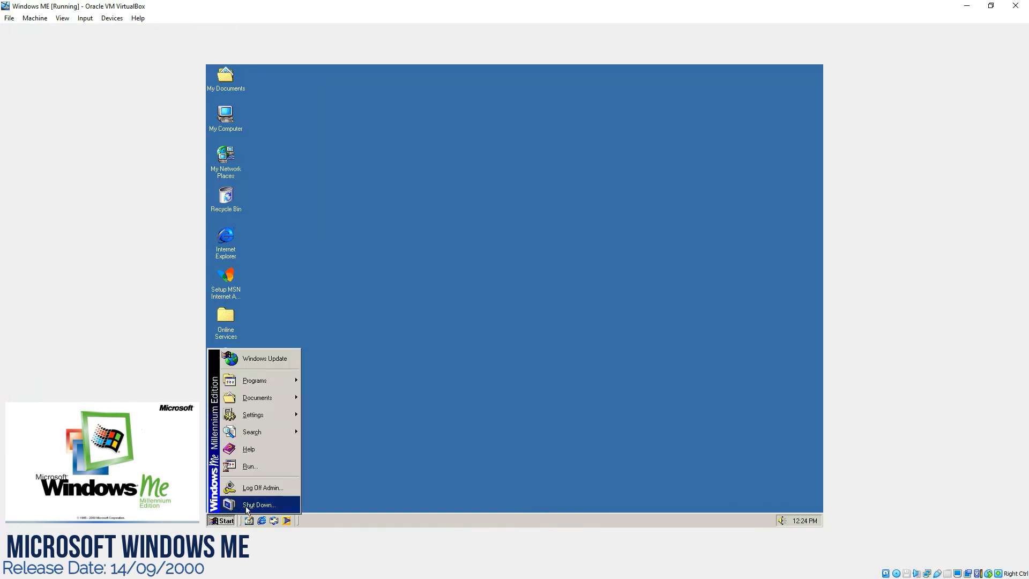
{"action": "left_click", "coordinate": [259, 504]}
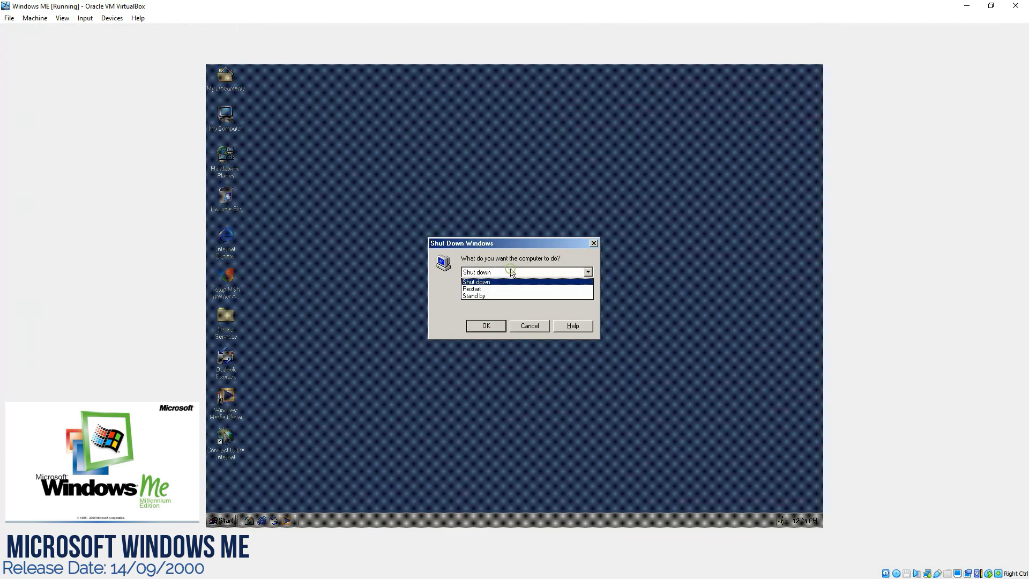
{"action": "mouse_move", "coordinate": [512, 296]}
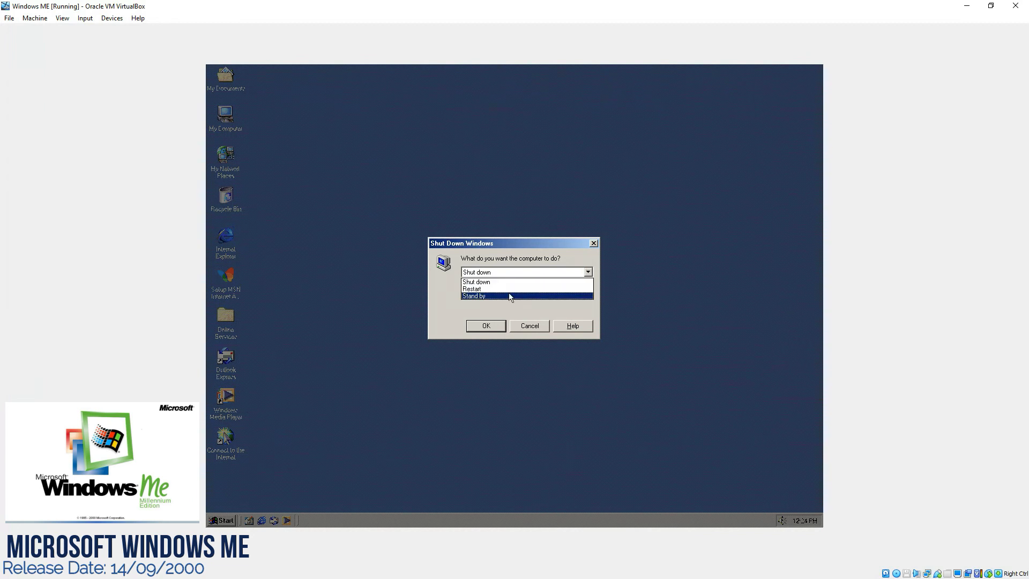
{"action": "left_click", "coordinate": [476, 271]}
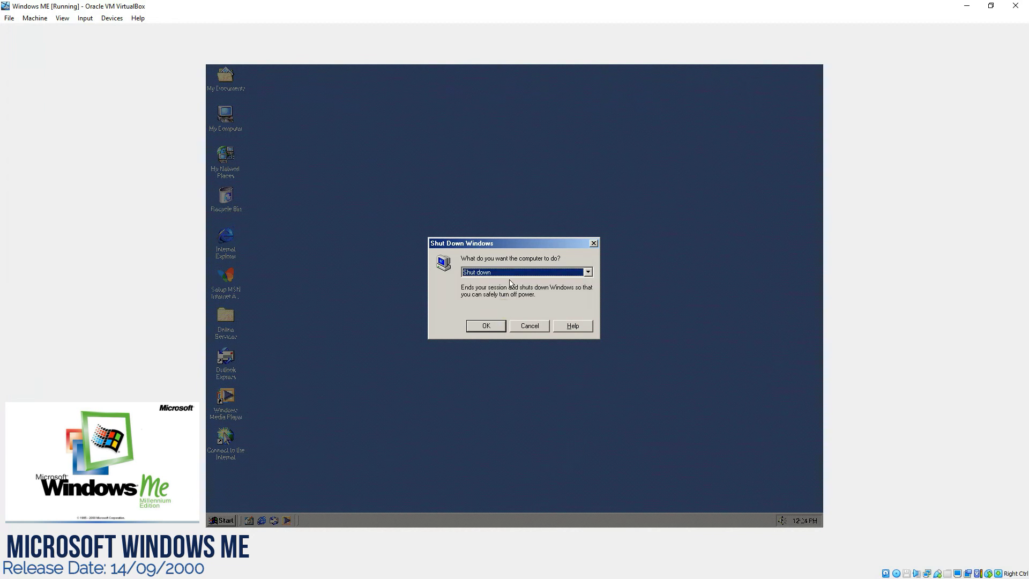
{"action": "left_click", "coordinate": [586, 271]}
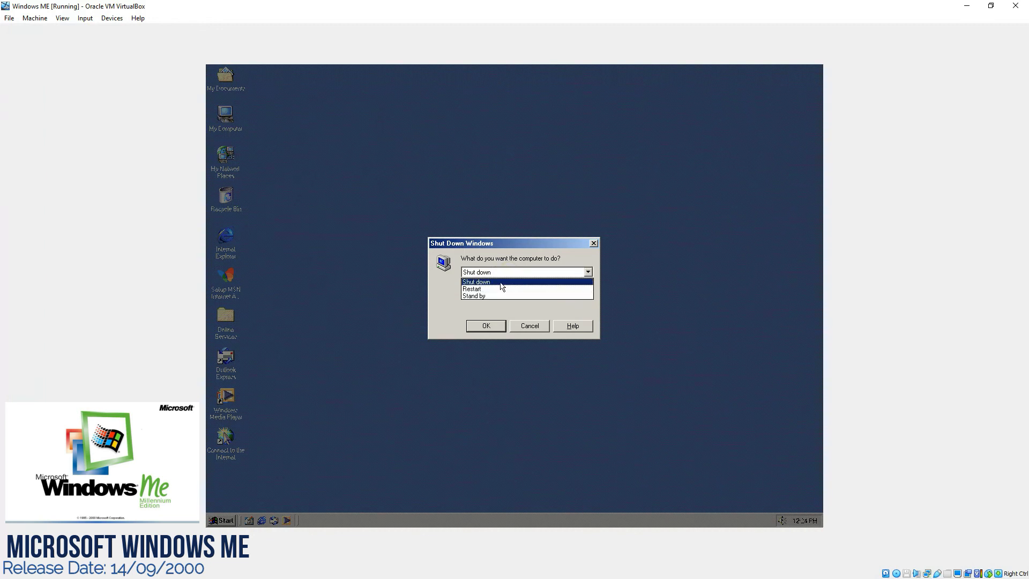
Keep Shut down selected and confirm shutting down Windows ME.
{"action": "left_click", "coordinate": [477, 281]}
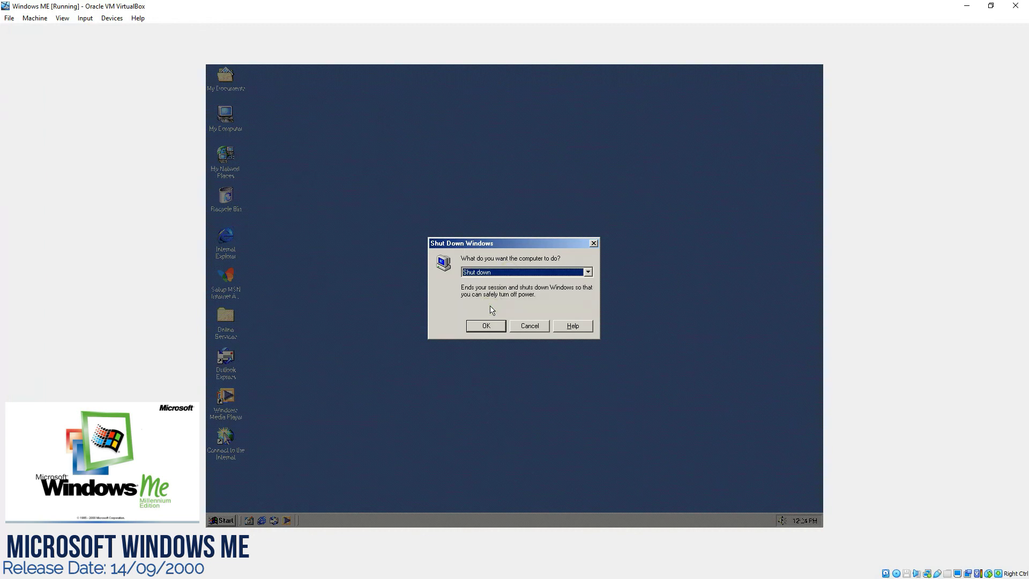
{"action": "left_click", "coordinate": [586, 271]}
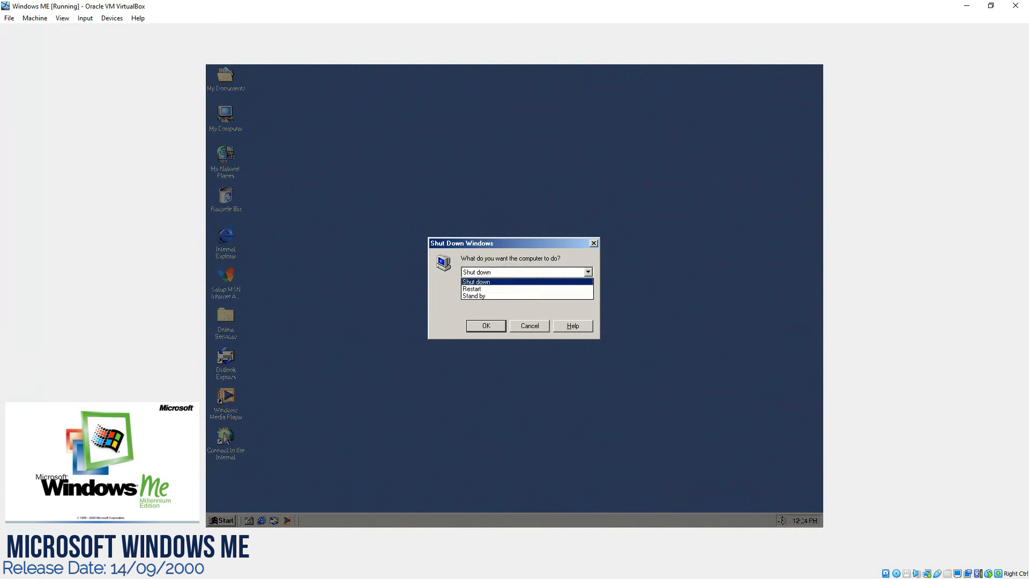
{"action": "mouse_move", "coordinate": [503, 287]}
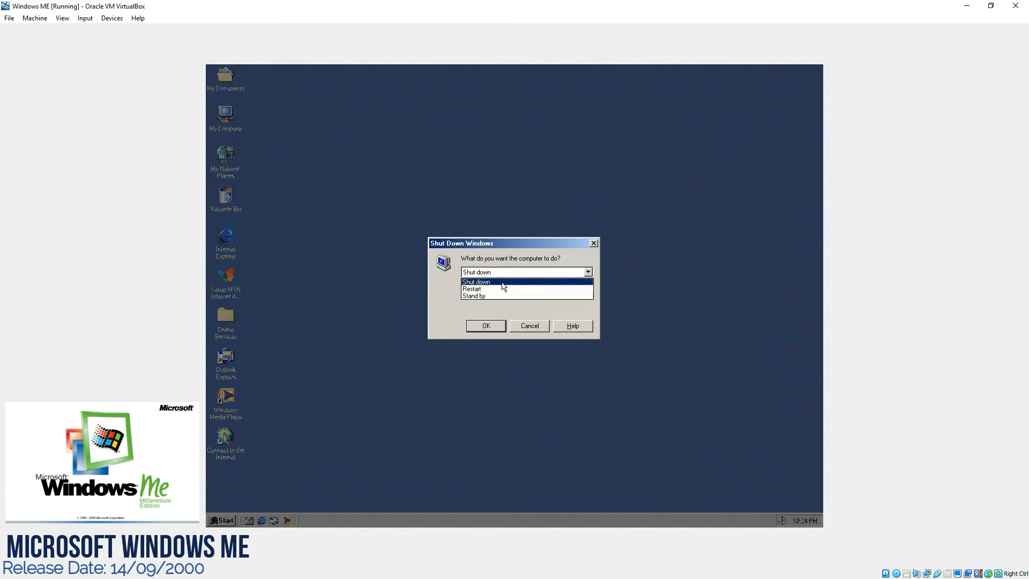
{"action": "left_click", "coordinate": [476, 282]}
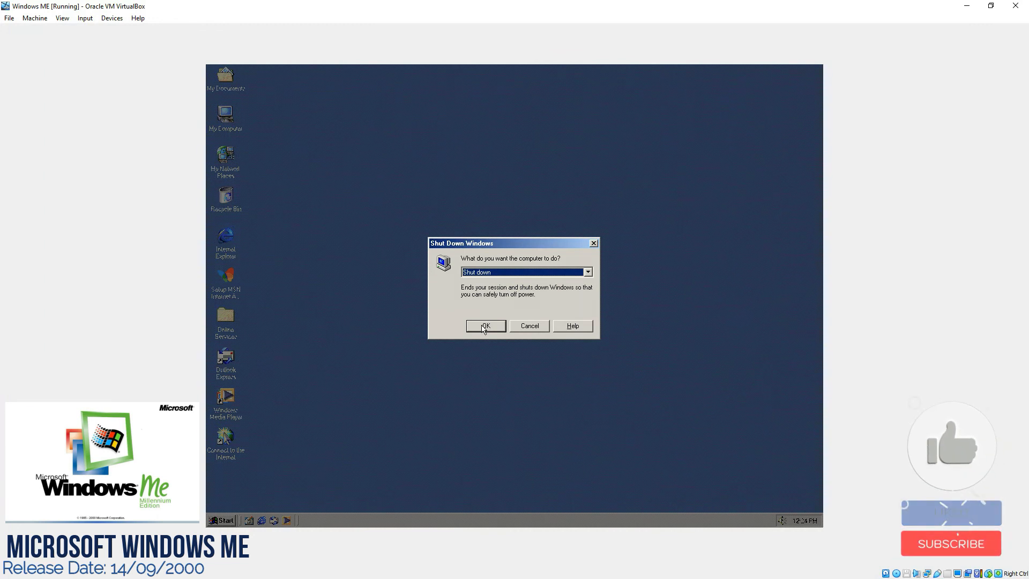
{"action": "left_click", "coordinate": [485, 326]}
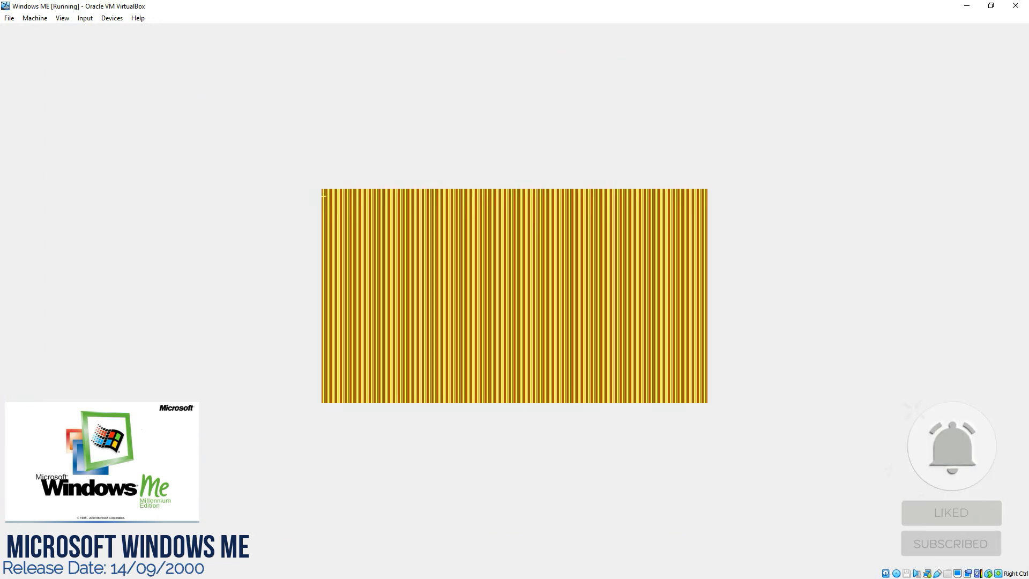